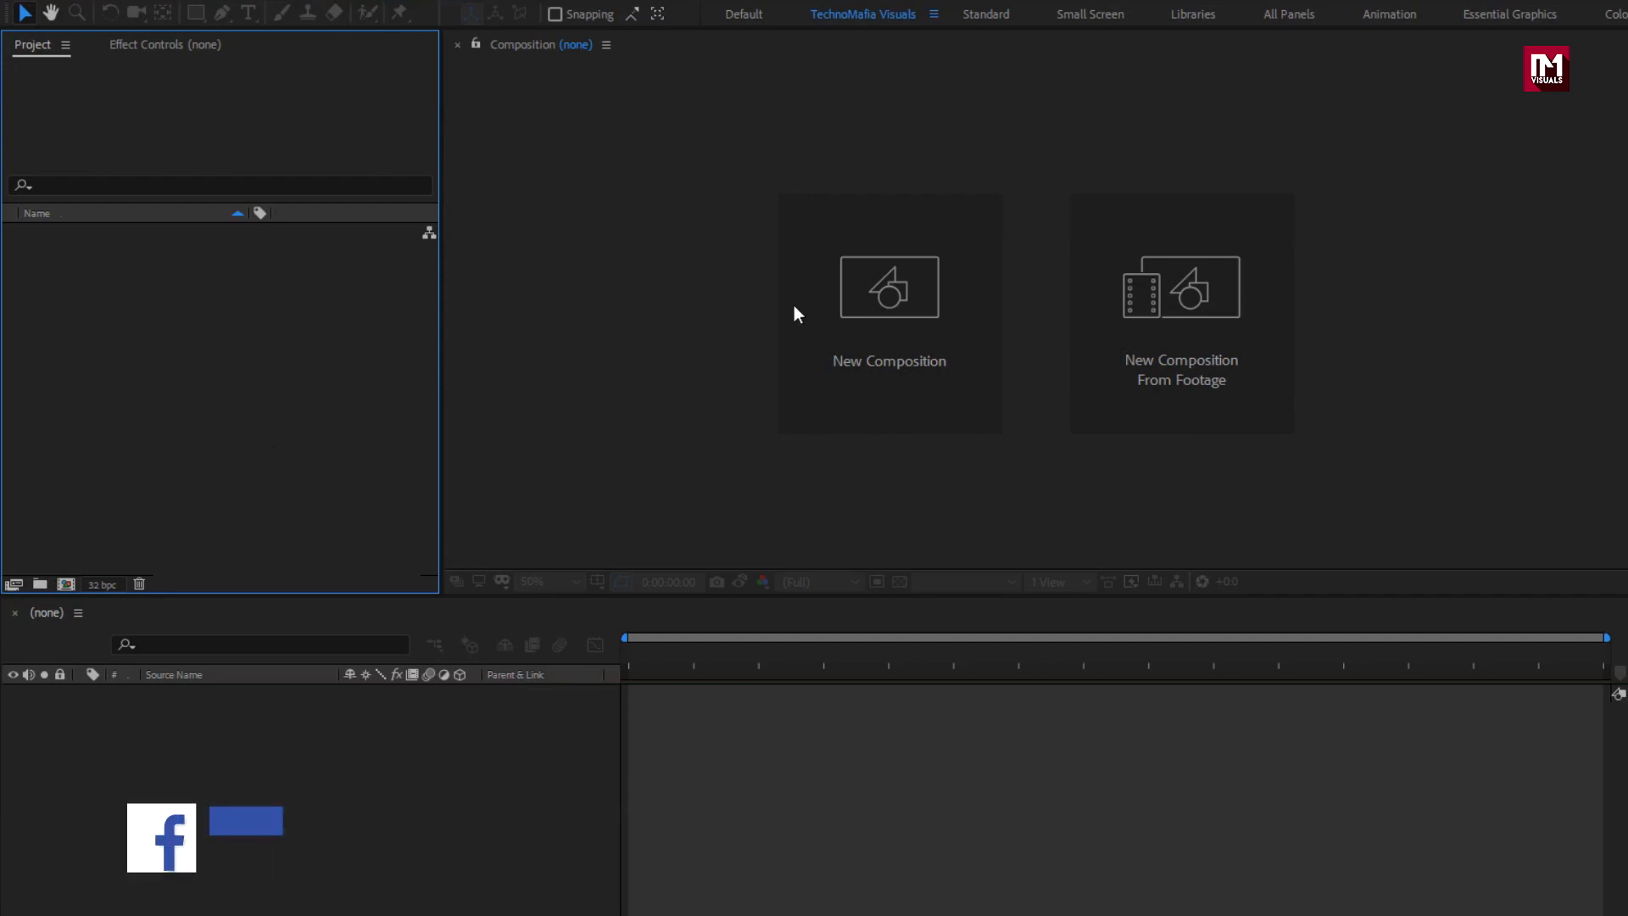
Step: Create composition Title_13 at 1200×200 with a 0:00:05:00 duration
left_click(887, 288)
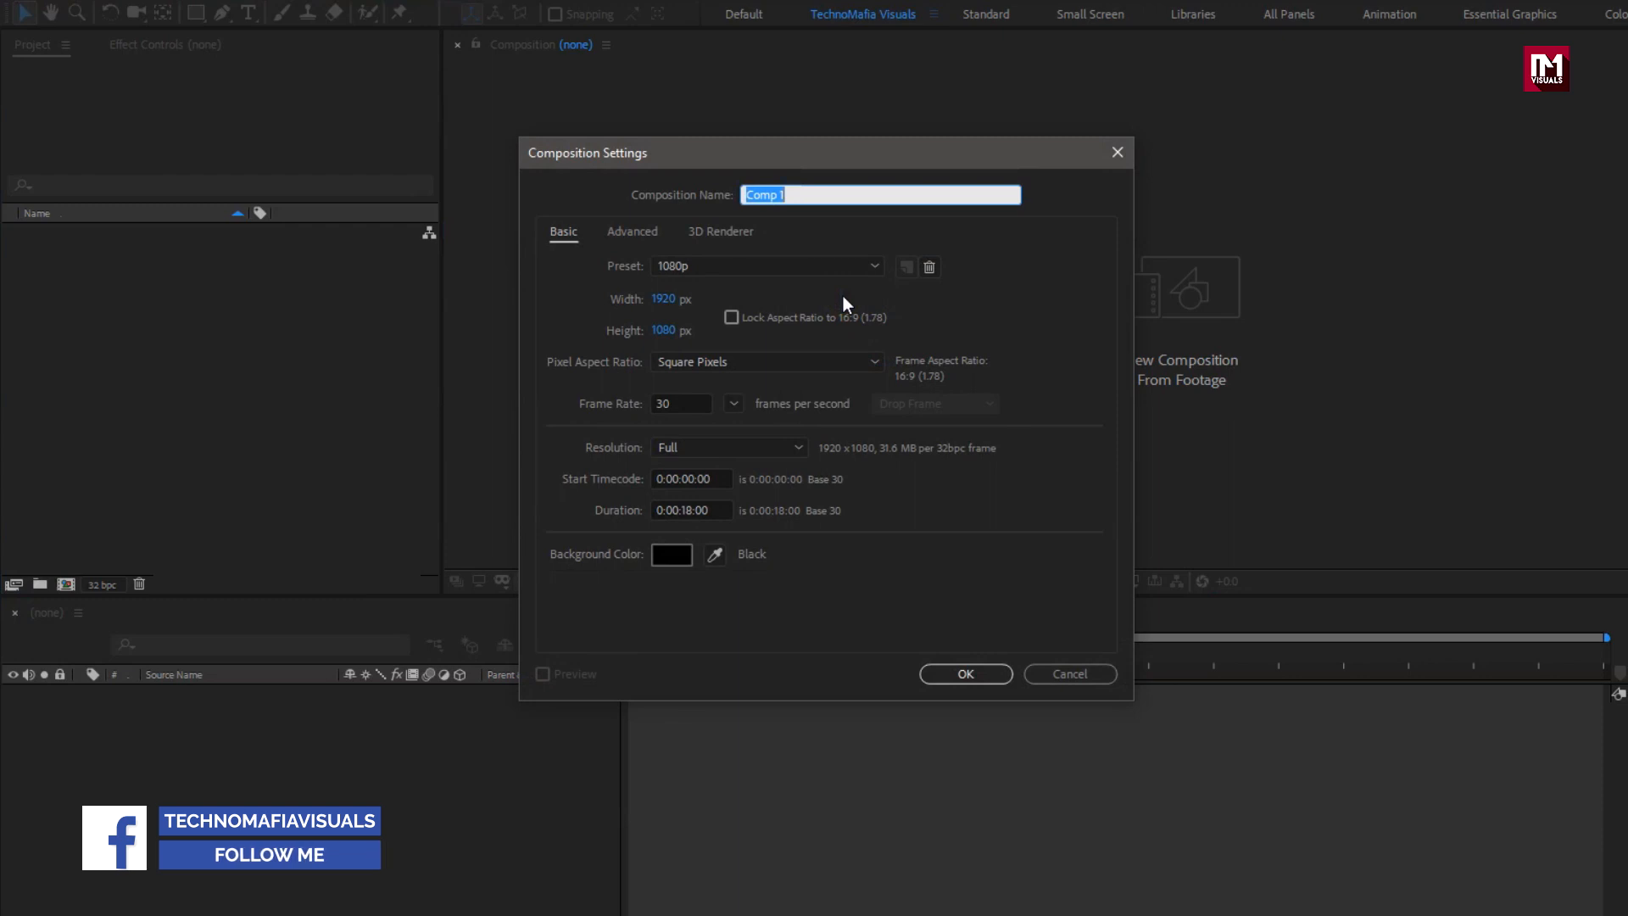
type("Title_13")
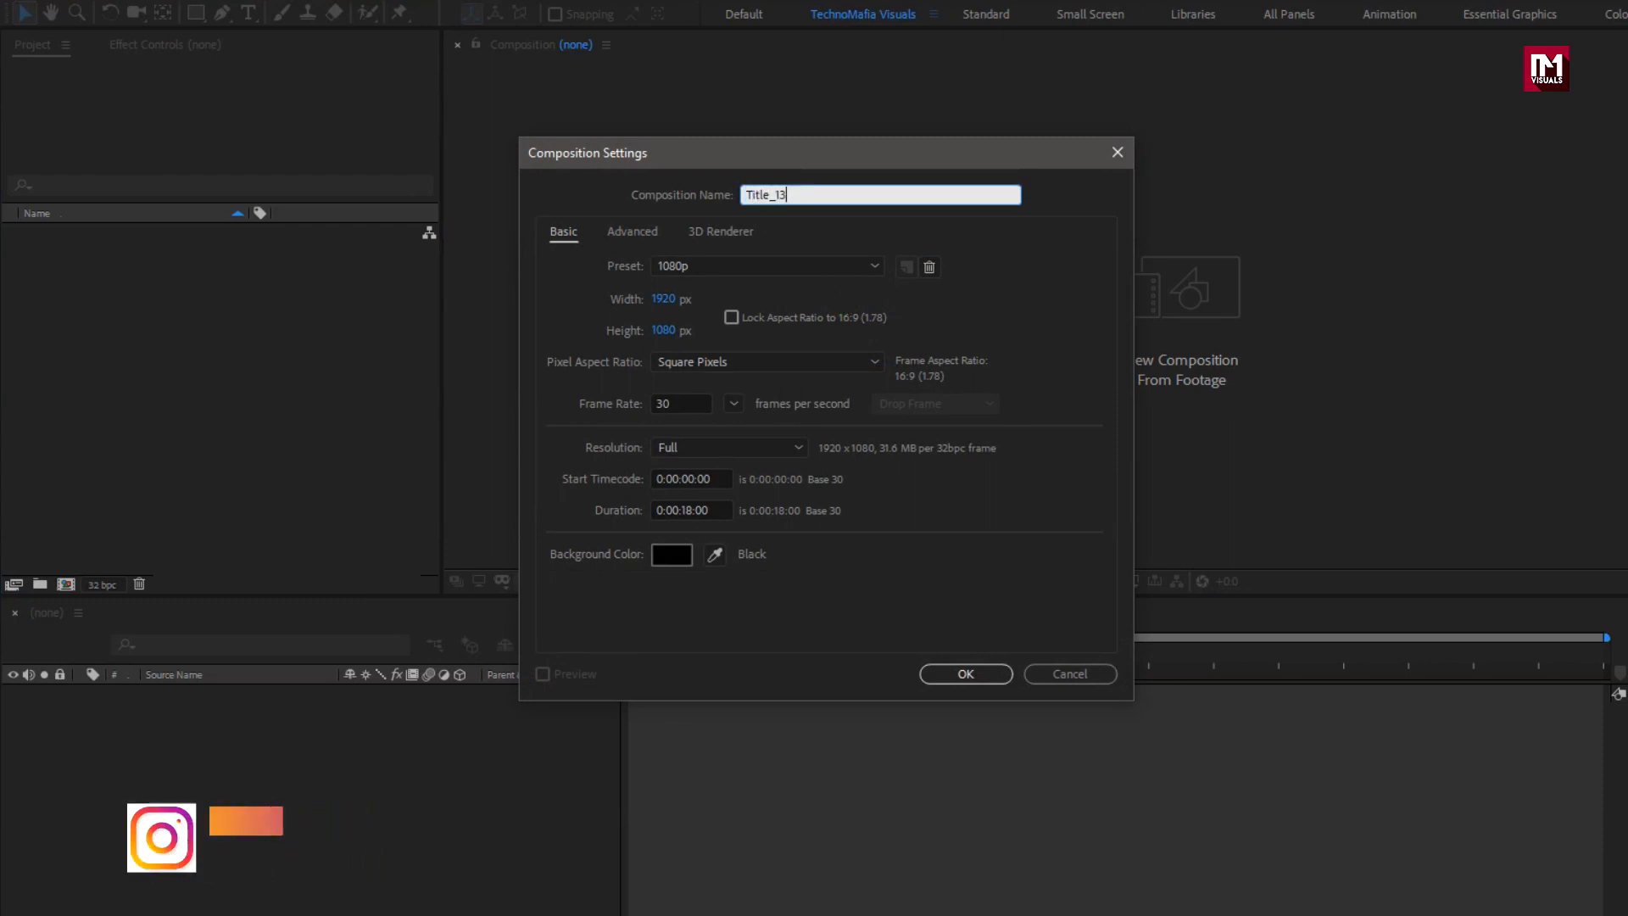
left_click(682, 299)
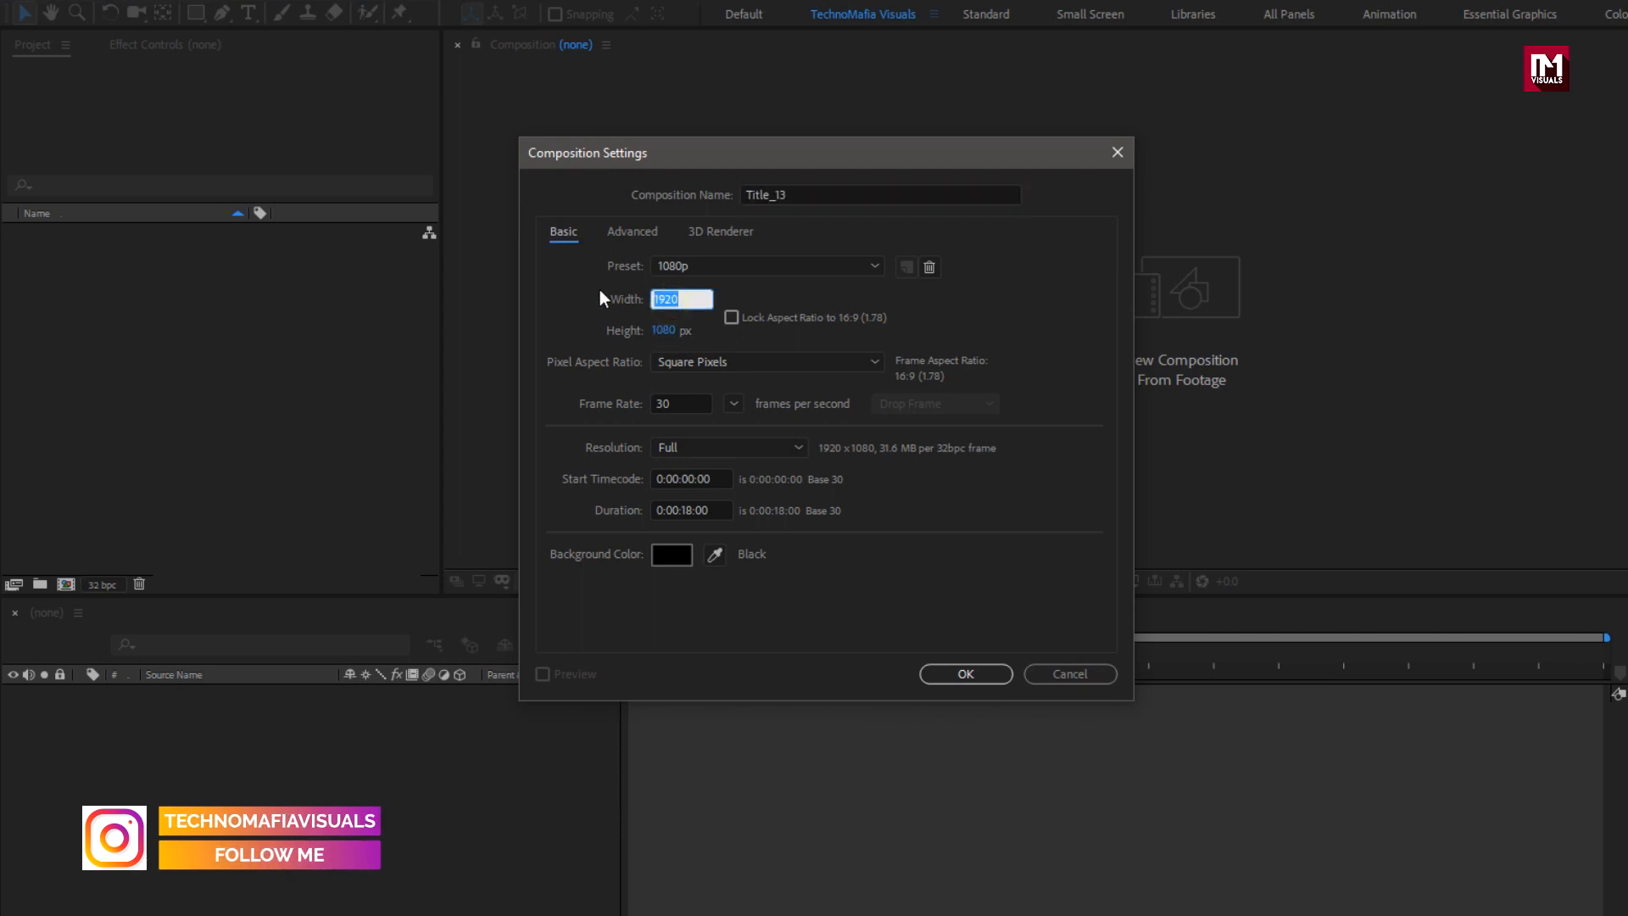
type("1200")
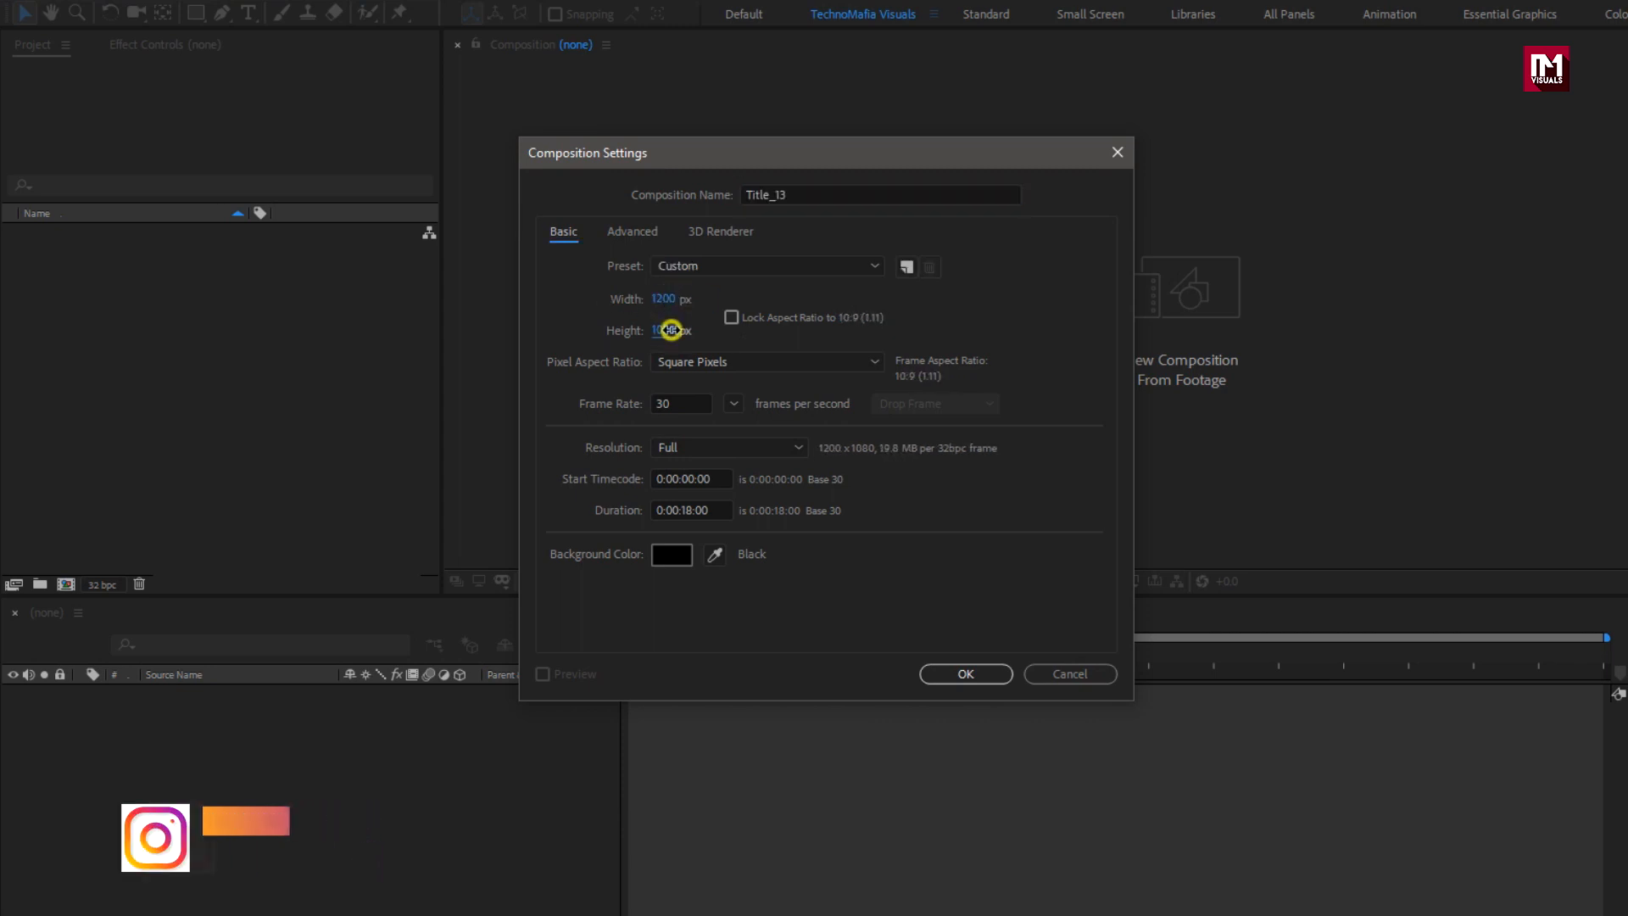
type("200")
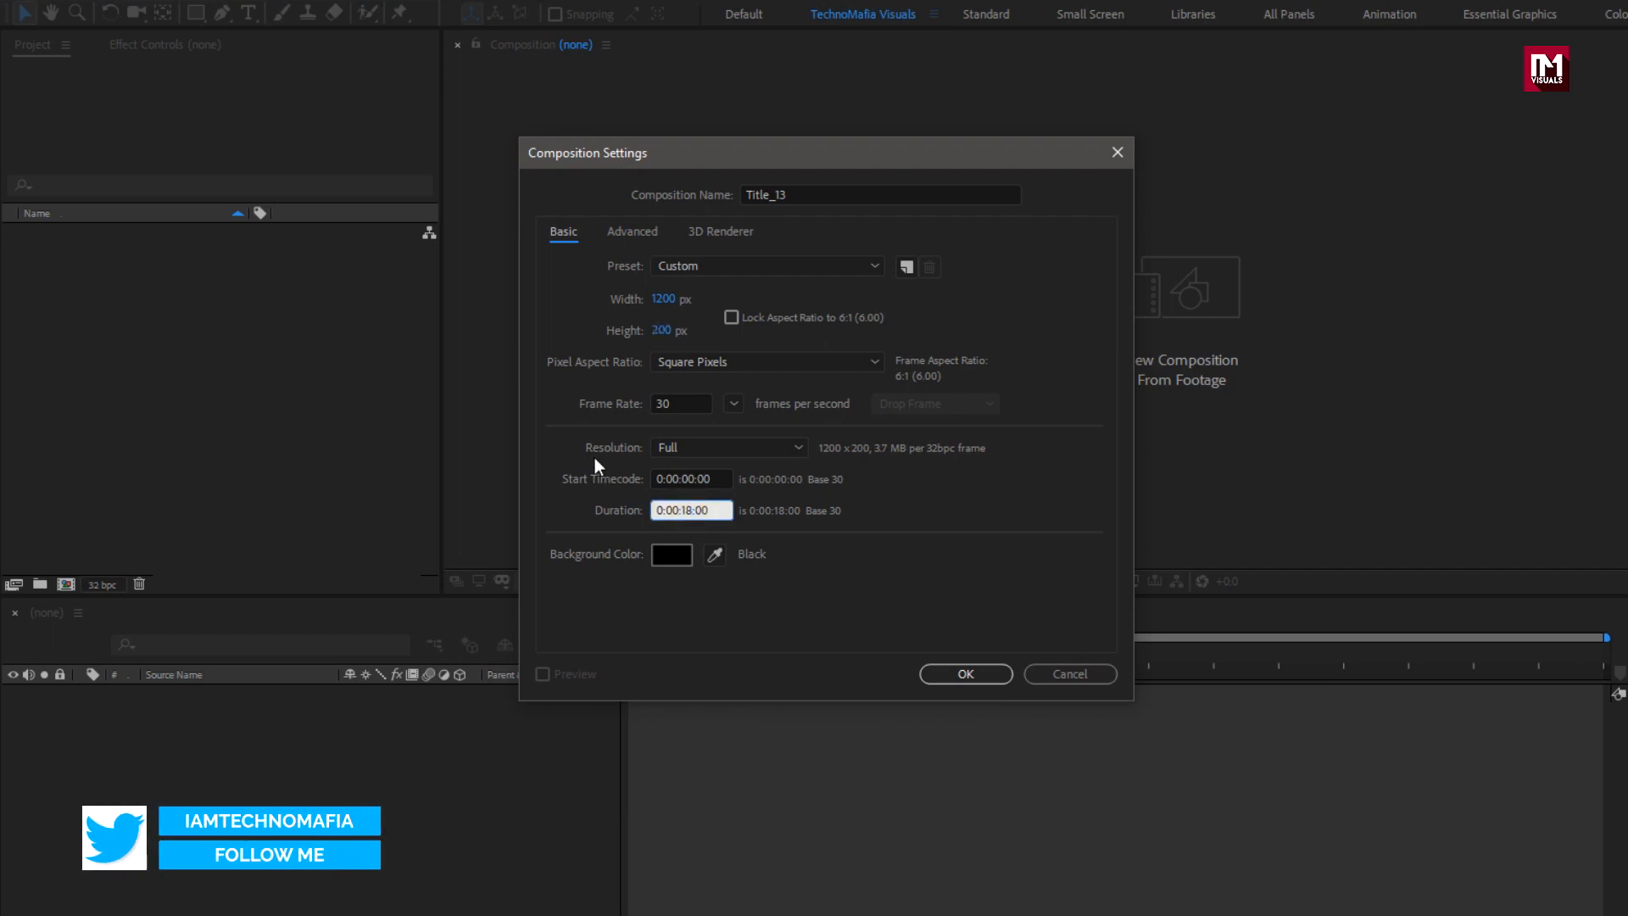
type("0:00:05:00")
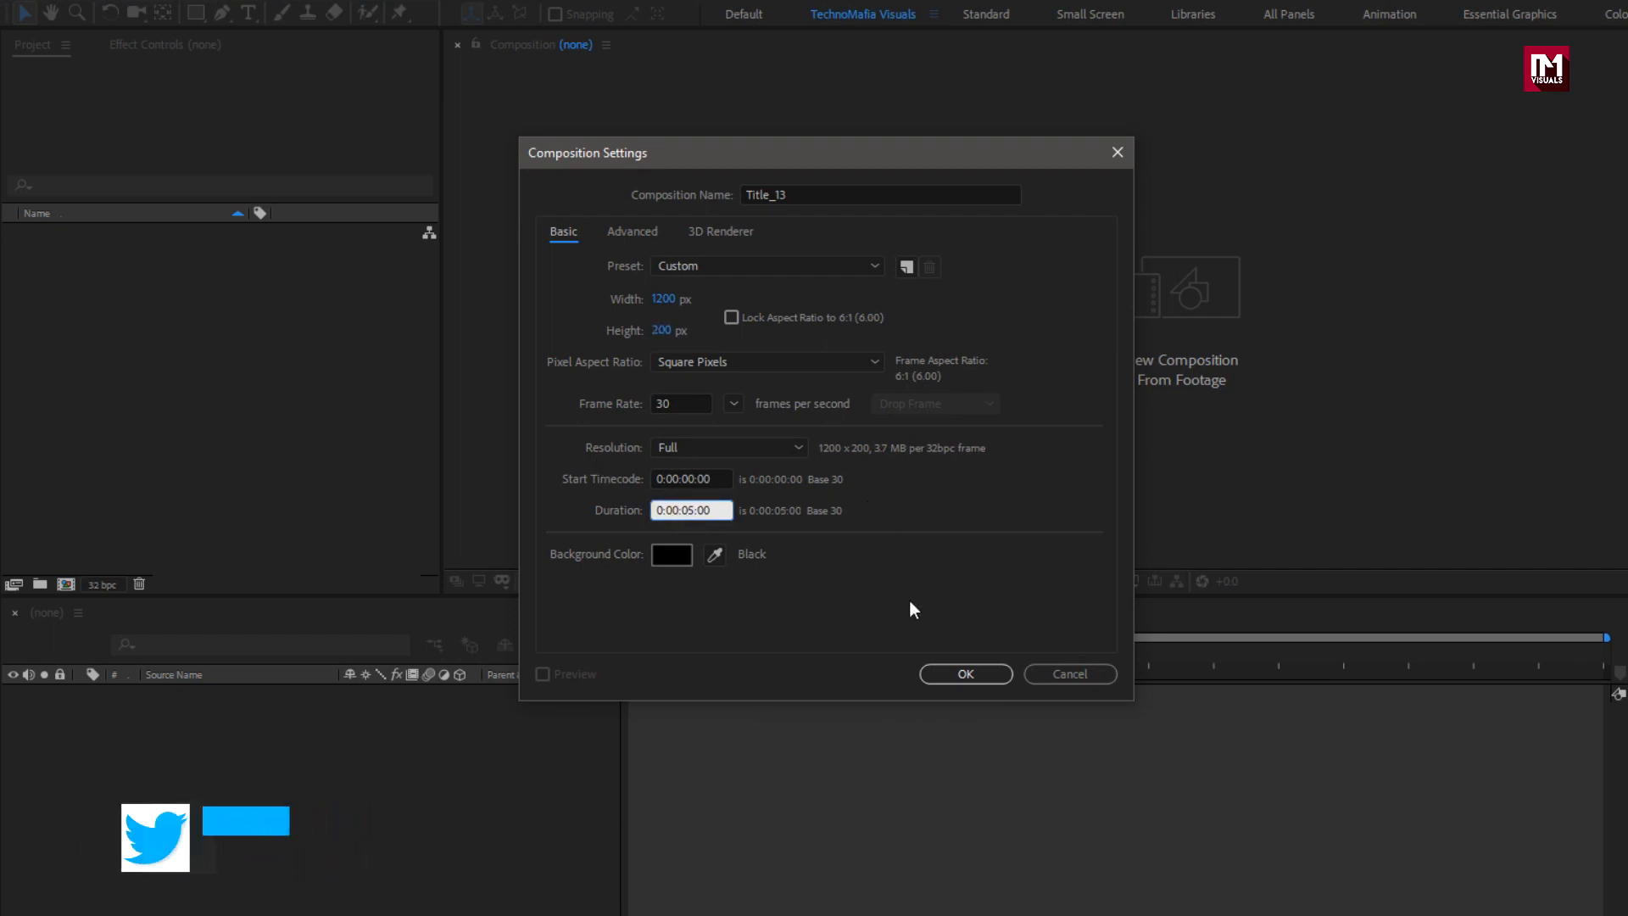
left_click(964, 673)
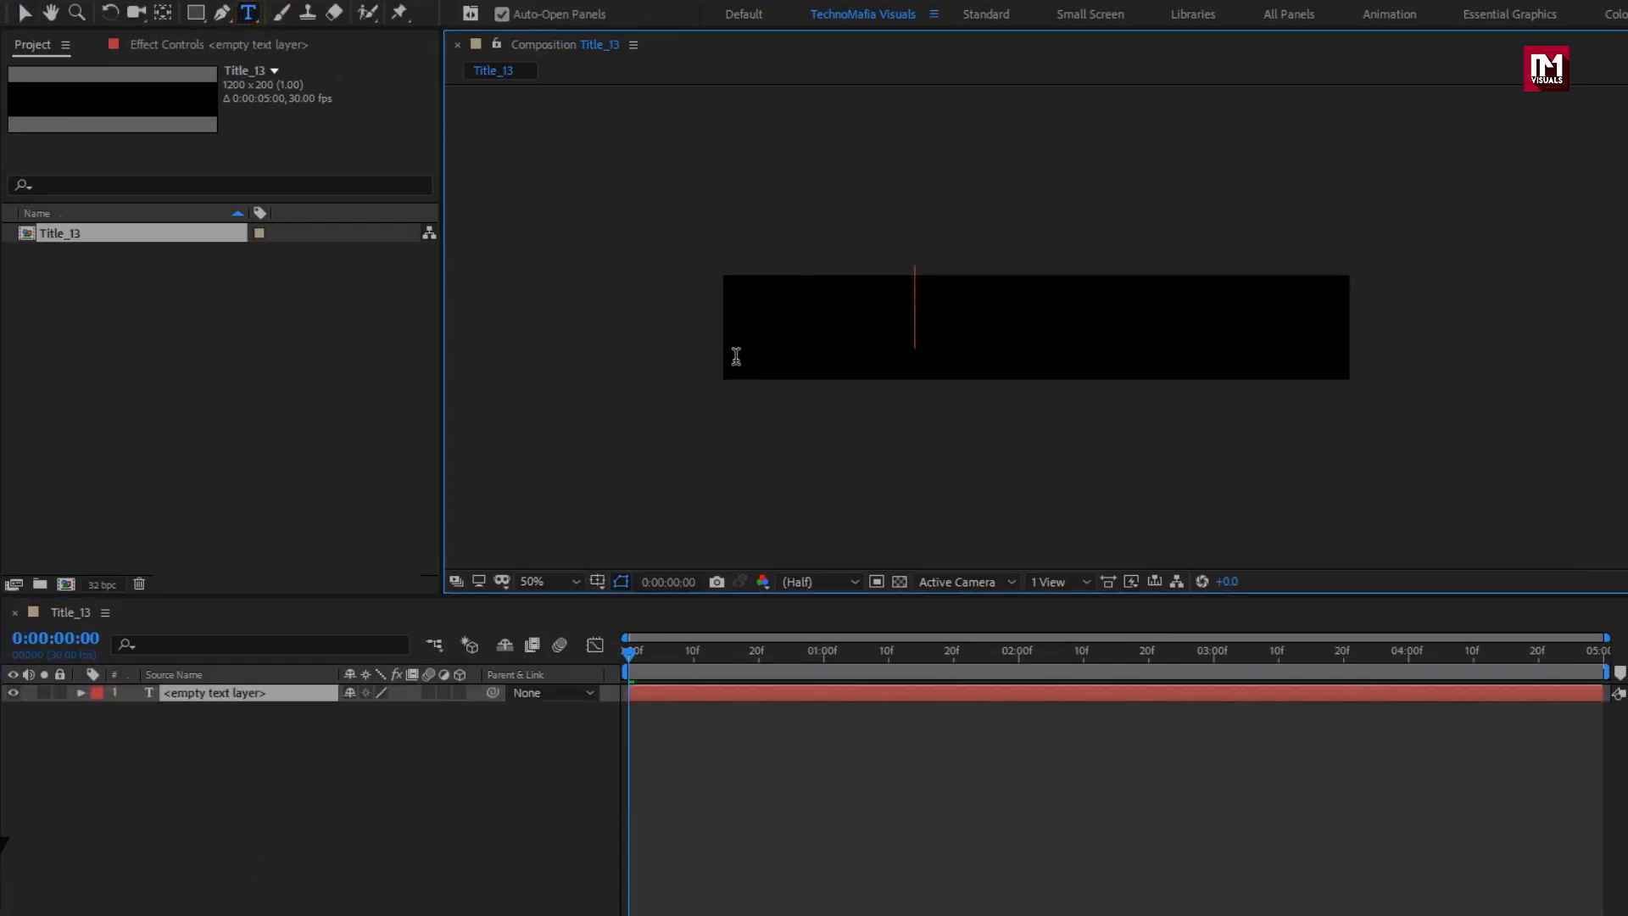
Step: Type VISUALS and style it in white Raleway ExtraBold at 230 px
type("VI")
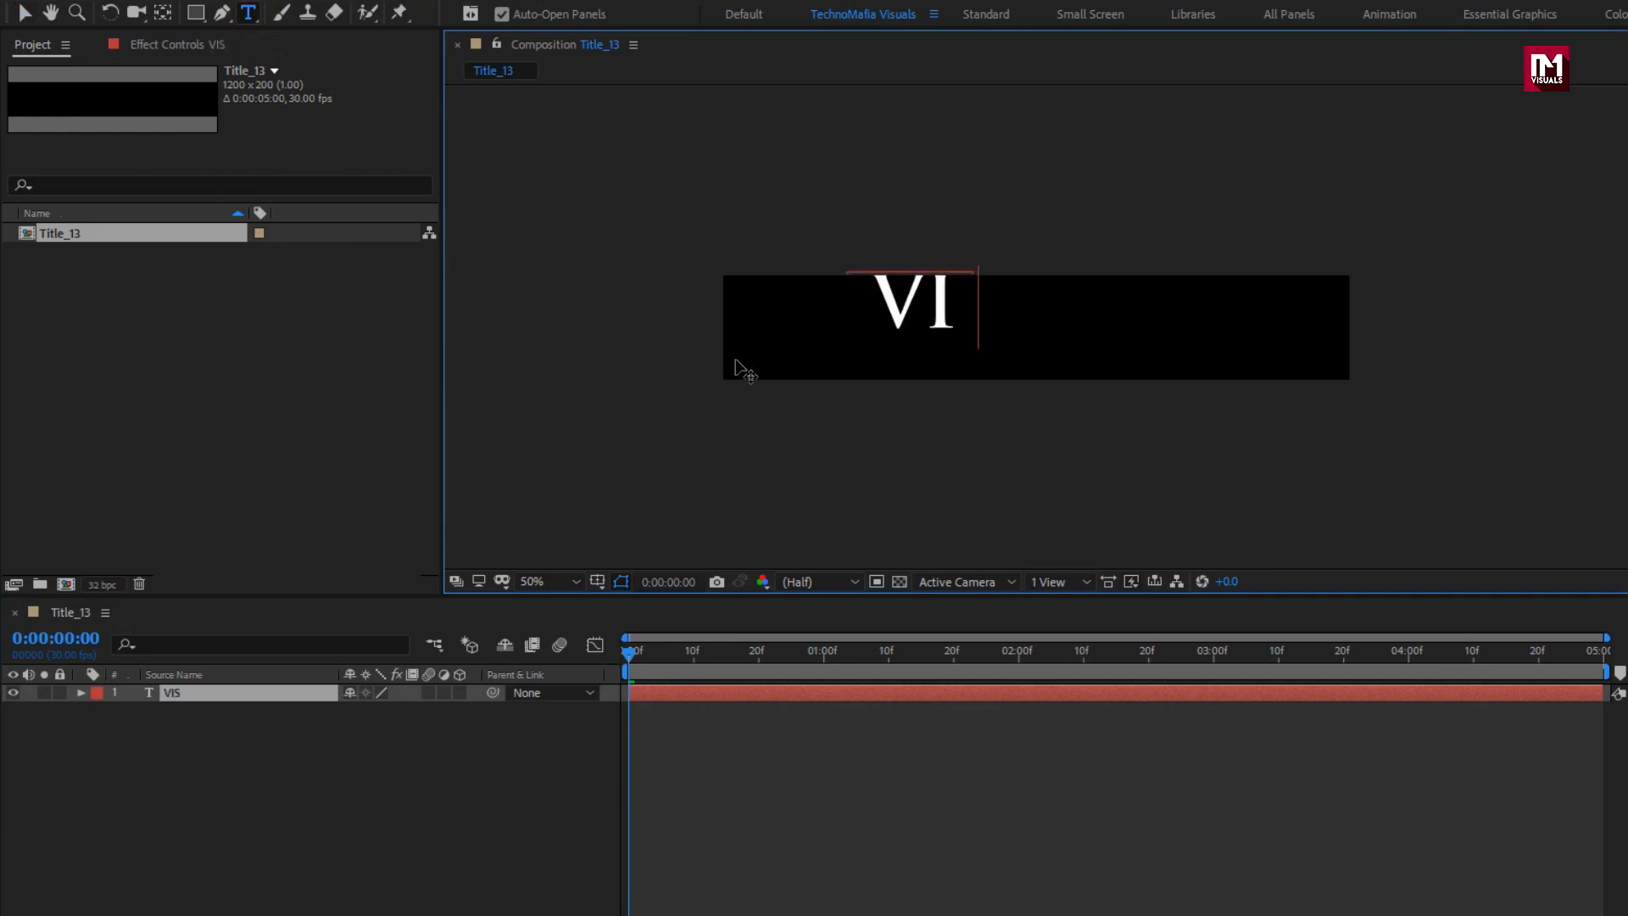
type("VISUALS")
type("rale")
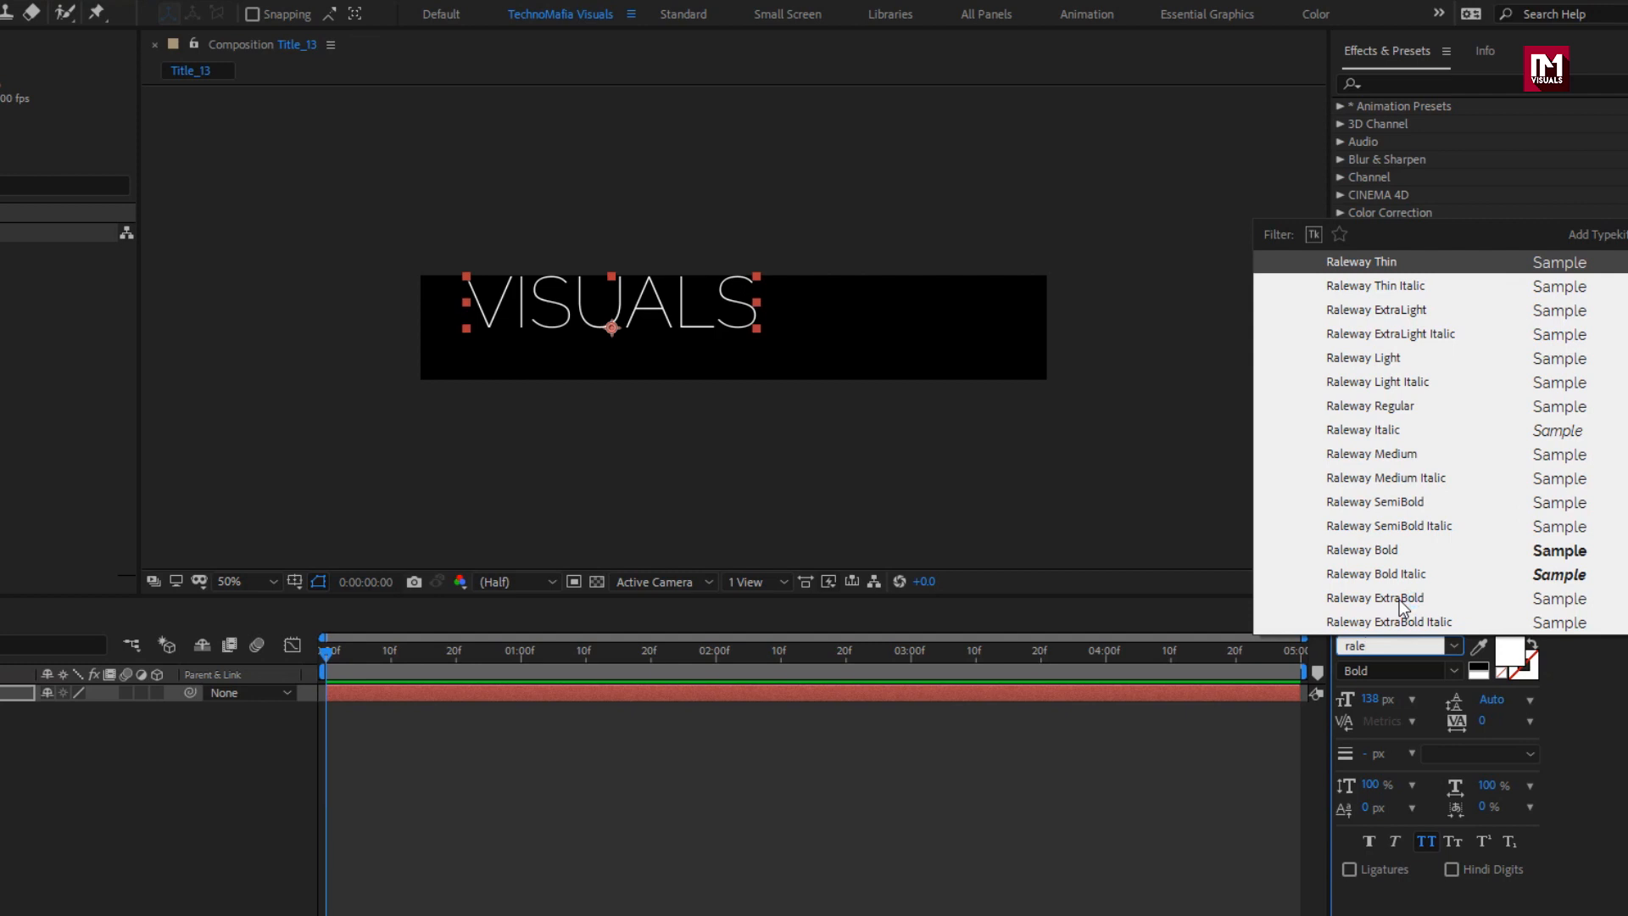
left_click(1375, 599)
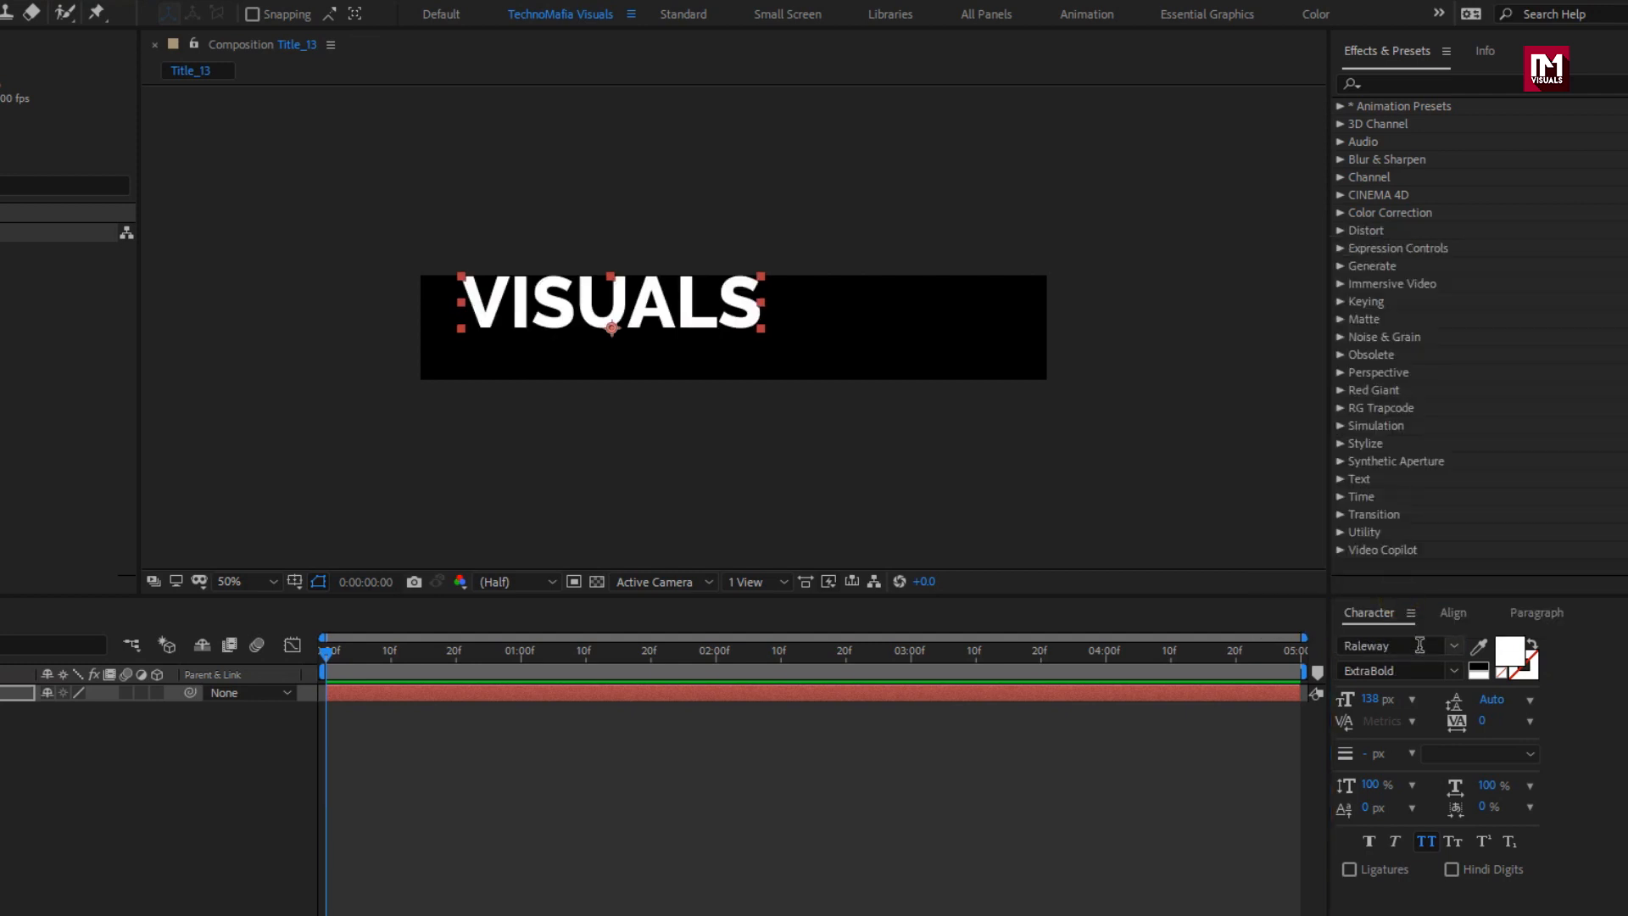
left_click(1451, 612)
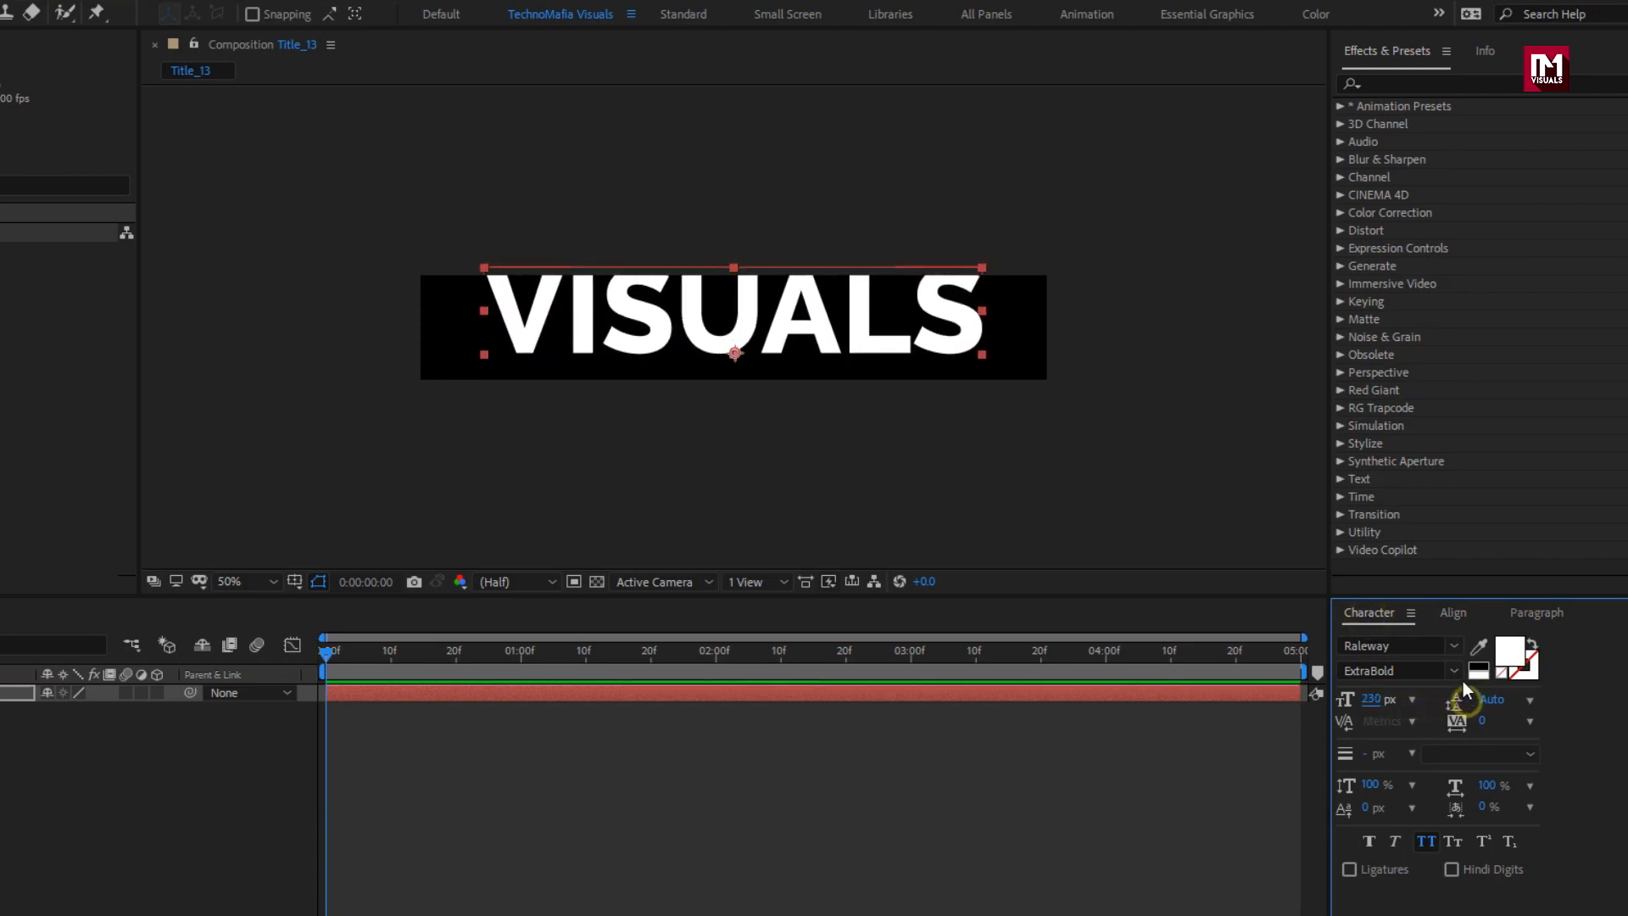
left_click(1453, 612)
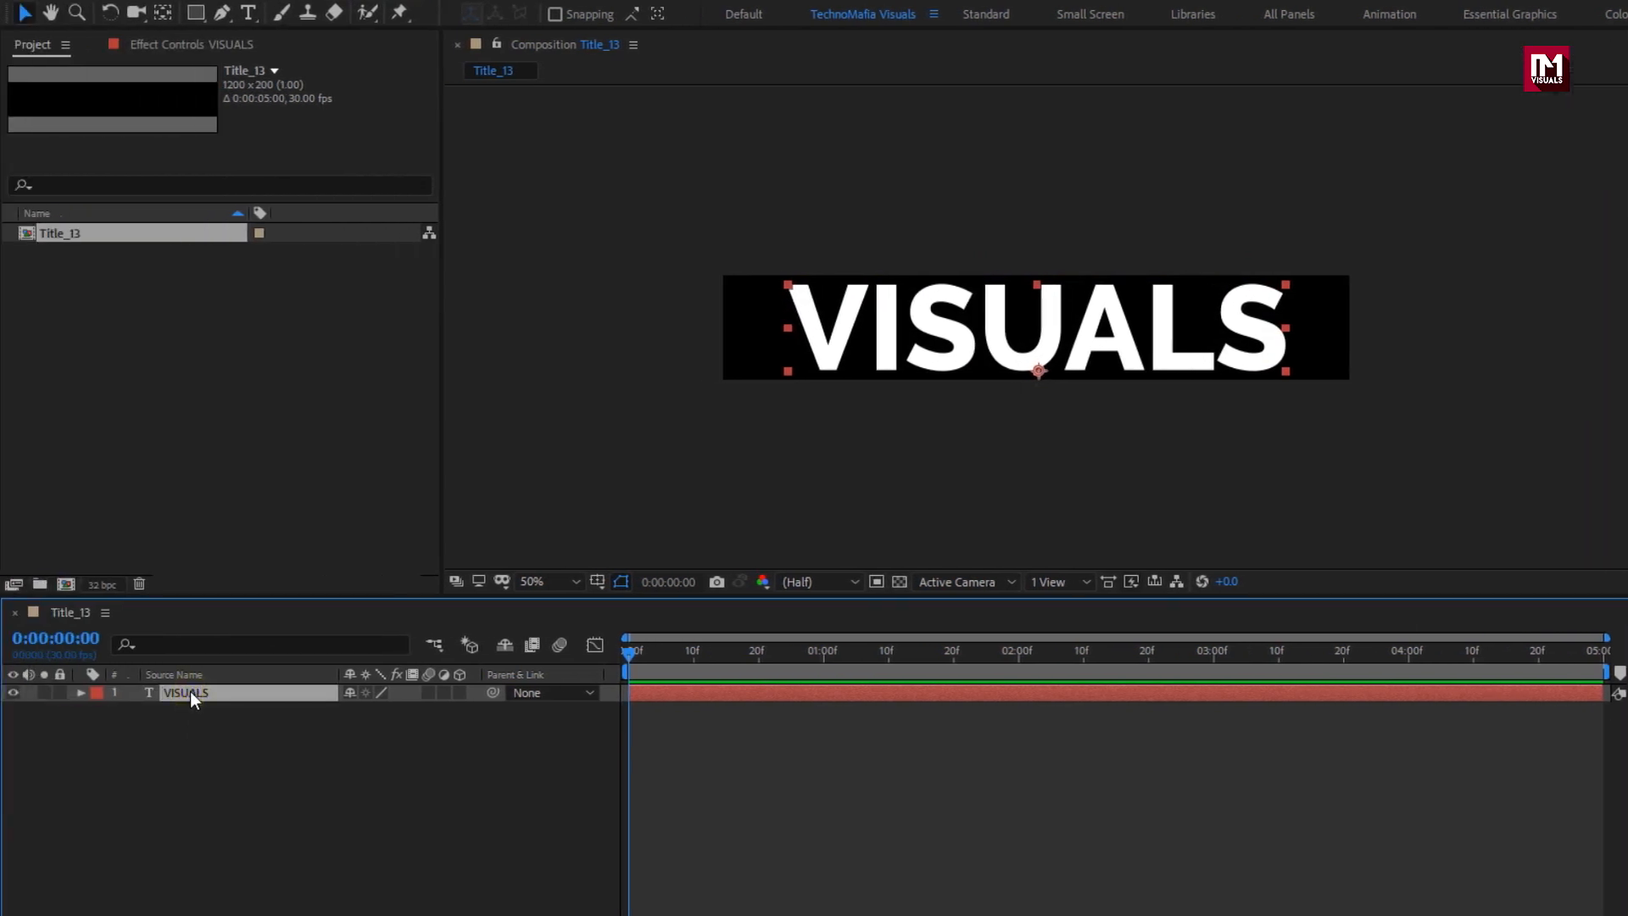
Step: Pre-compose the VISUALS layer into a new composition named Text
right_click(189, 699)
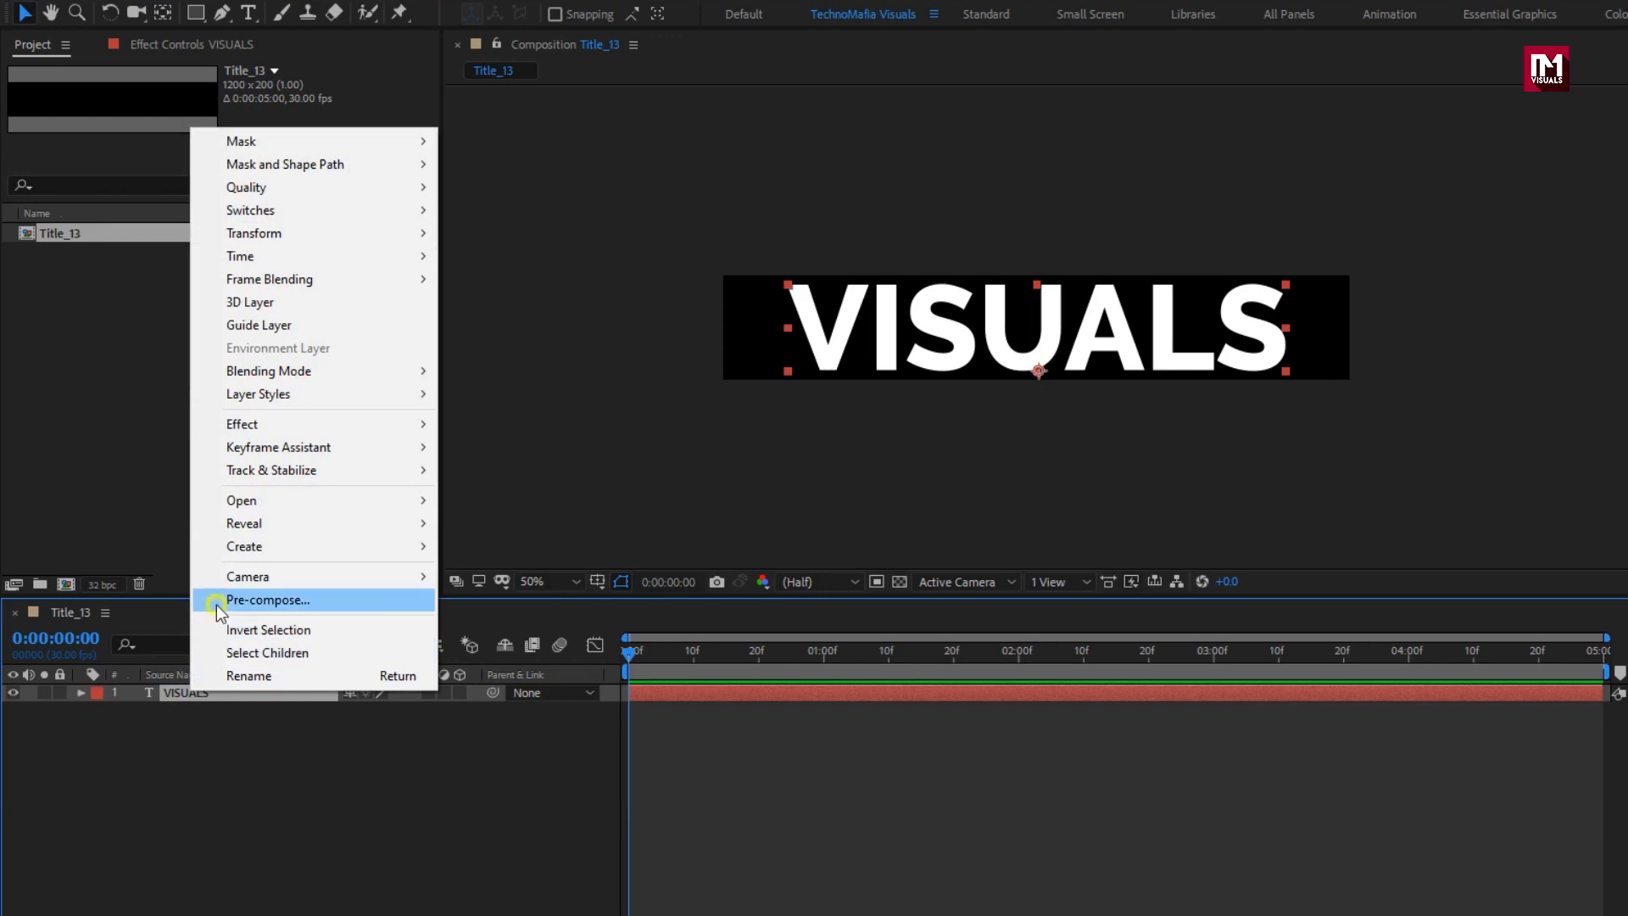
left_click(266, 600)
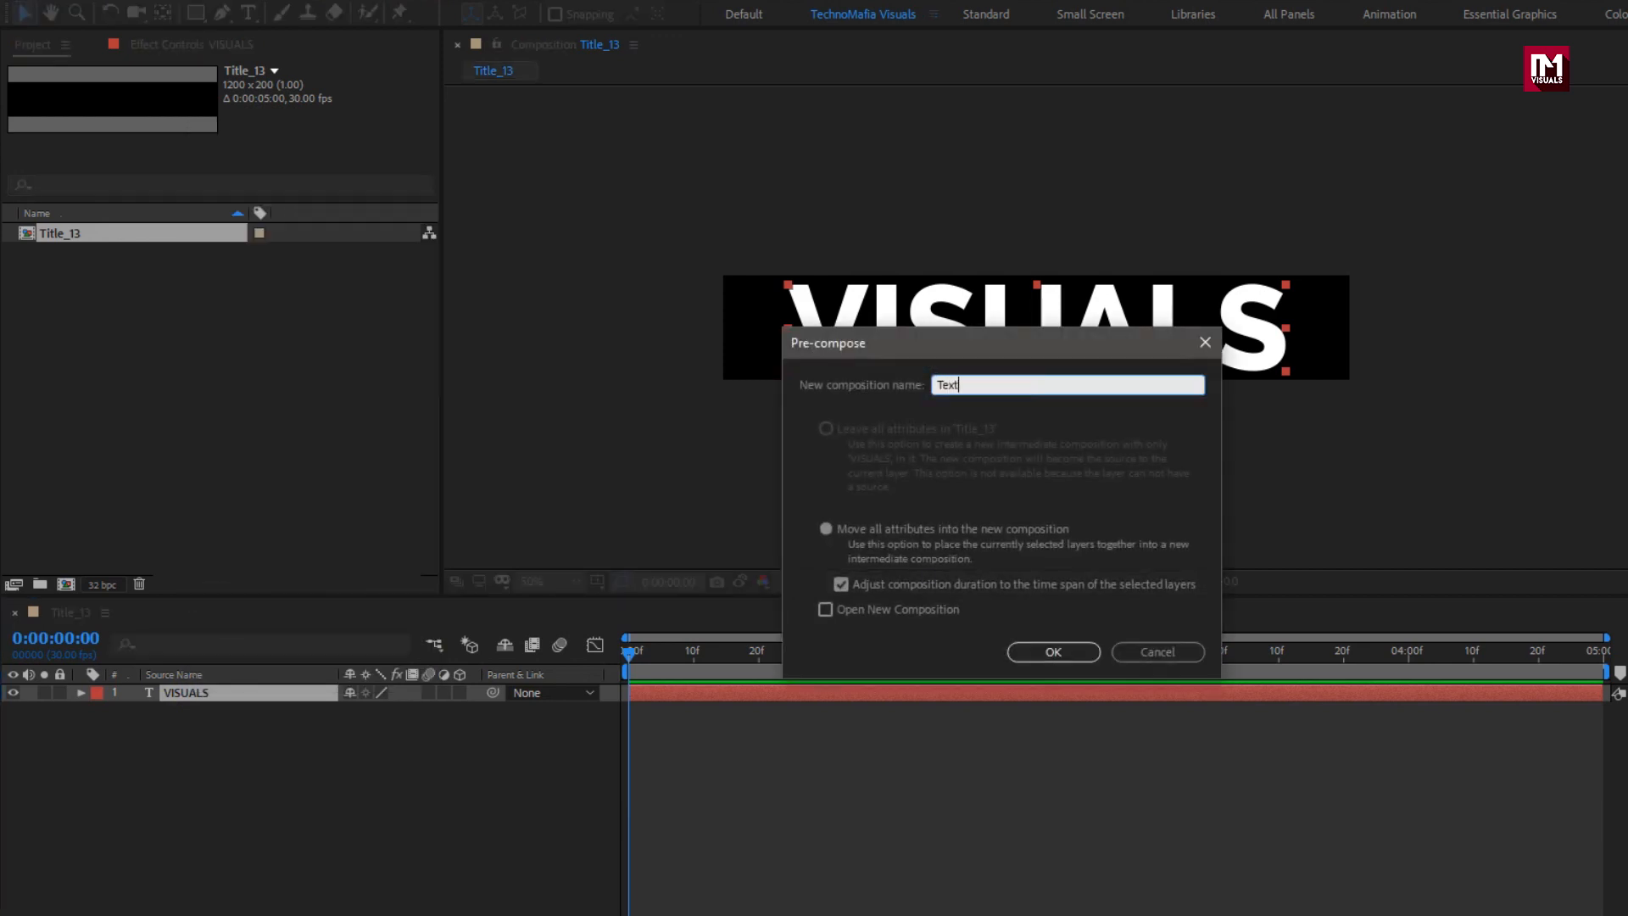
left_click(1051, 651)
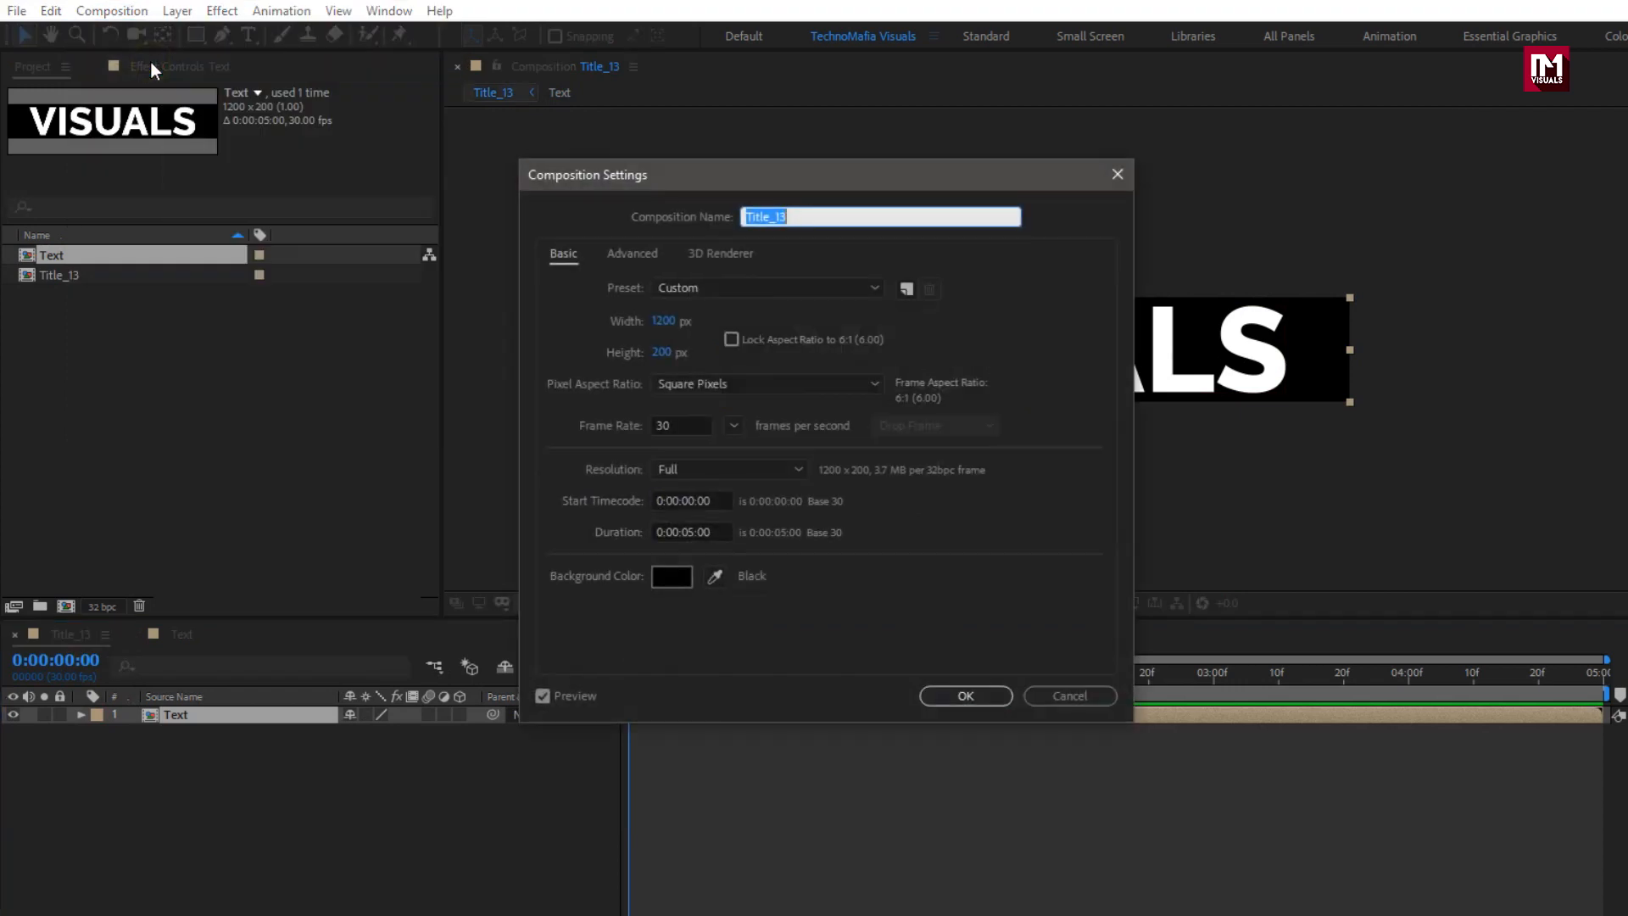
Step: Resize Title_13 to 1920×1080 with the nested Text comp centred, then select the Text layer
left_click(670, 299)
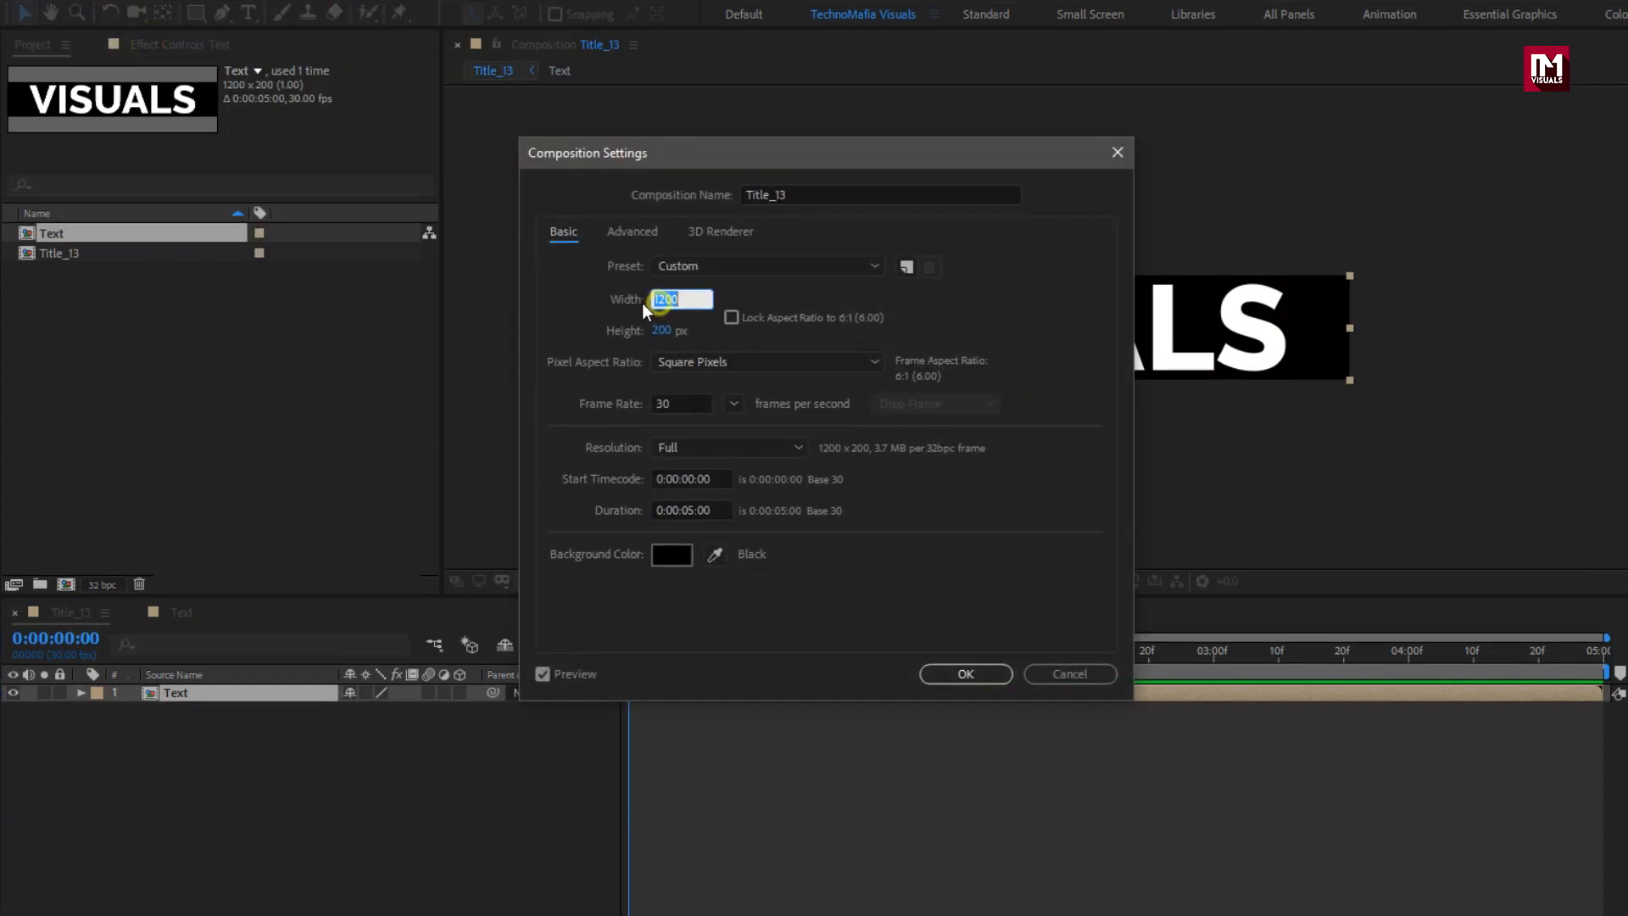
type("1920")
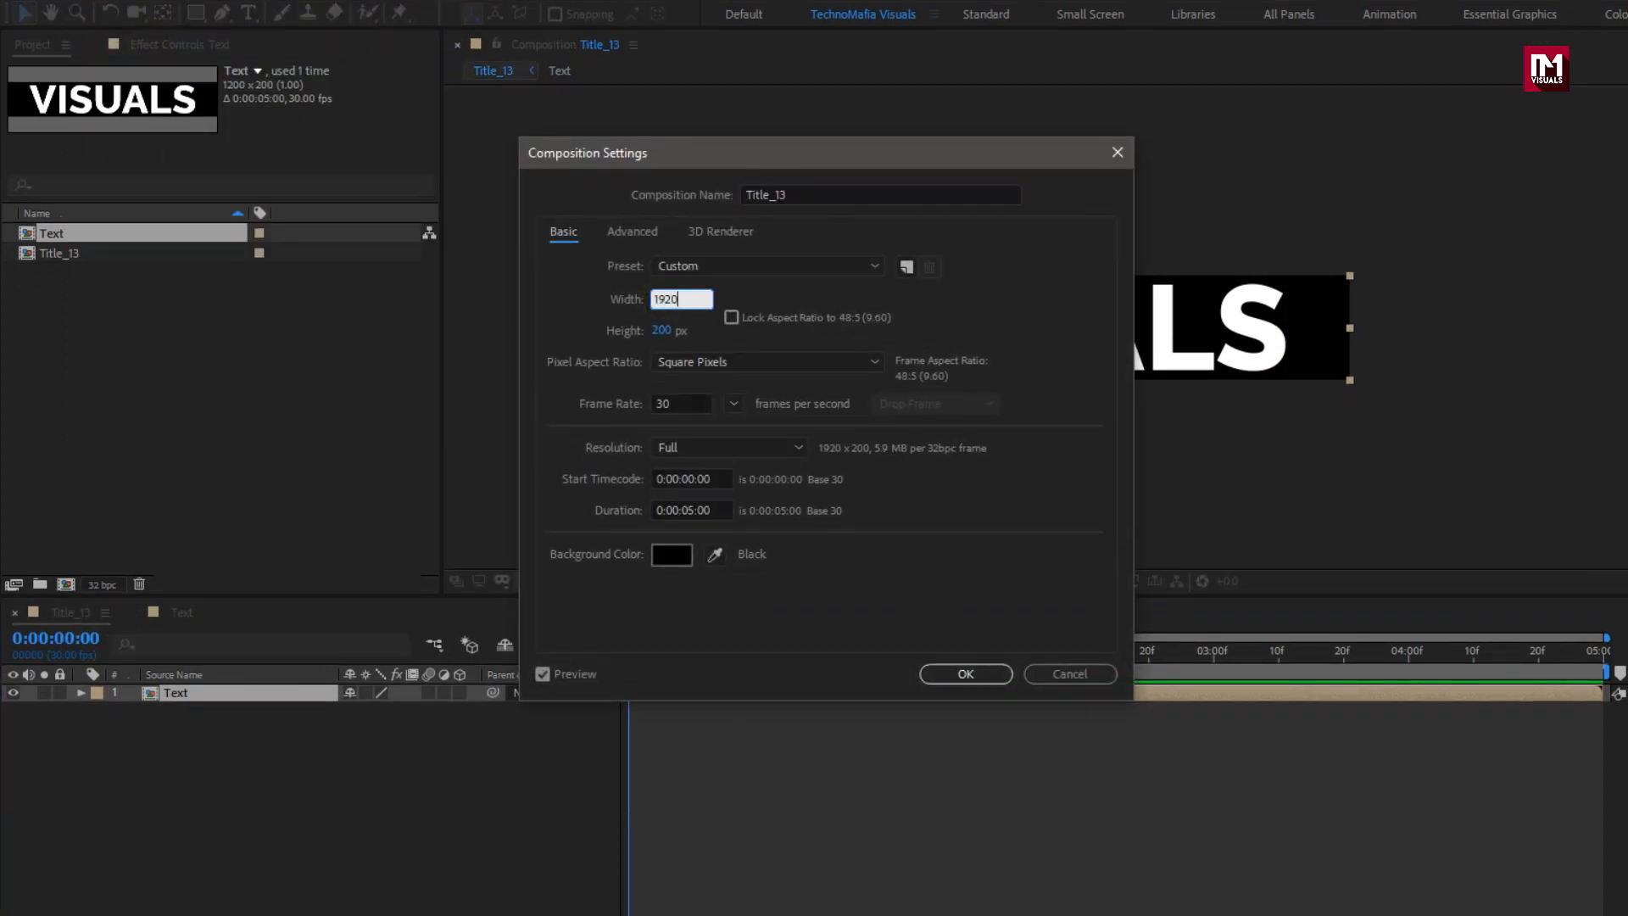
type("108")
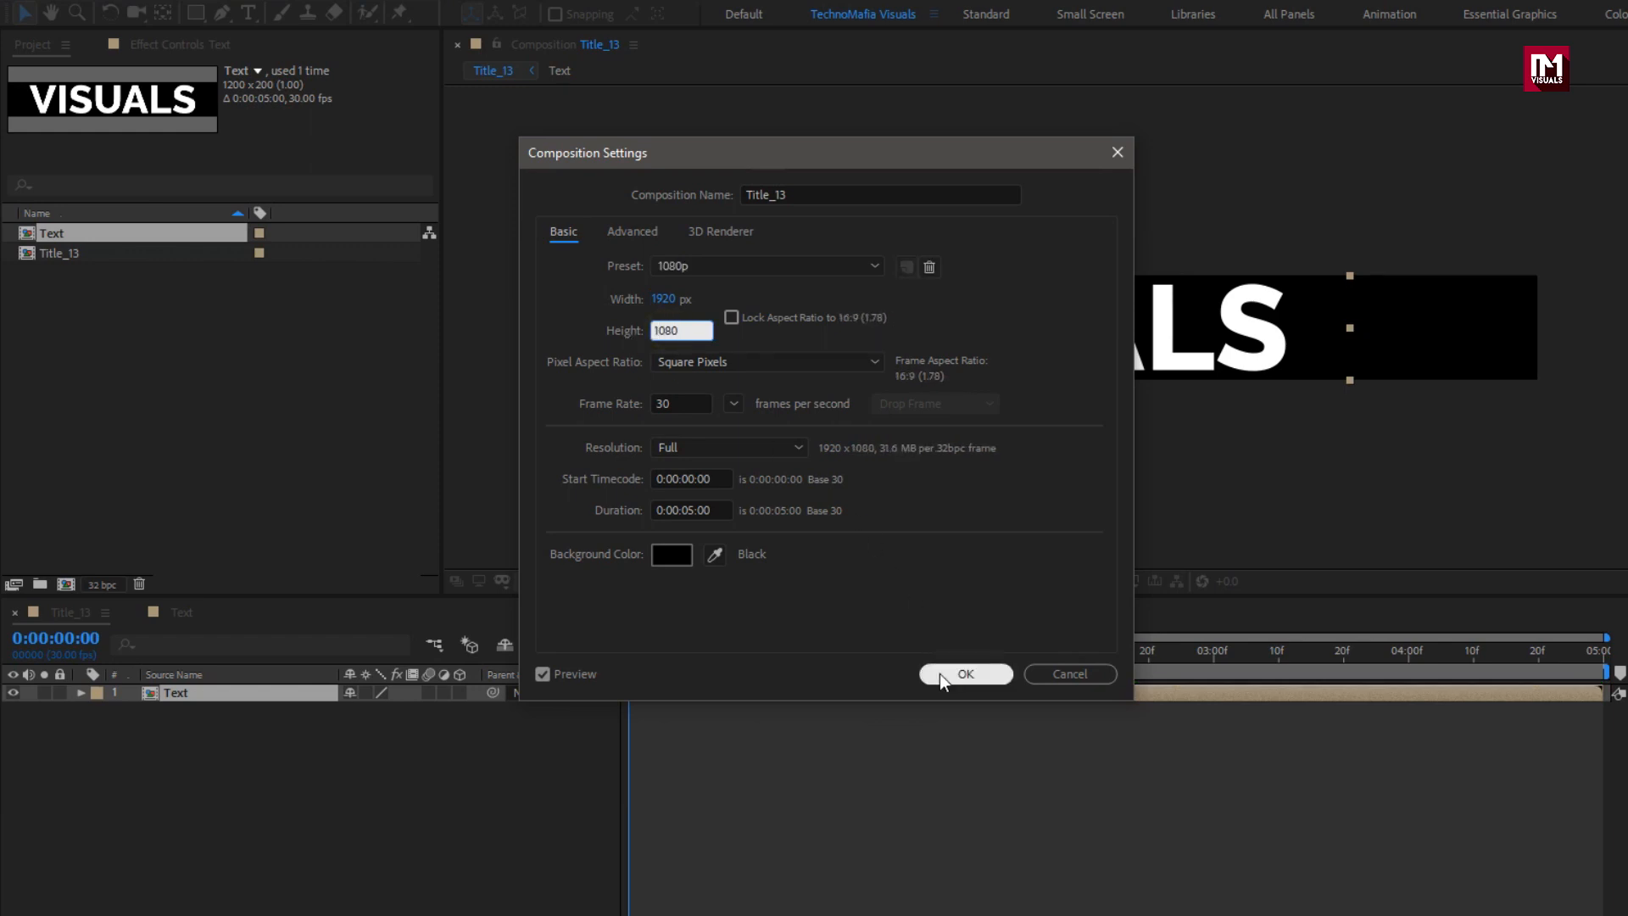
left_click(963, 673)
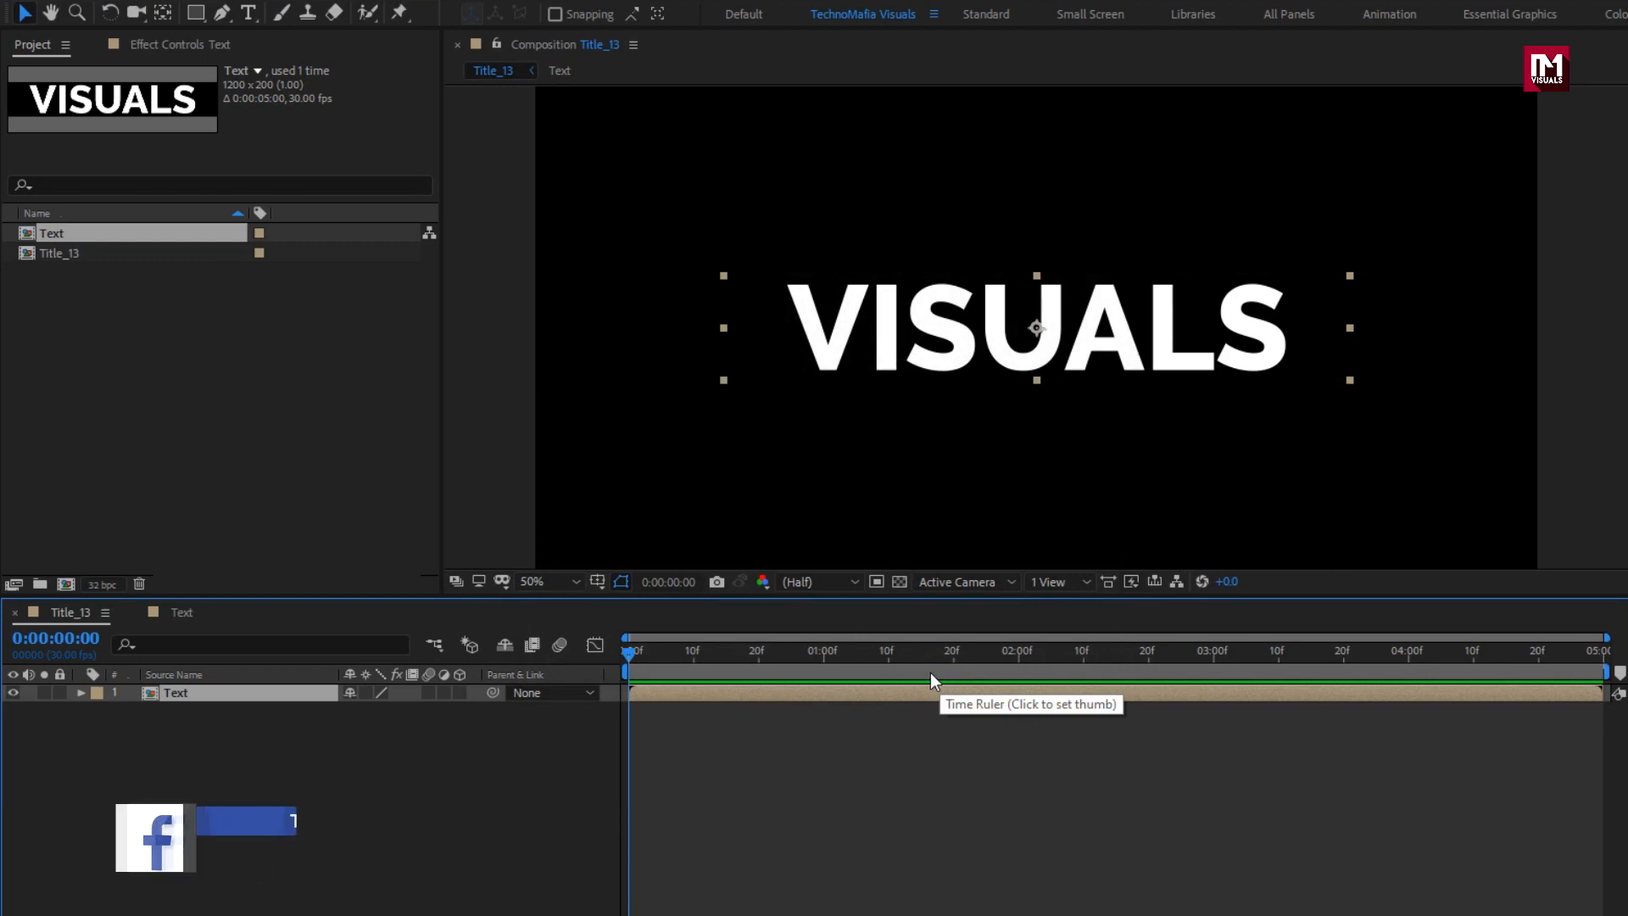
left_click(182, 612)
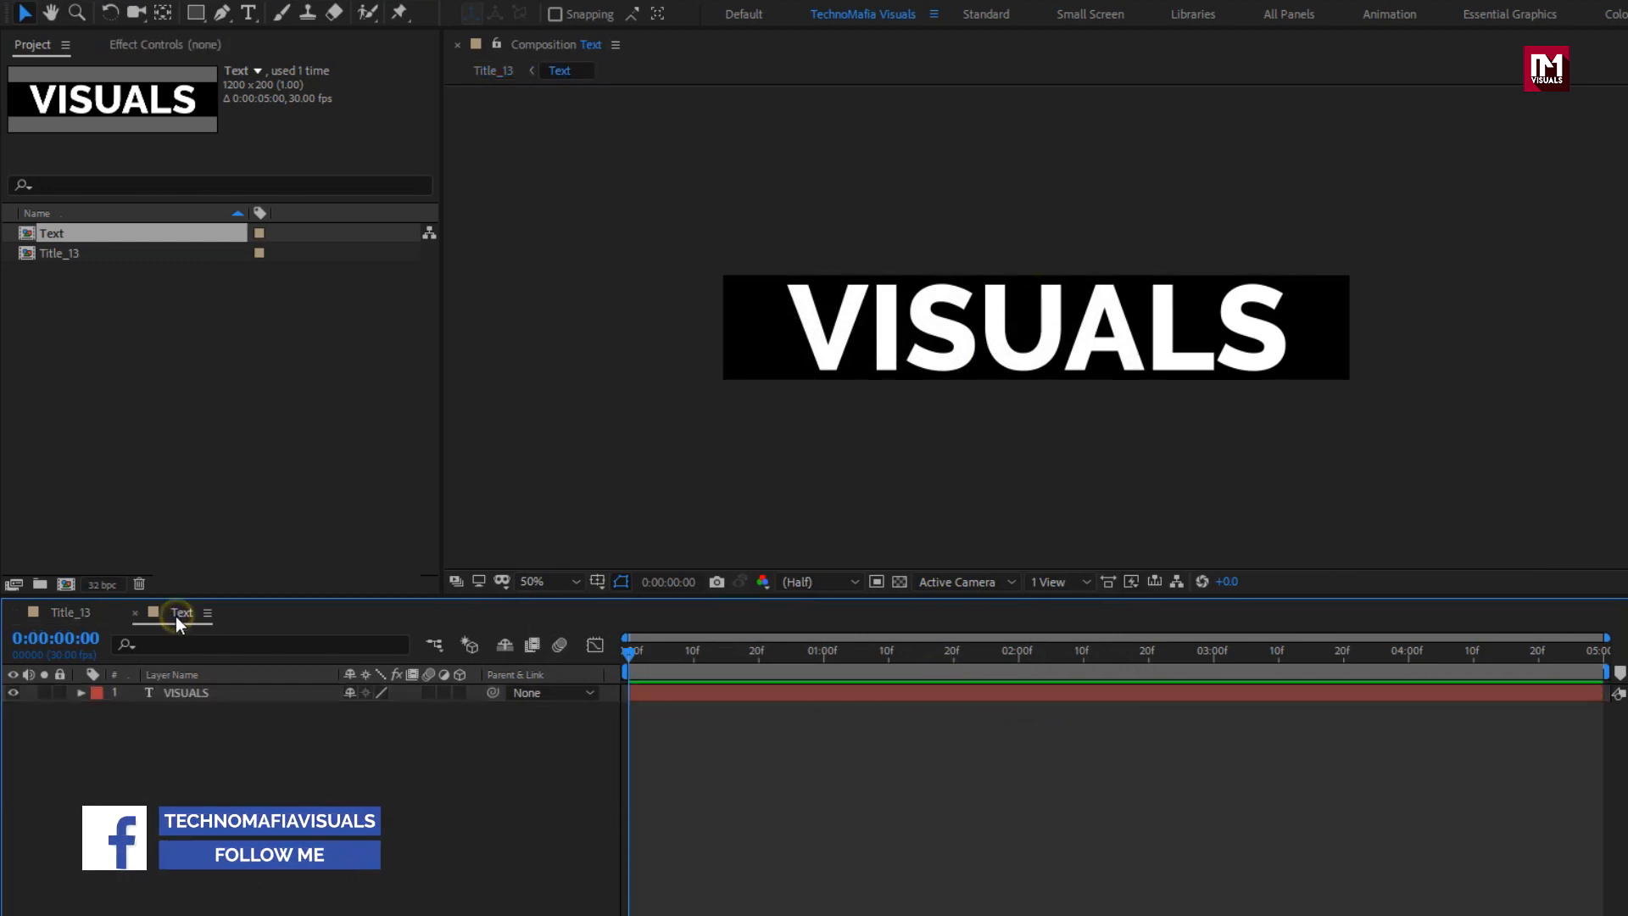
left_click(69, 612)
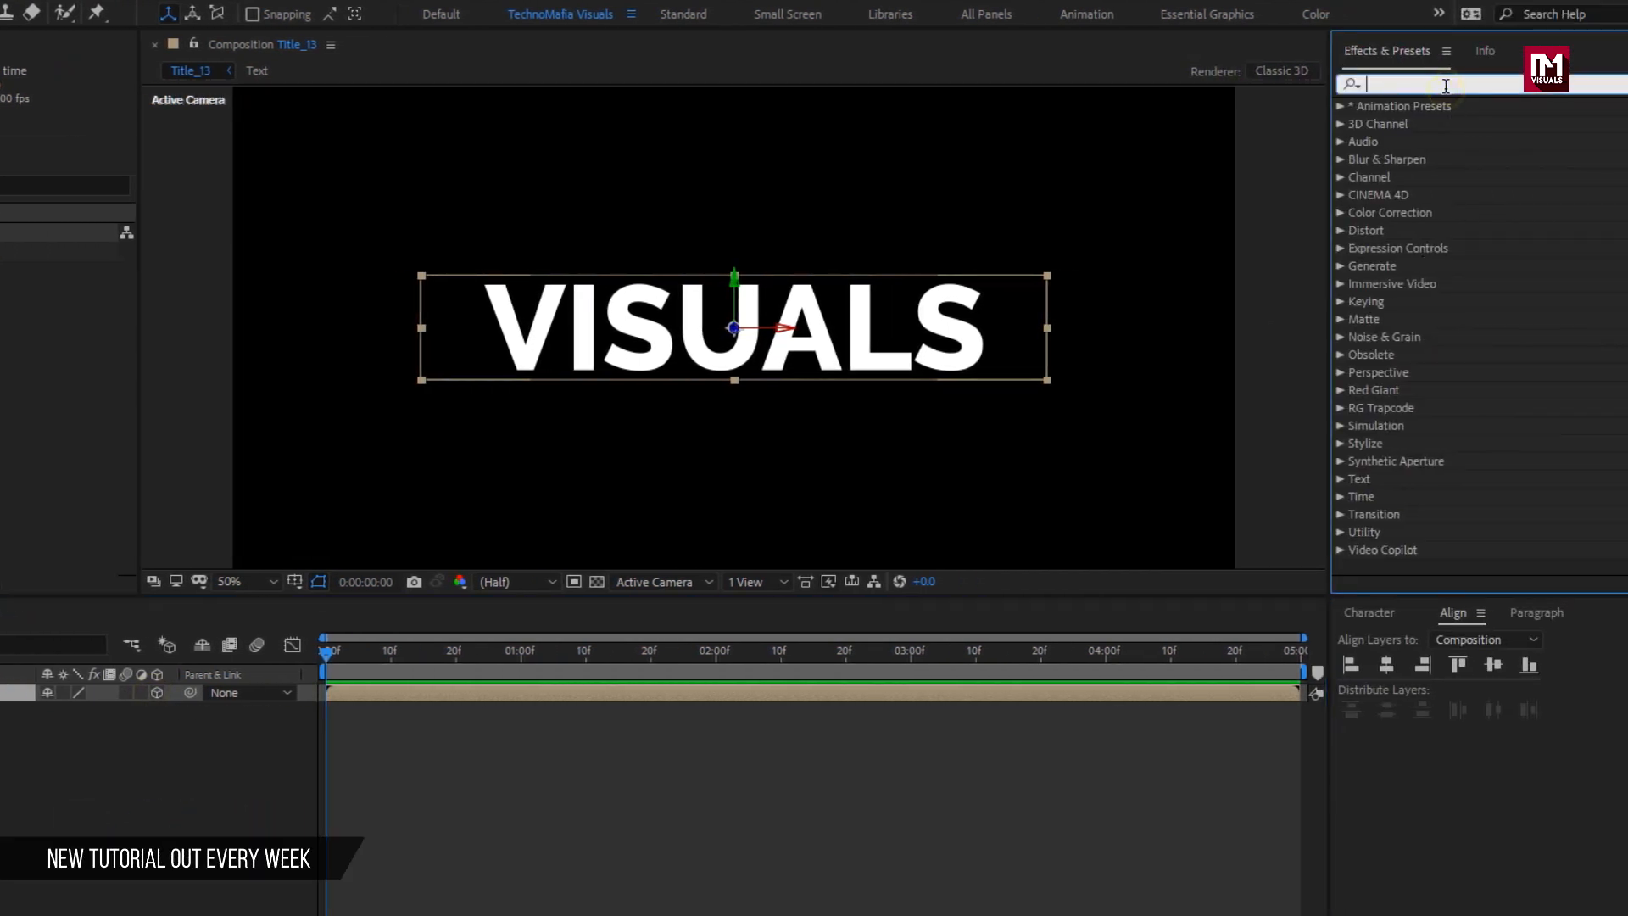
Step: Apply Gradient Ramp to the Text layer and set its Anchor Point Y to 0
type("ramp")
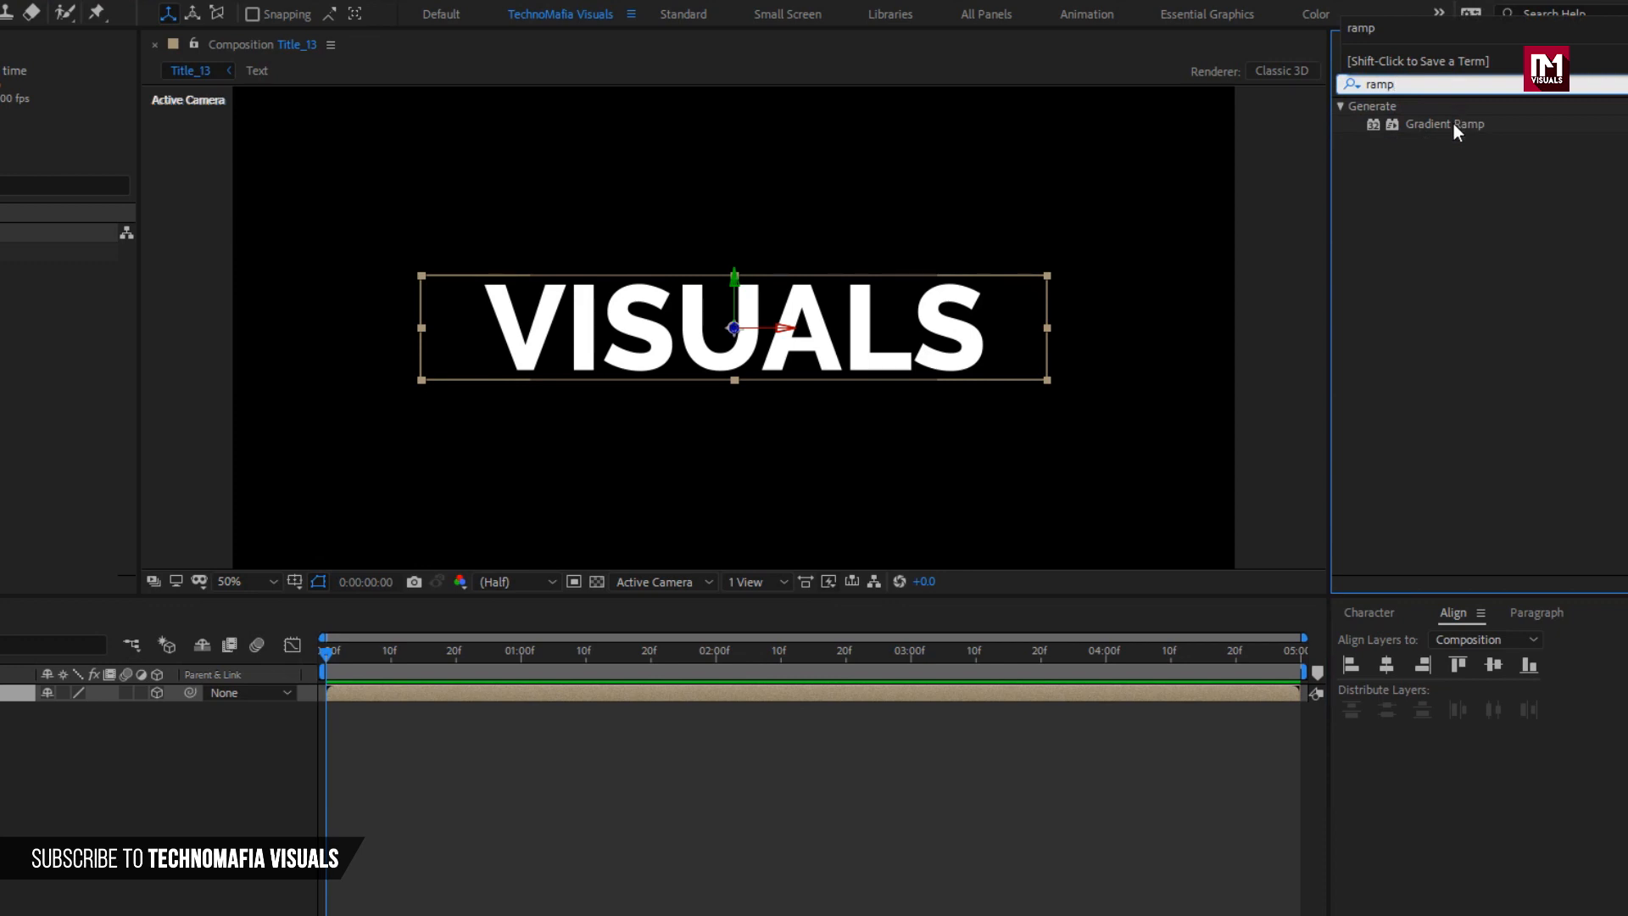
double_click(1444, 124)
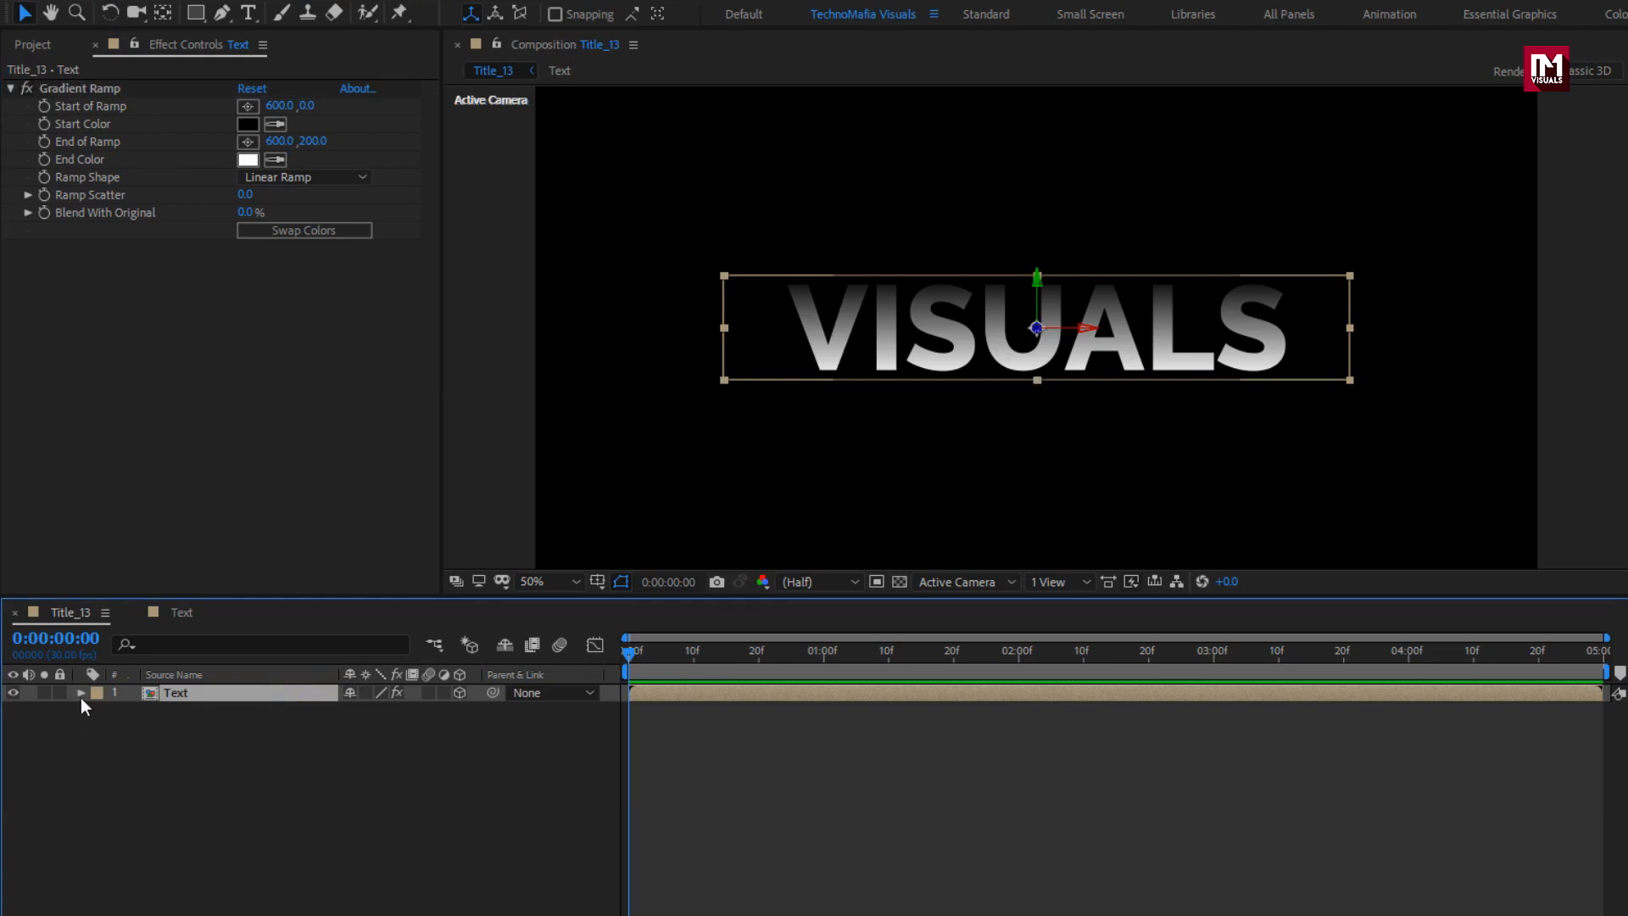
left_click(81, 692)
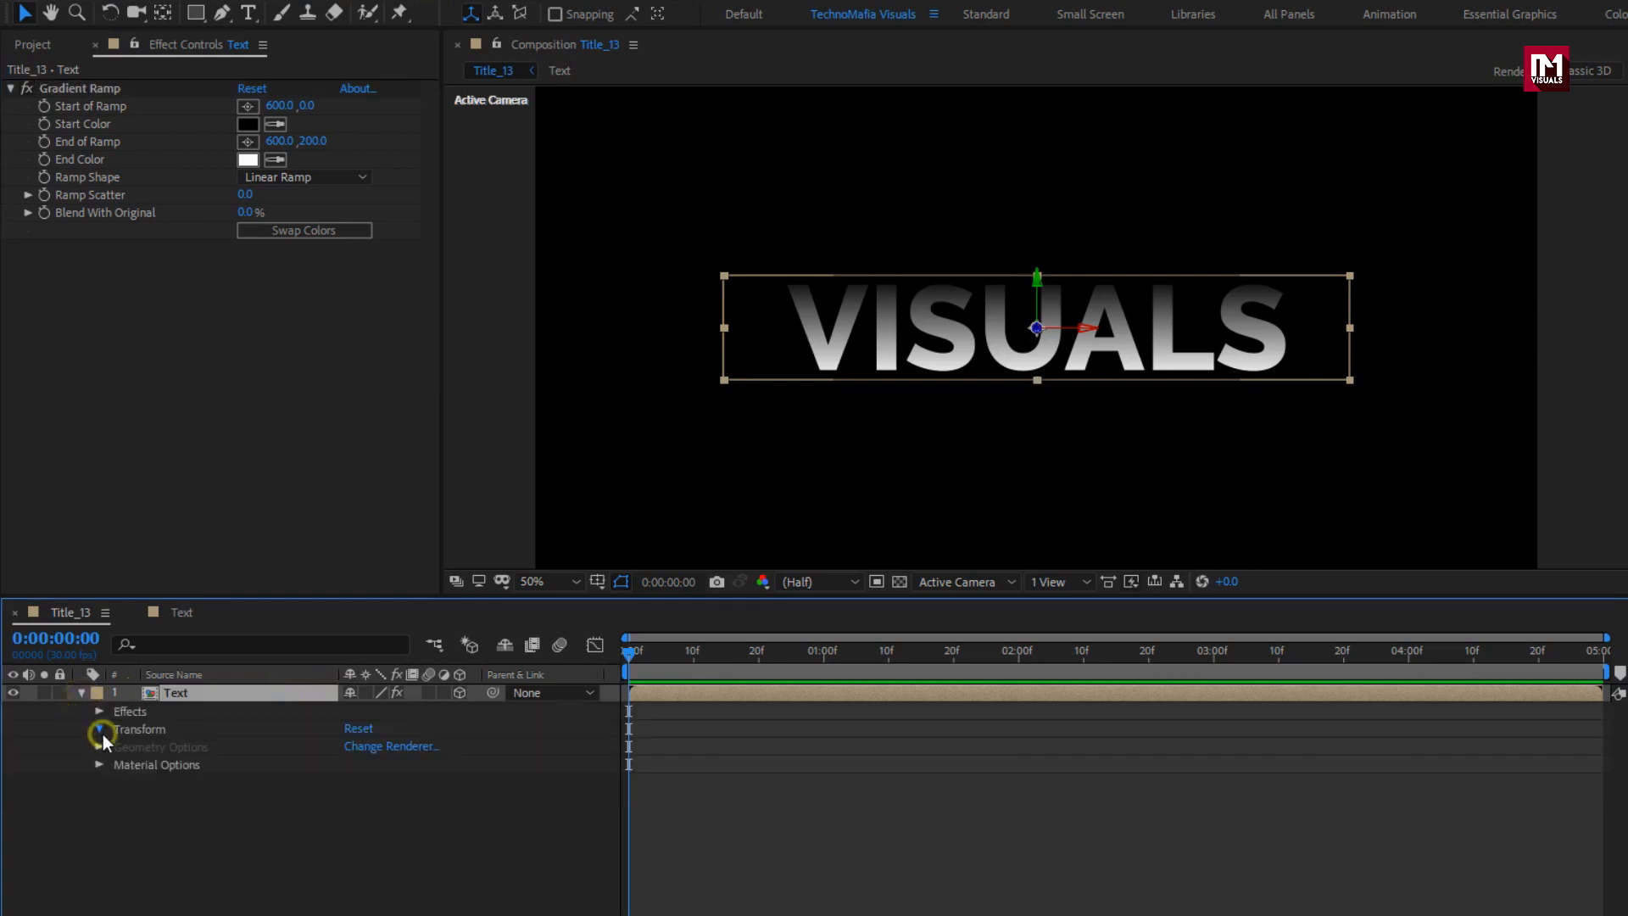
left_click(98, 729)
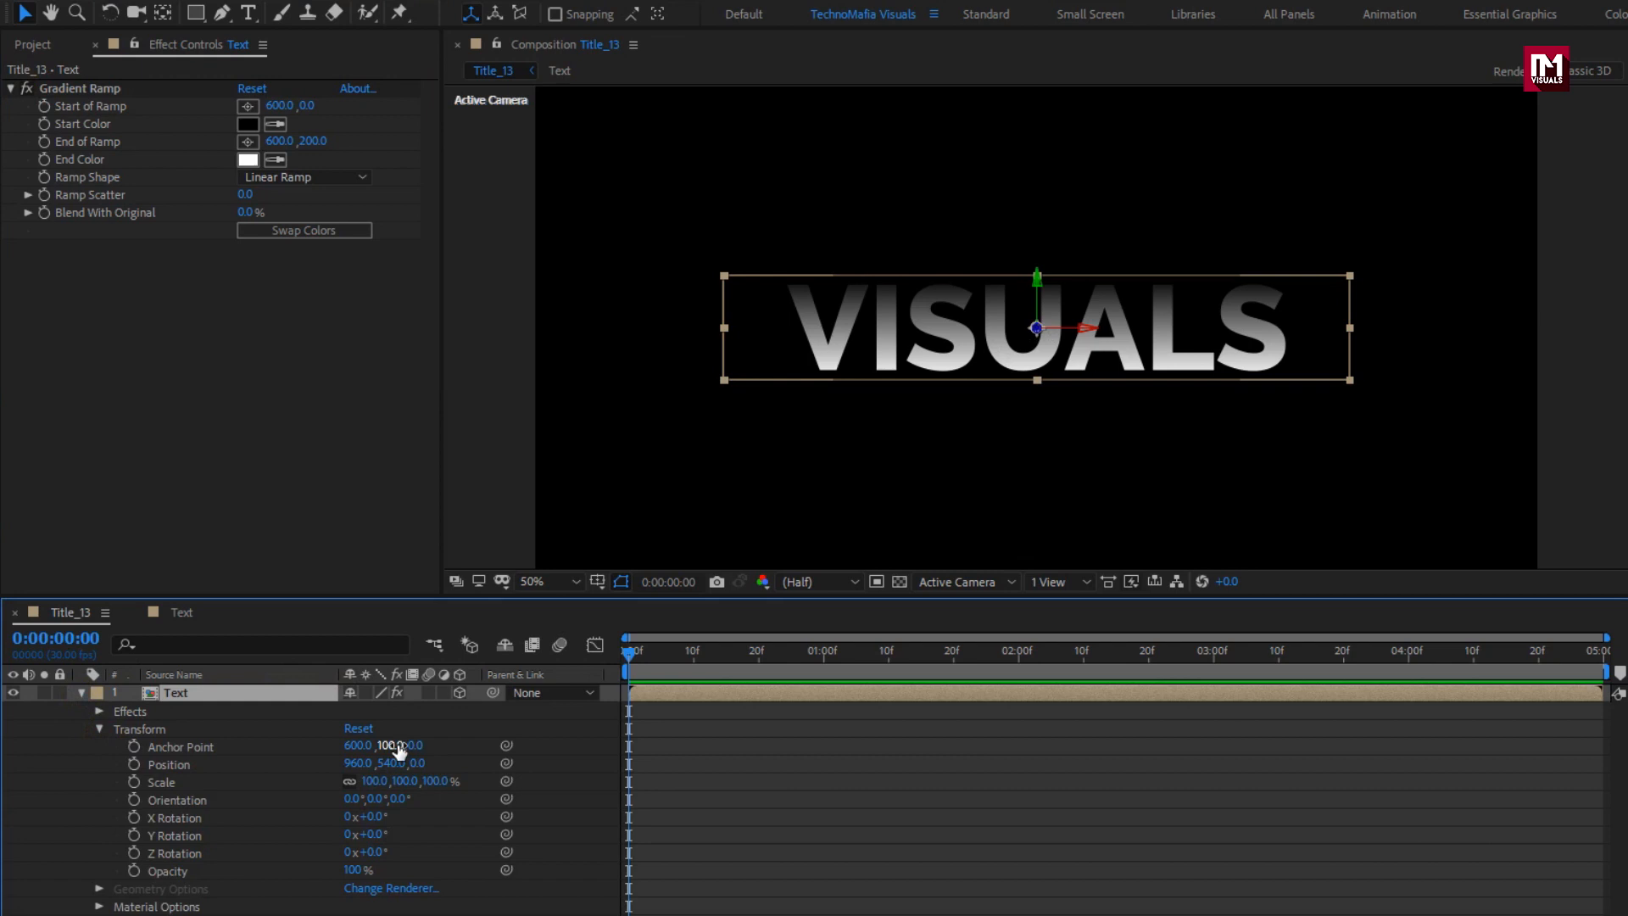
double_click(397, 746)
type("0")
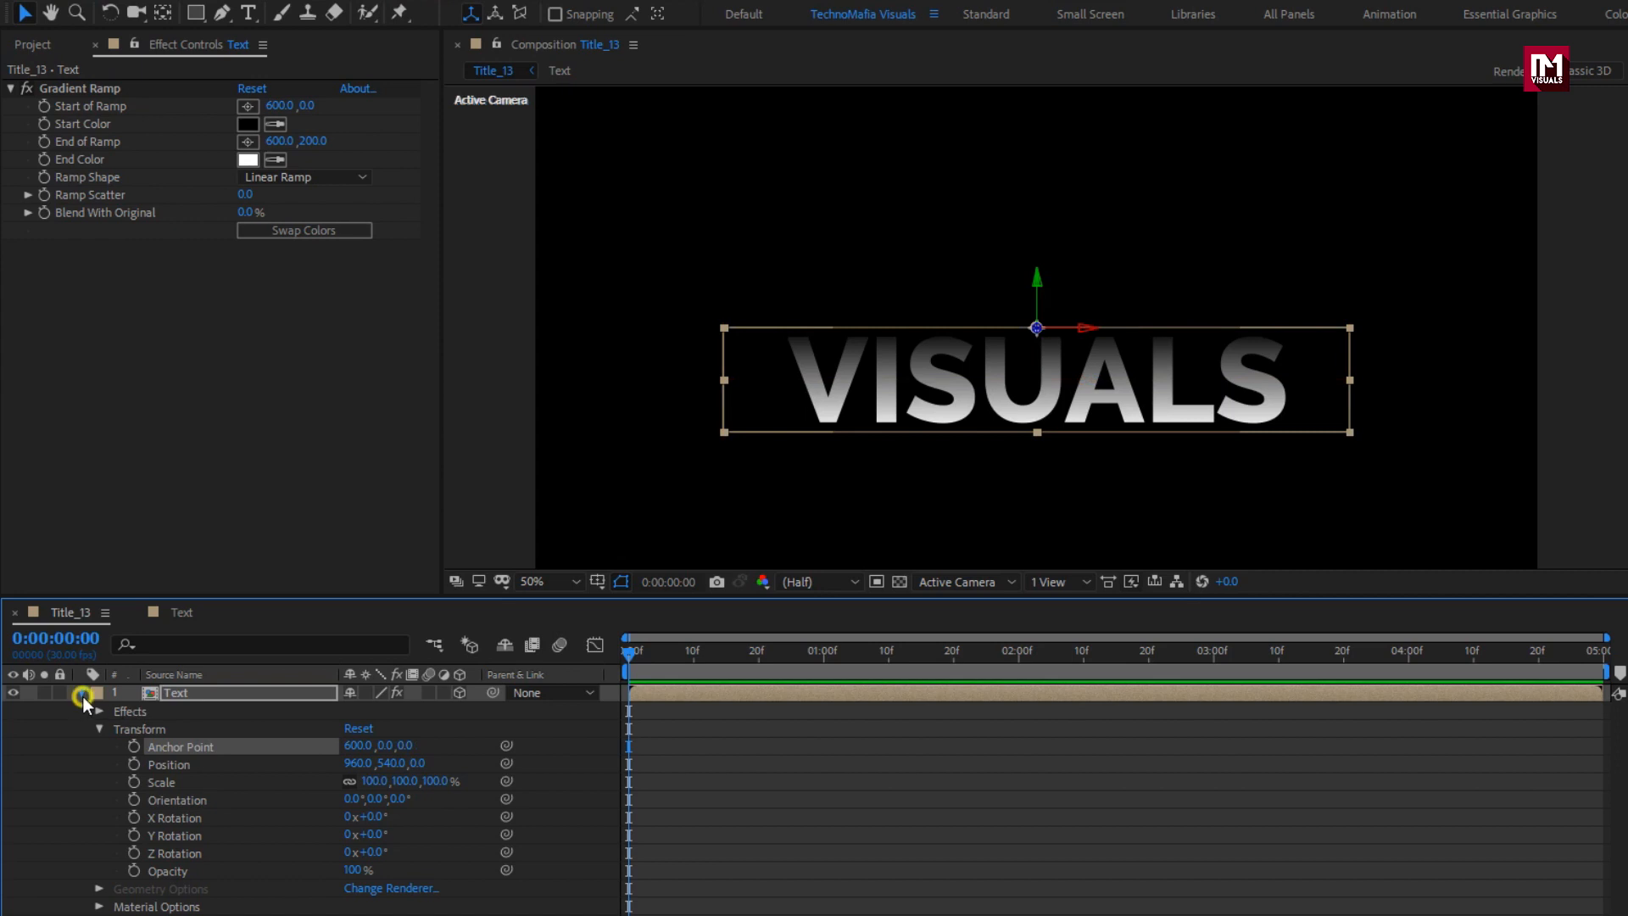
Step: Duplicate the Text layer with Ctrl+D until six copies are stacked
key("ctrl+d")
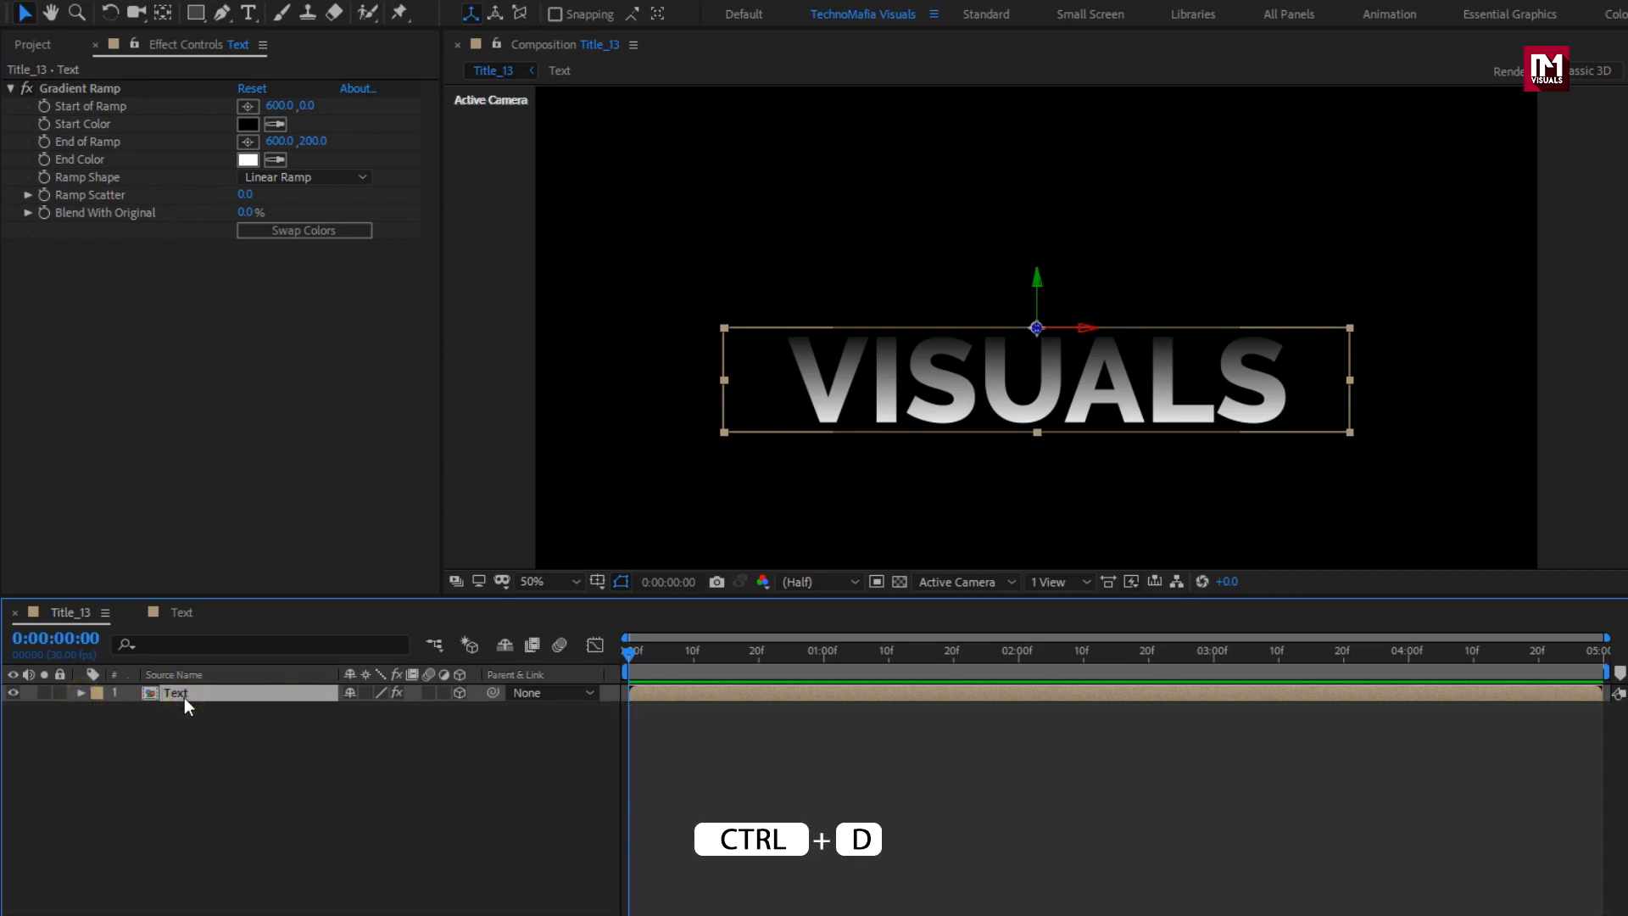
key("ctrl+d")
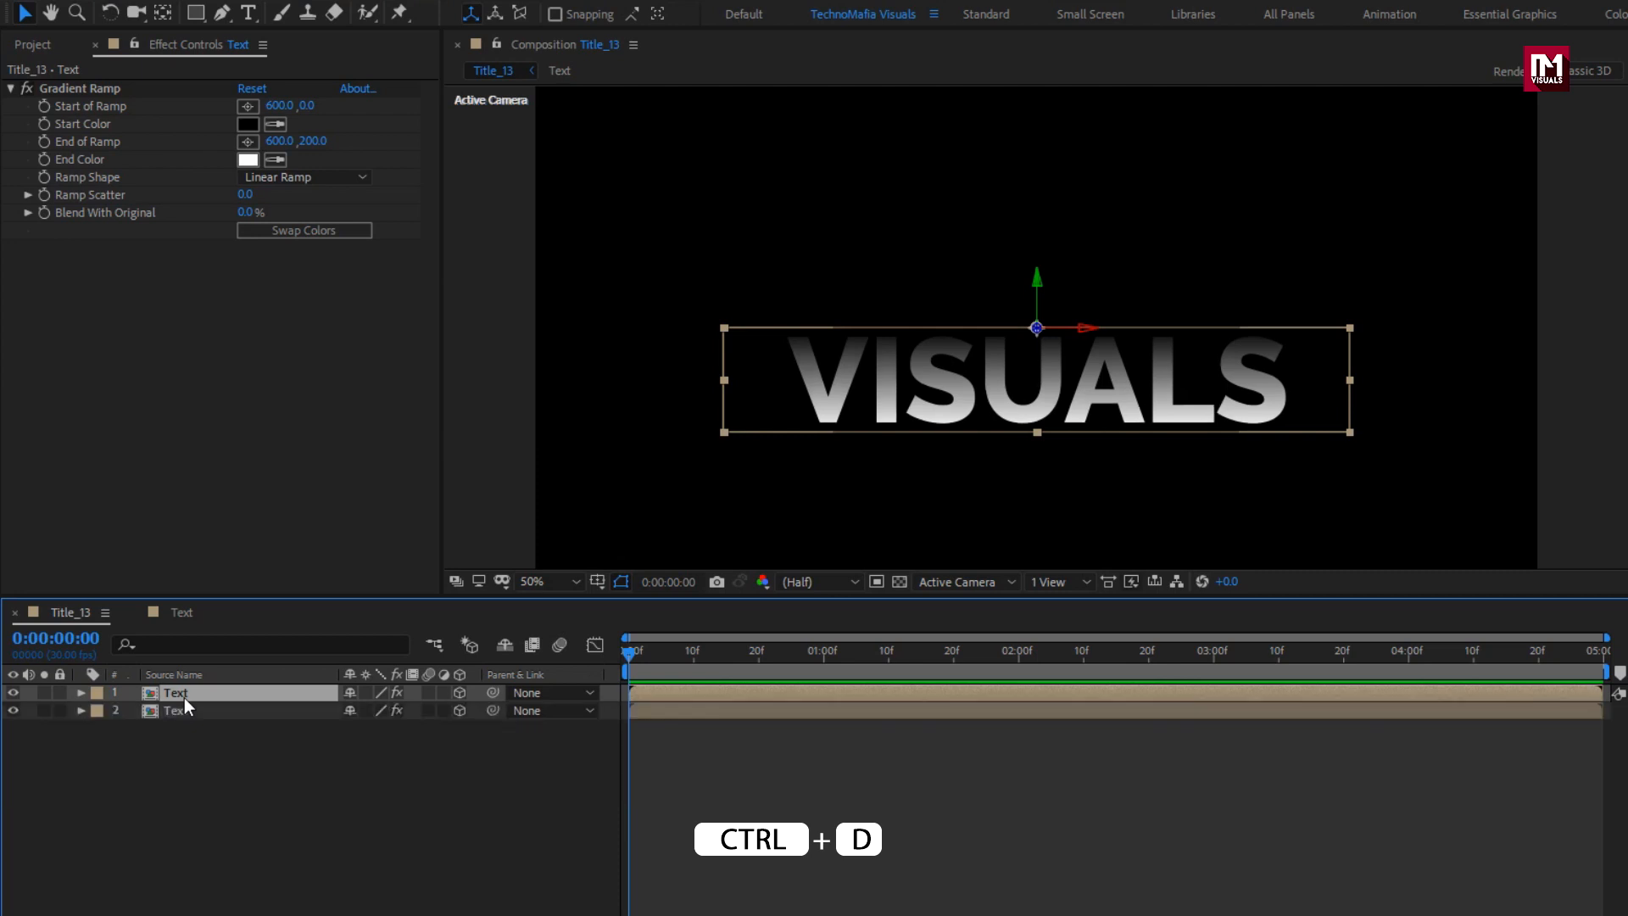
key("ctrl+d")
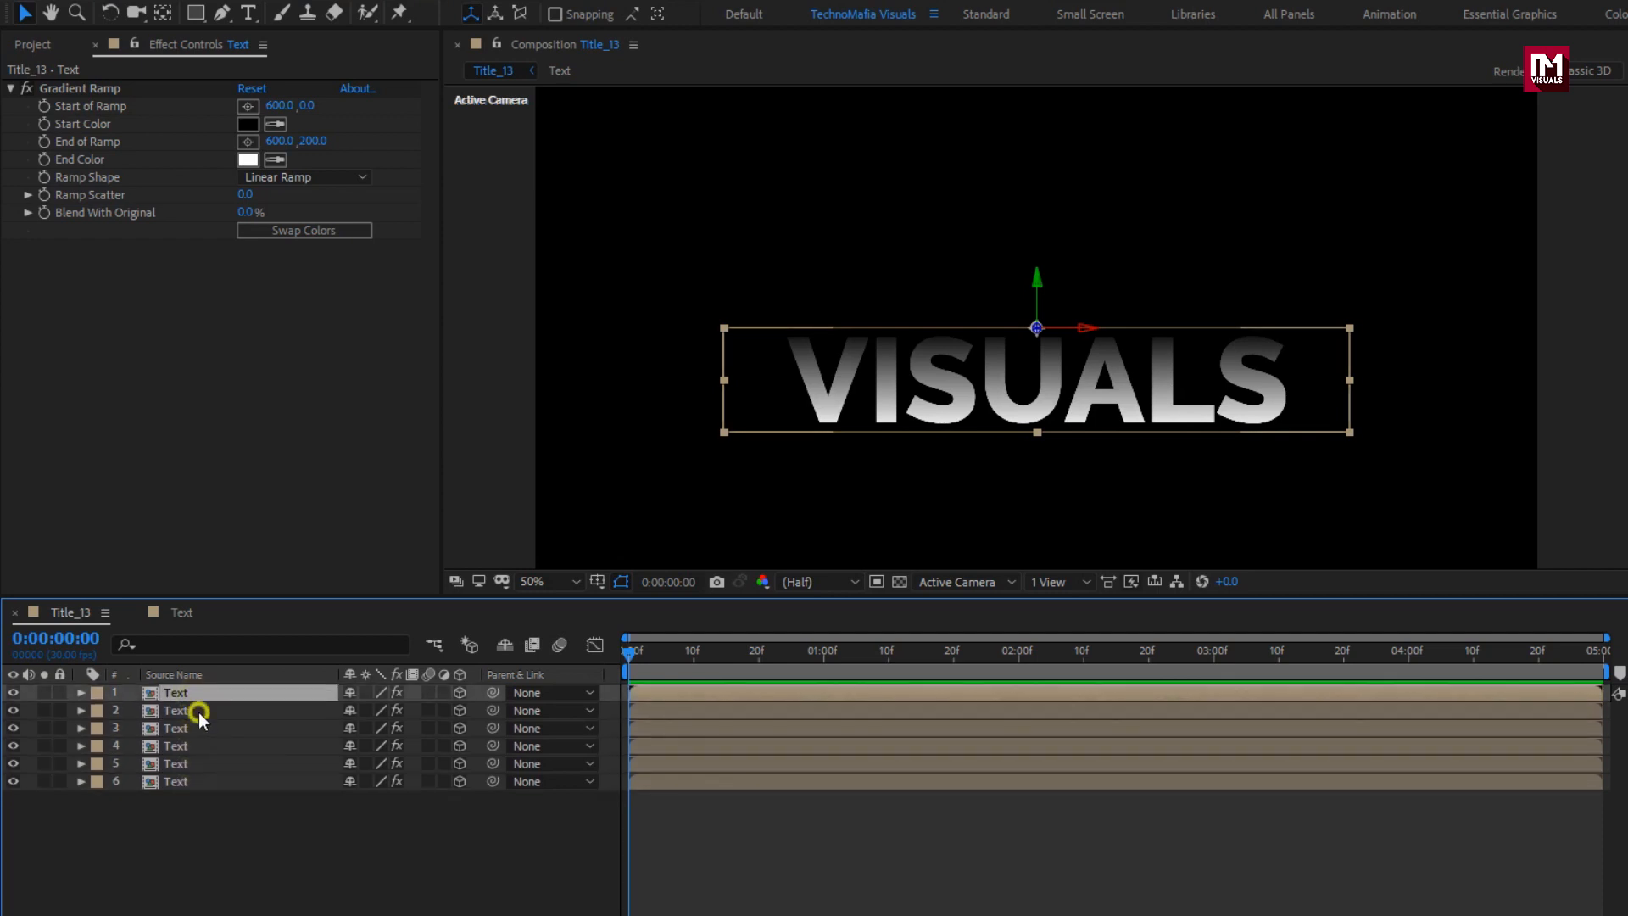
Step: Set X Rotation to 60° on the second copy and 120° on the third
left_click(175, 711)
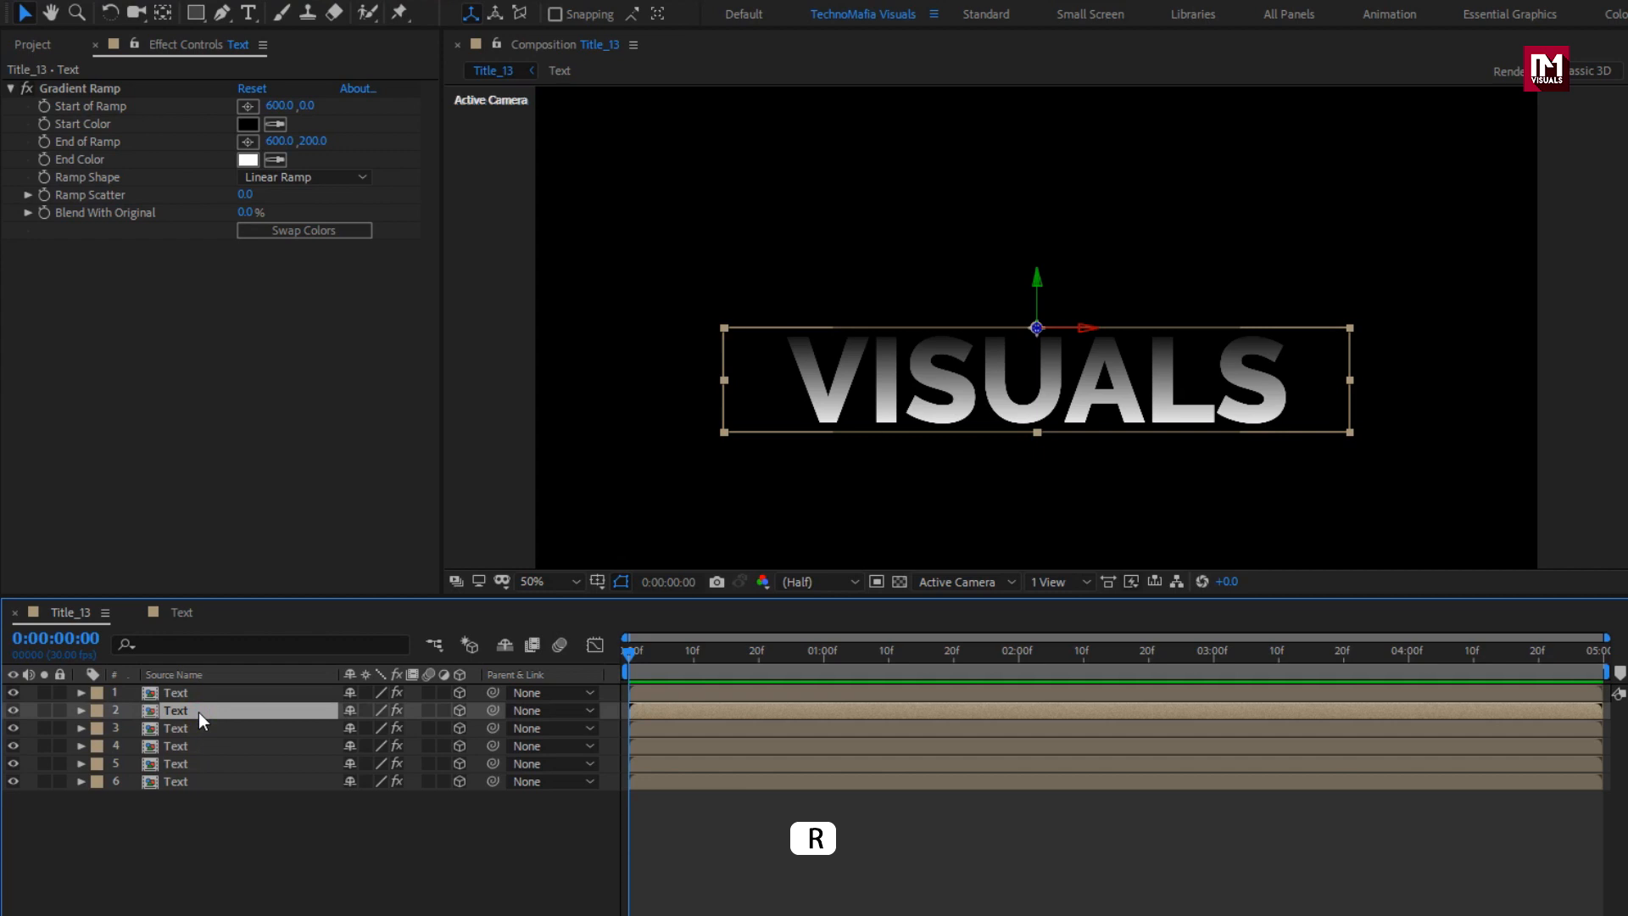
left_click(80, 711)
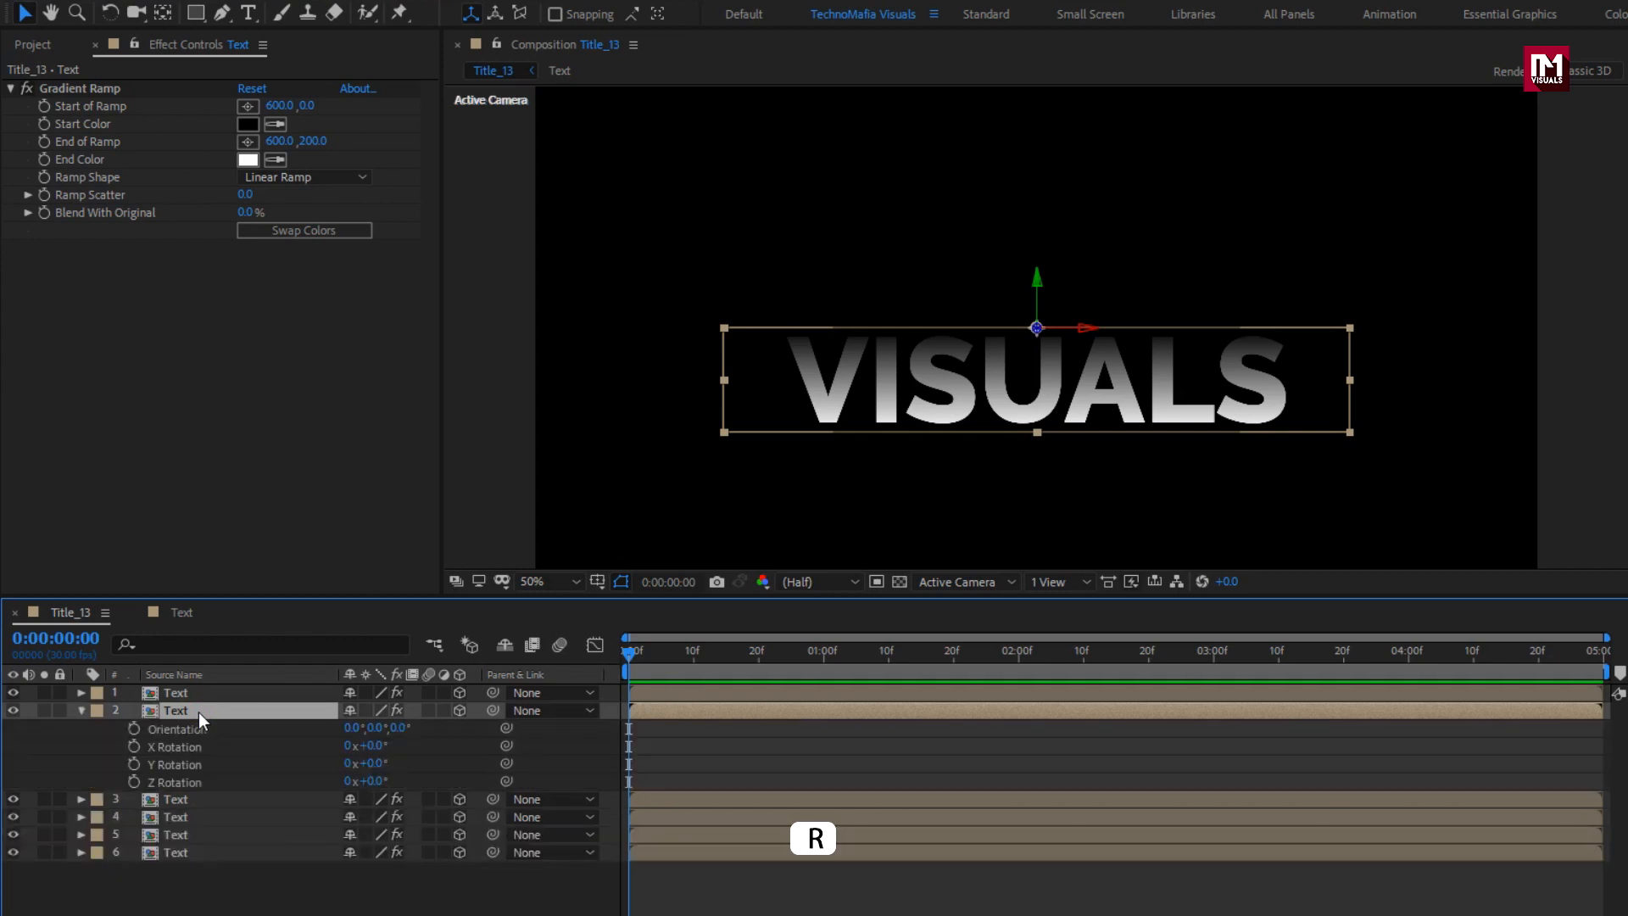
mouse_move(344, 765)
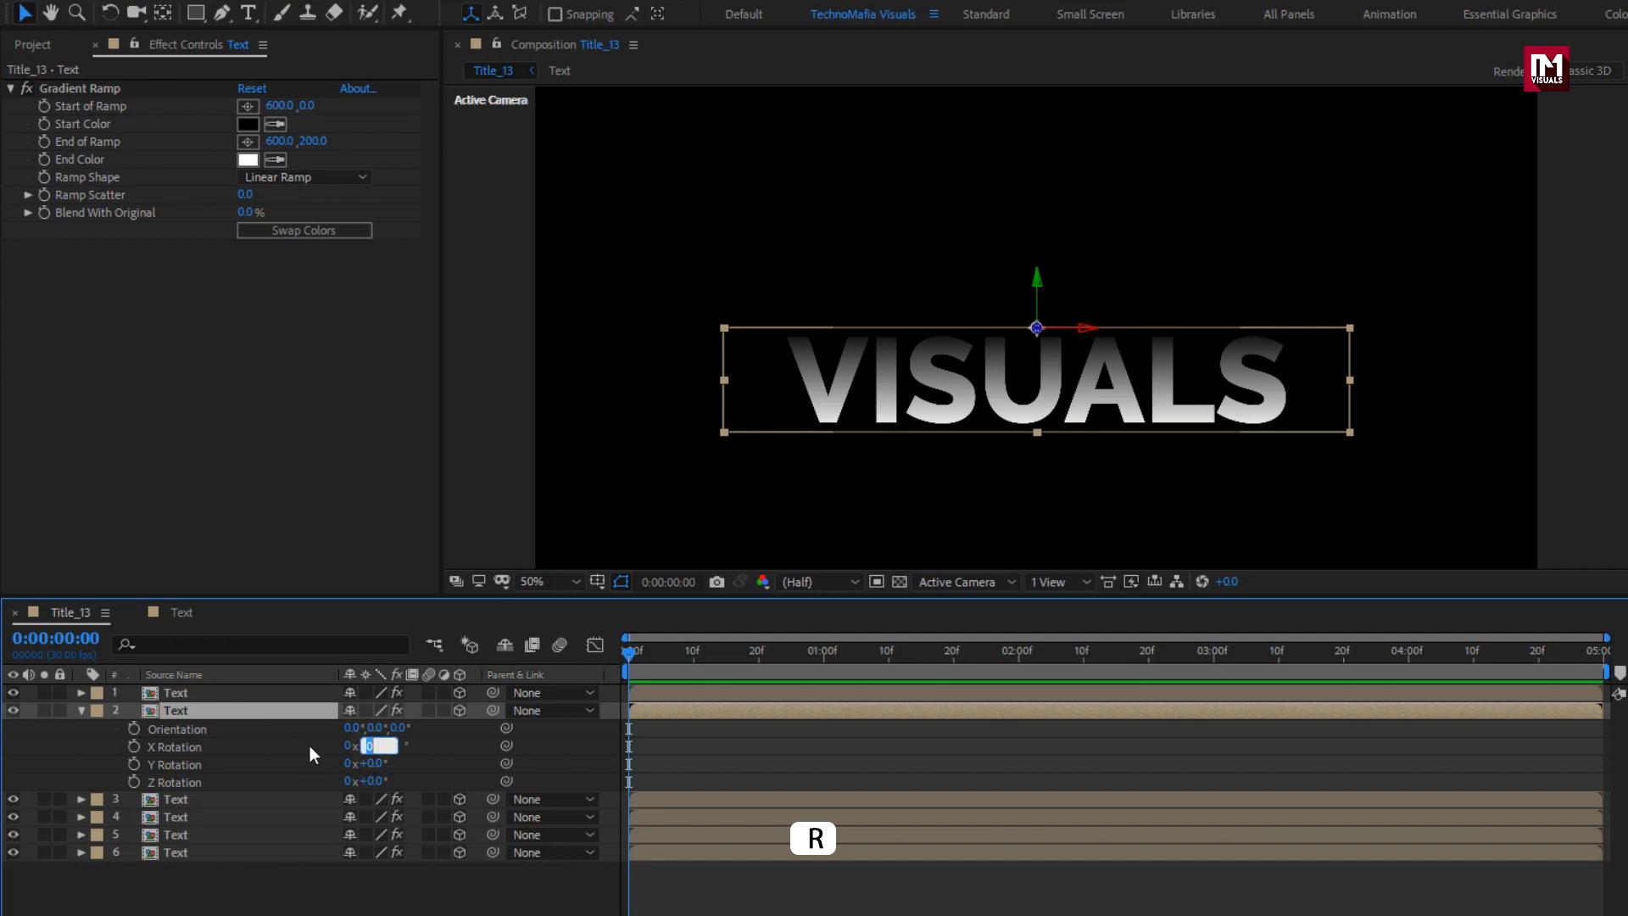
type("60")
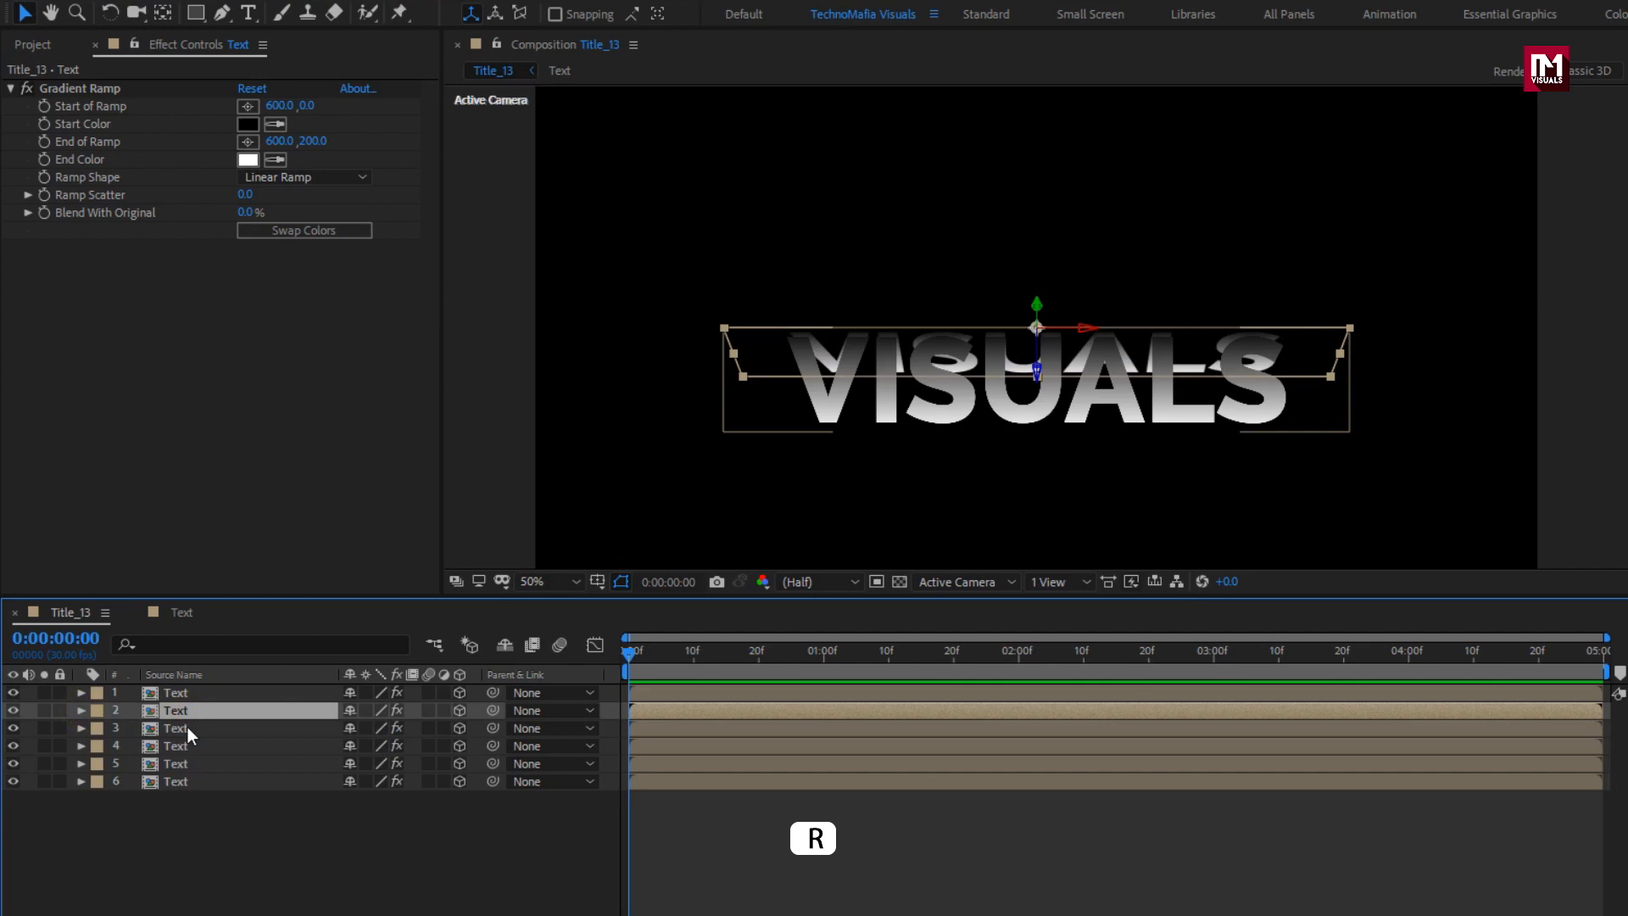
left_click(174, 728)
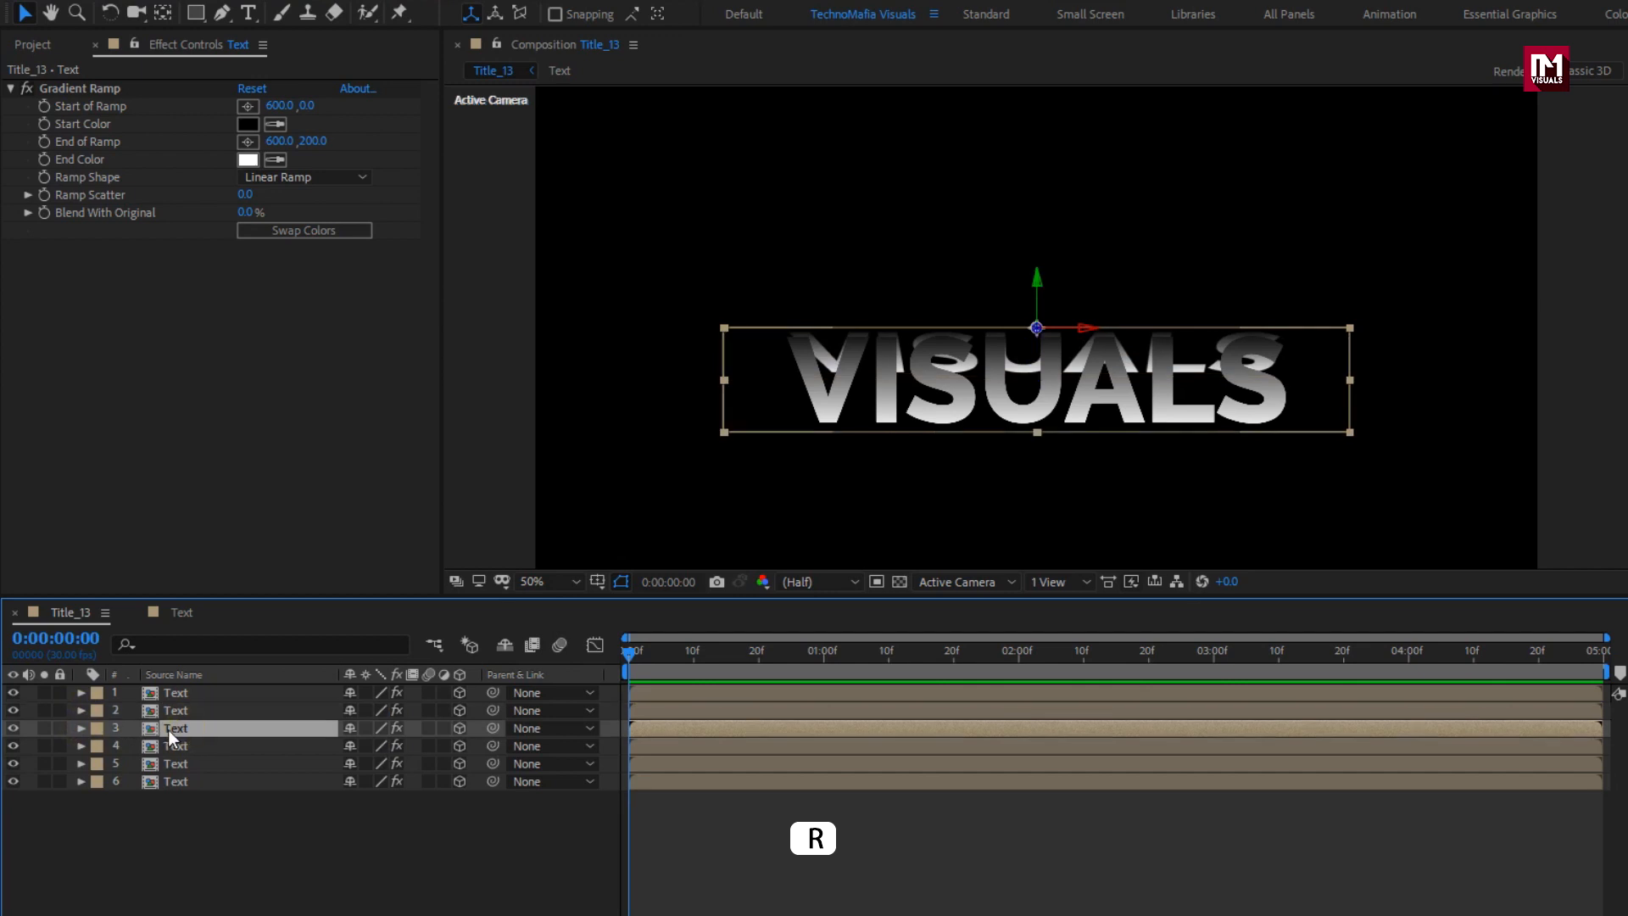
key("r")
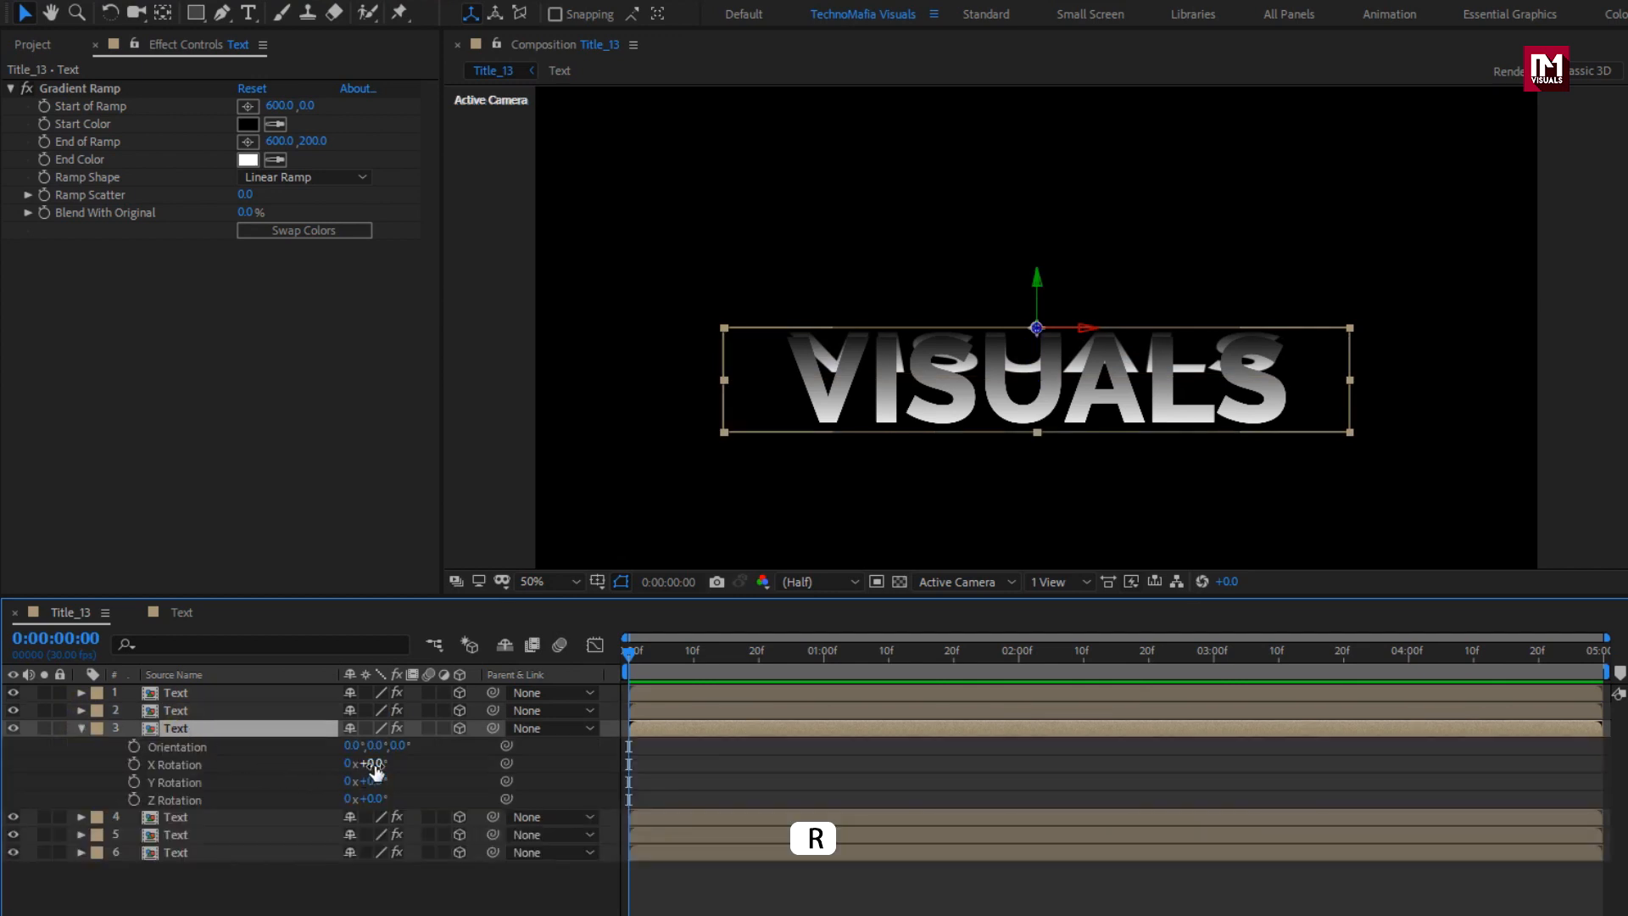
left_click(368, 765)
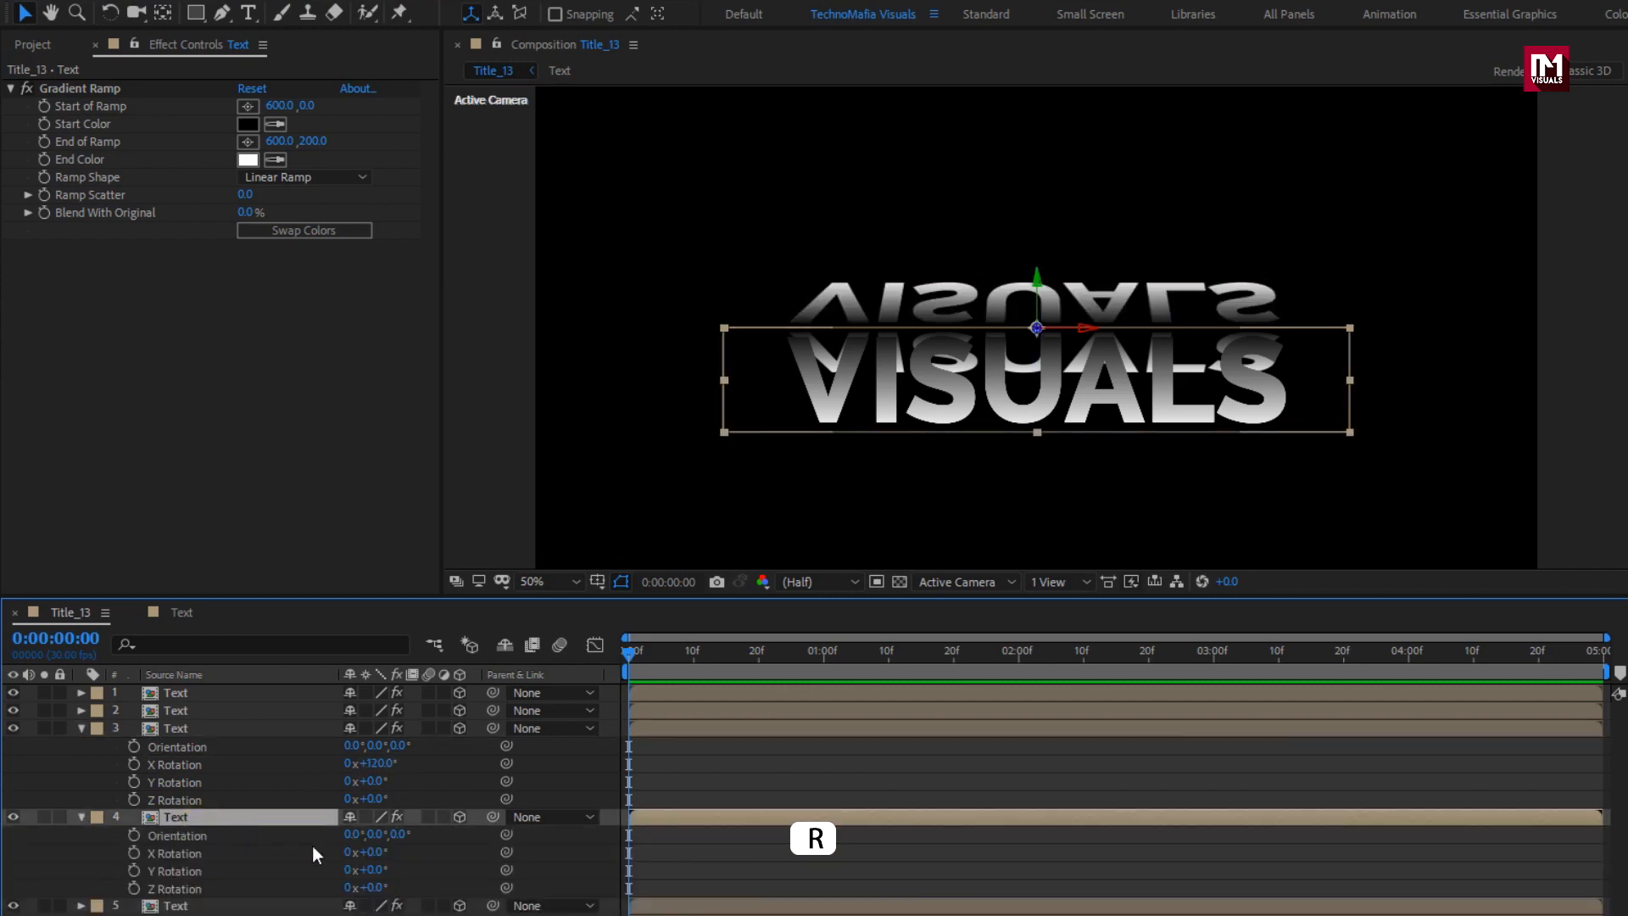
Step: Set X Rotation to 180°, 240° and 300° on the fourth, fifth and sixth copies
left_click(368, 853)
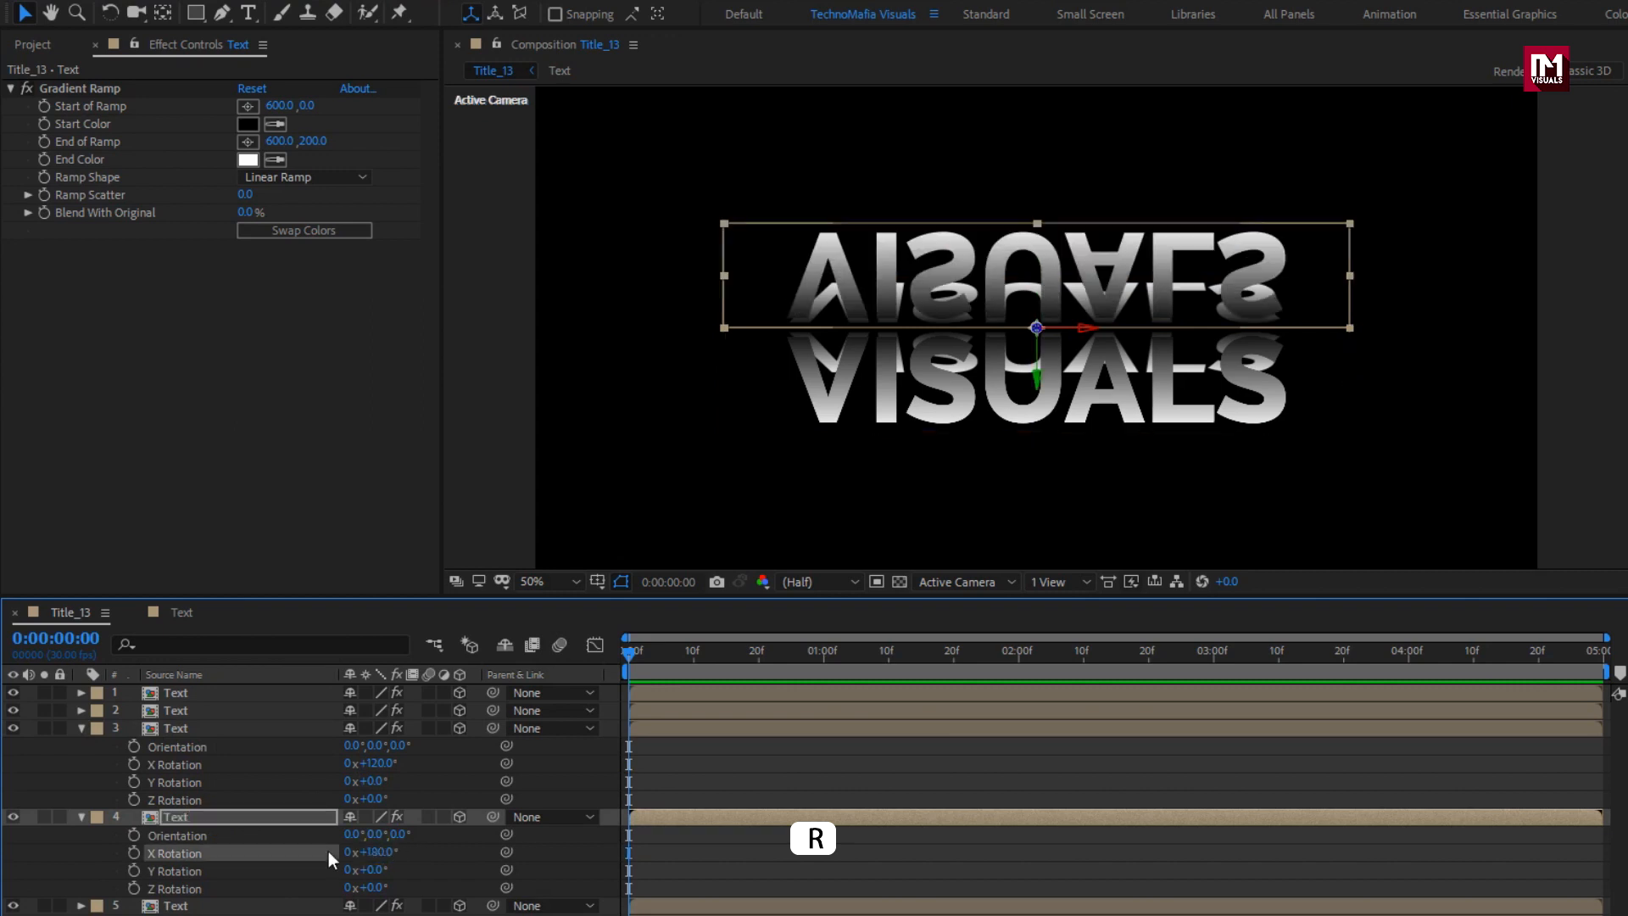
left_click(175, 904)
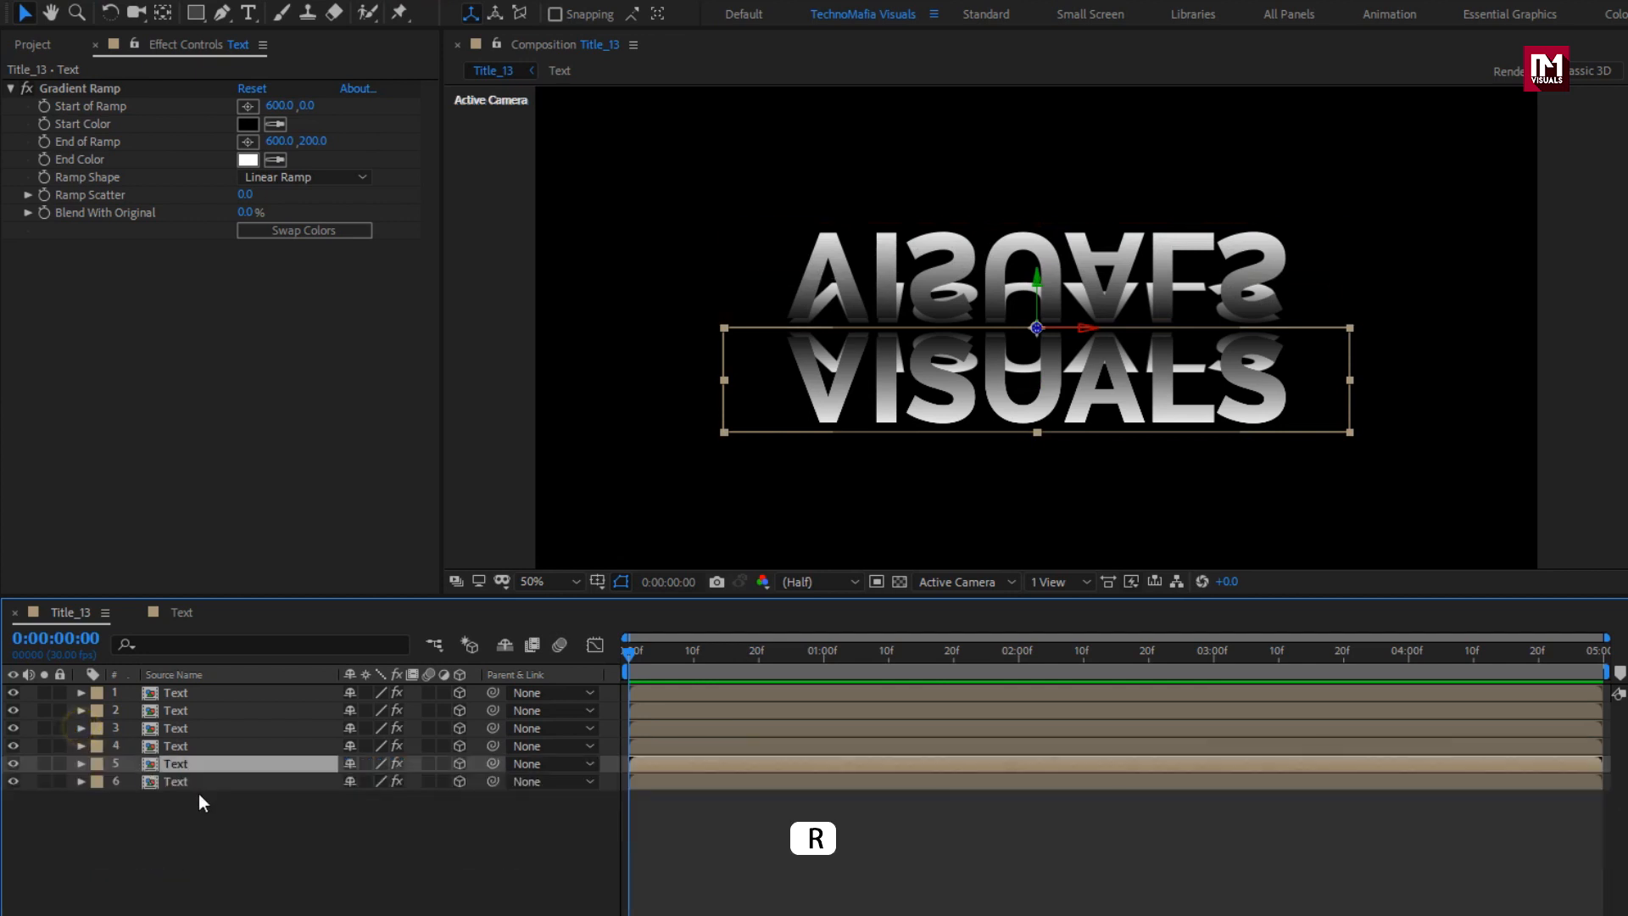
left_click(82, 763)
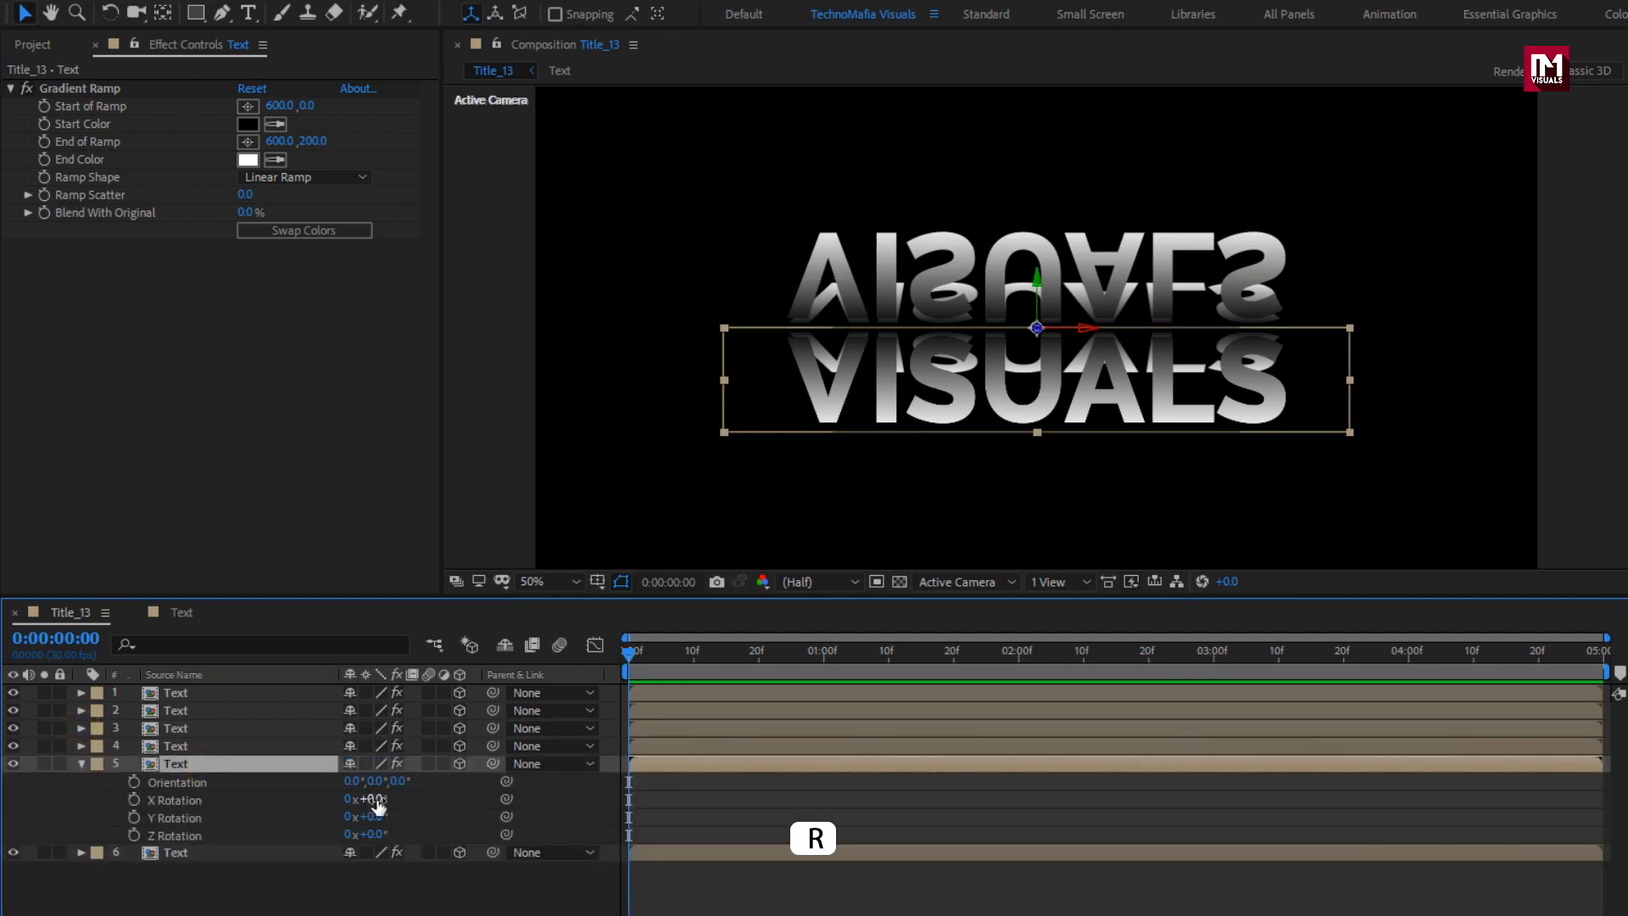
left_click(369, 798)
type("24")
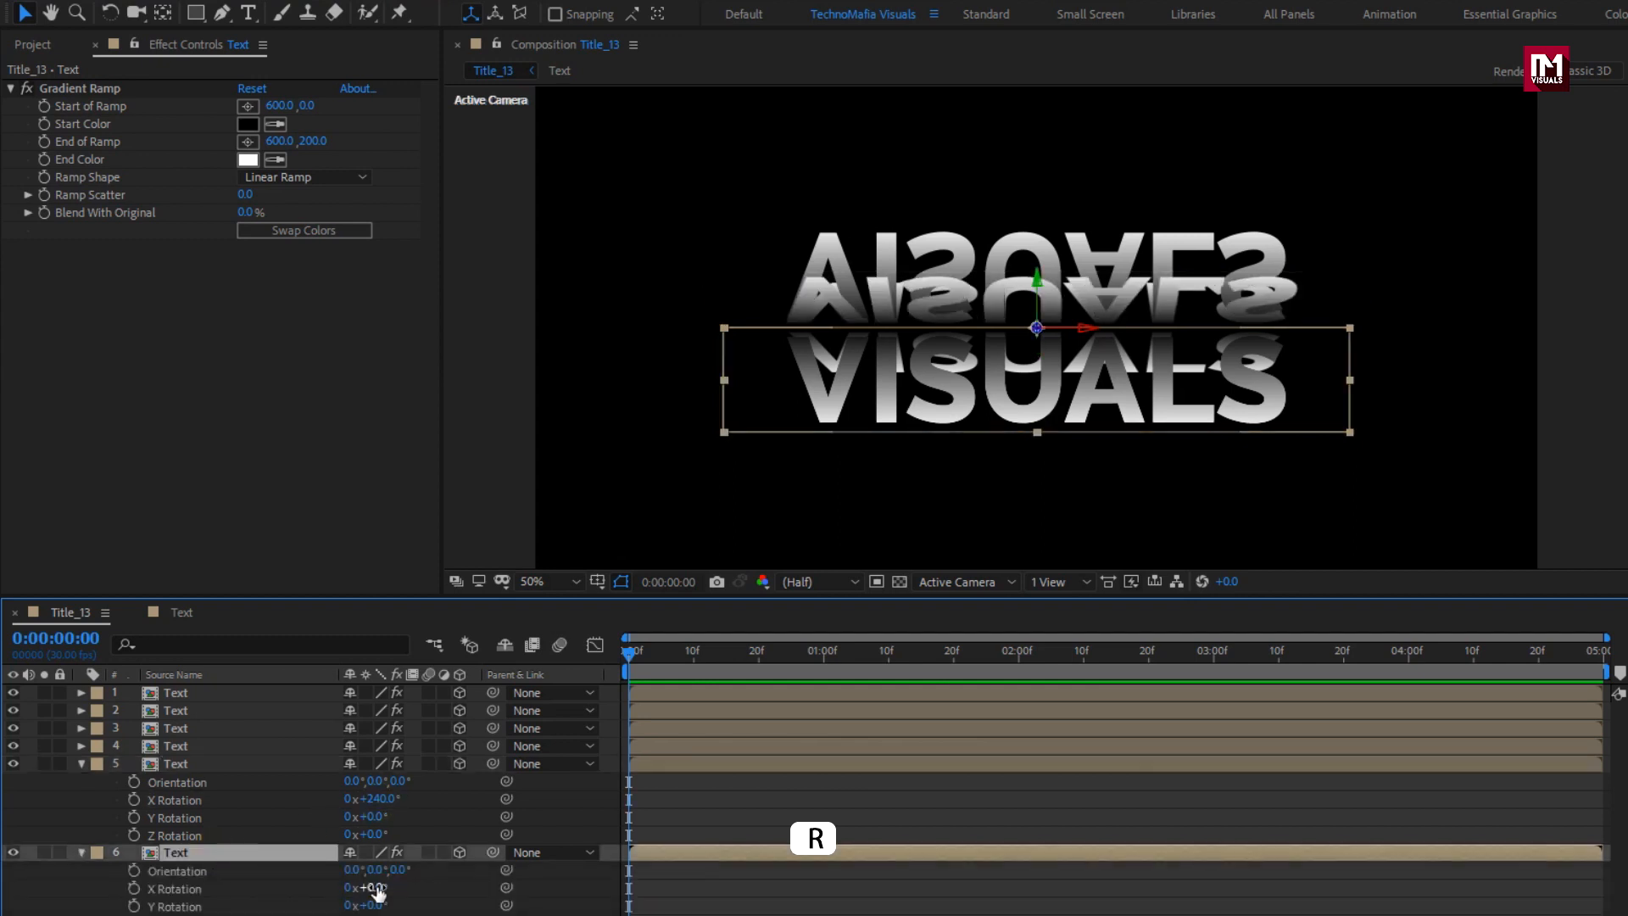
left_click(372, 886)
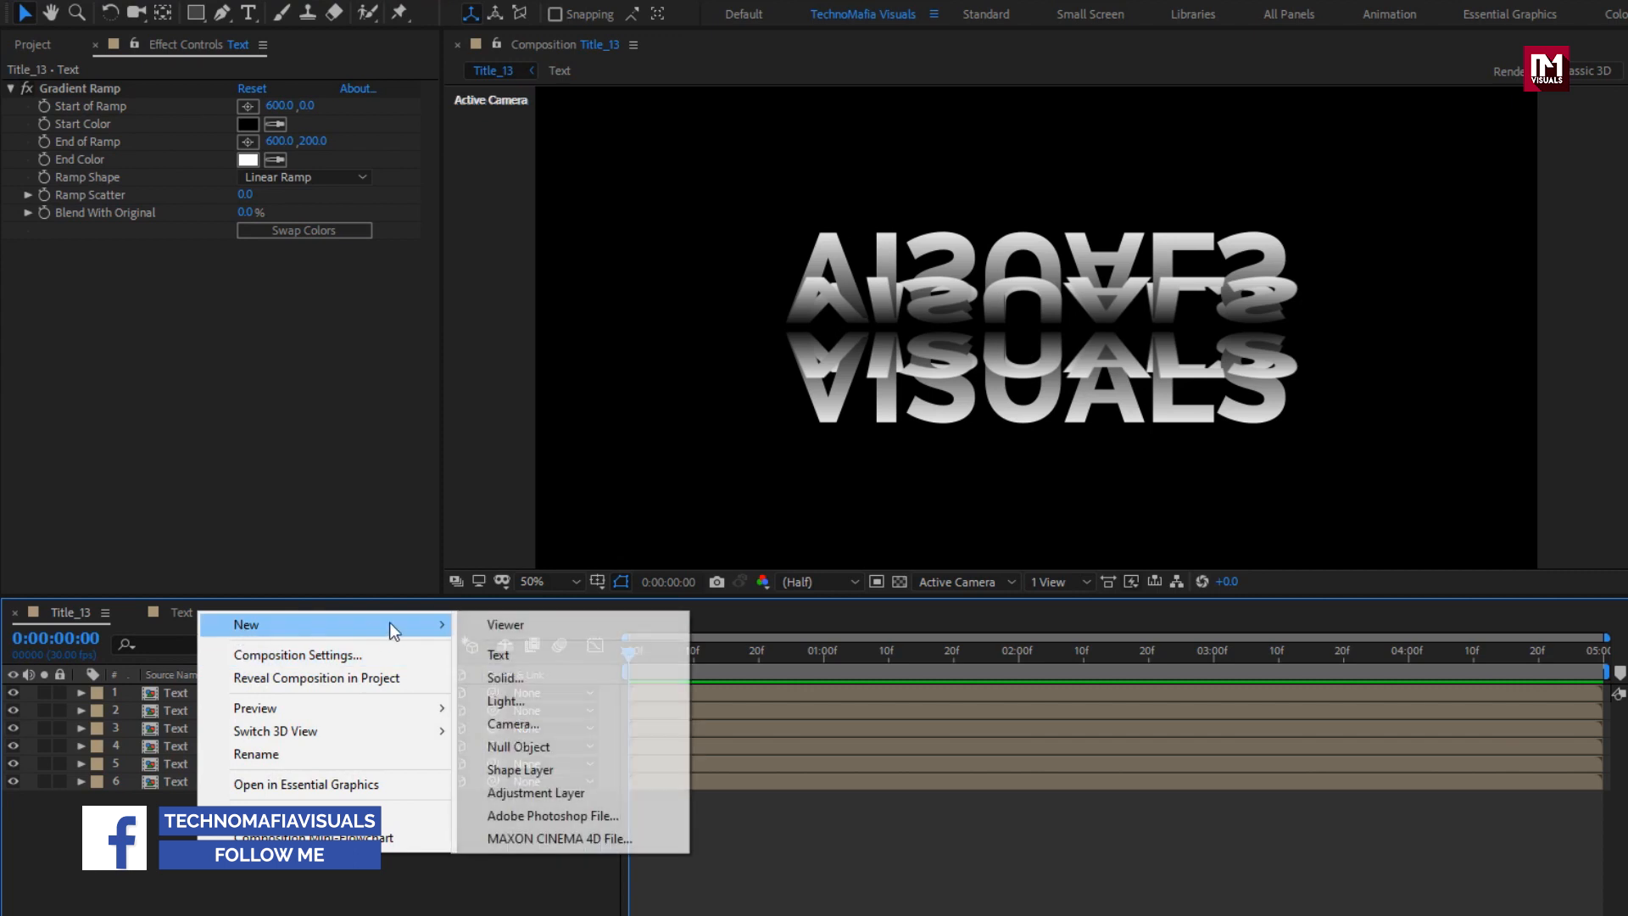
Step: Add a full-frame solid named BG coloured #181818 as the background layer
left_click(506, 677)
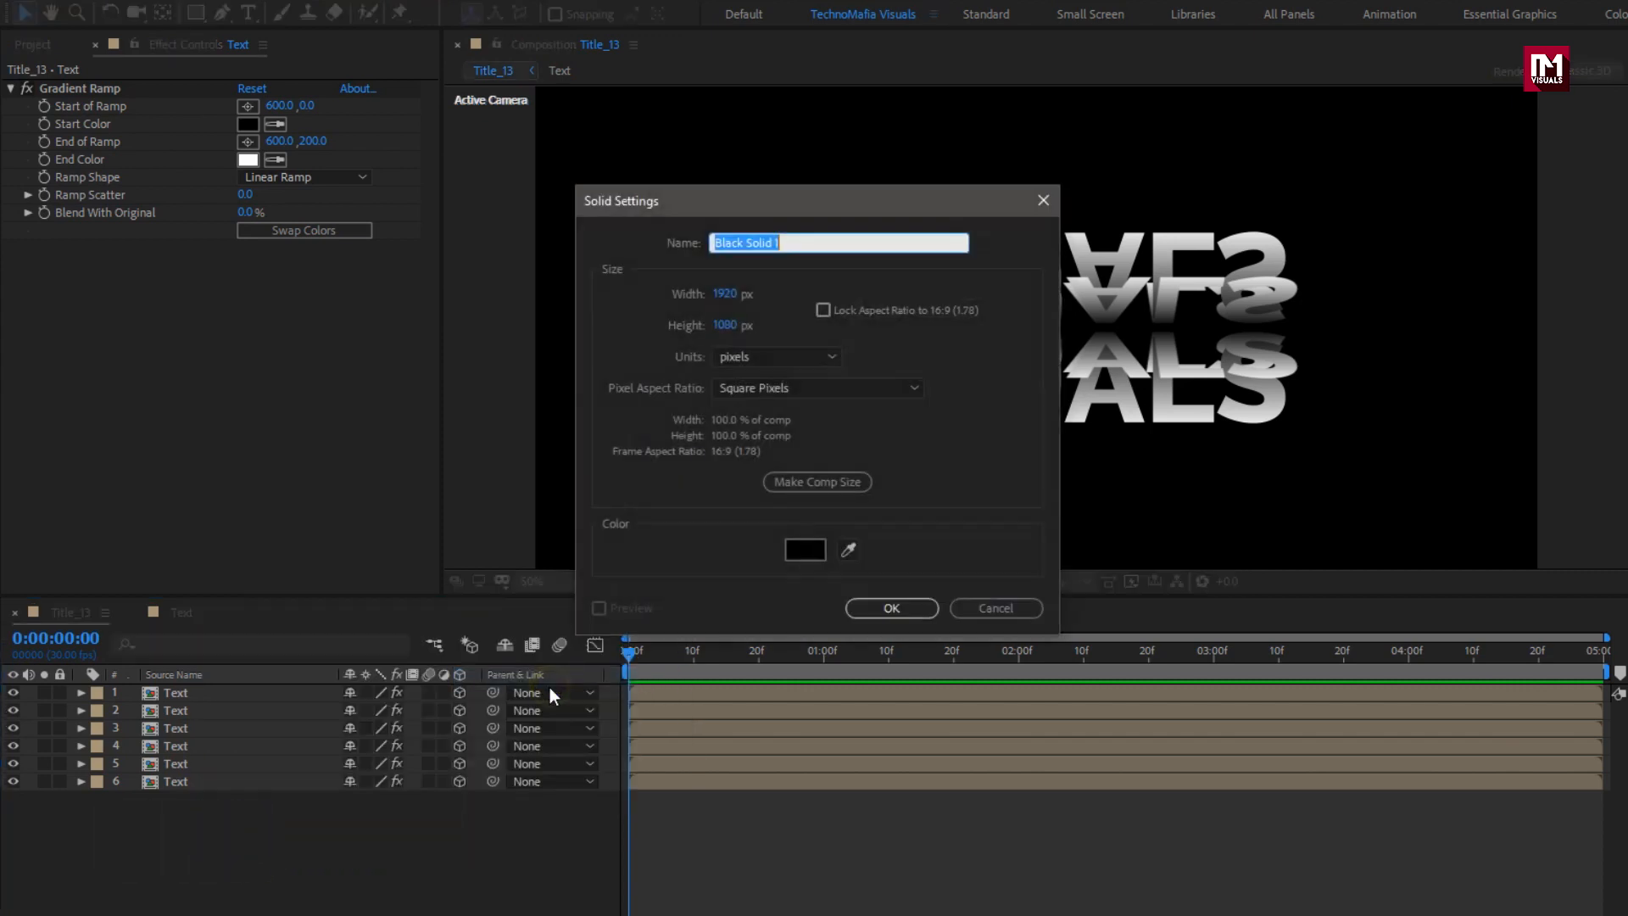
type("BG")
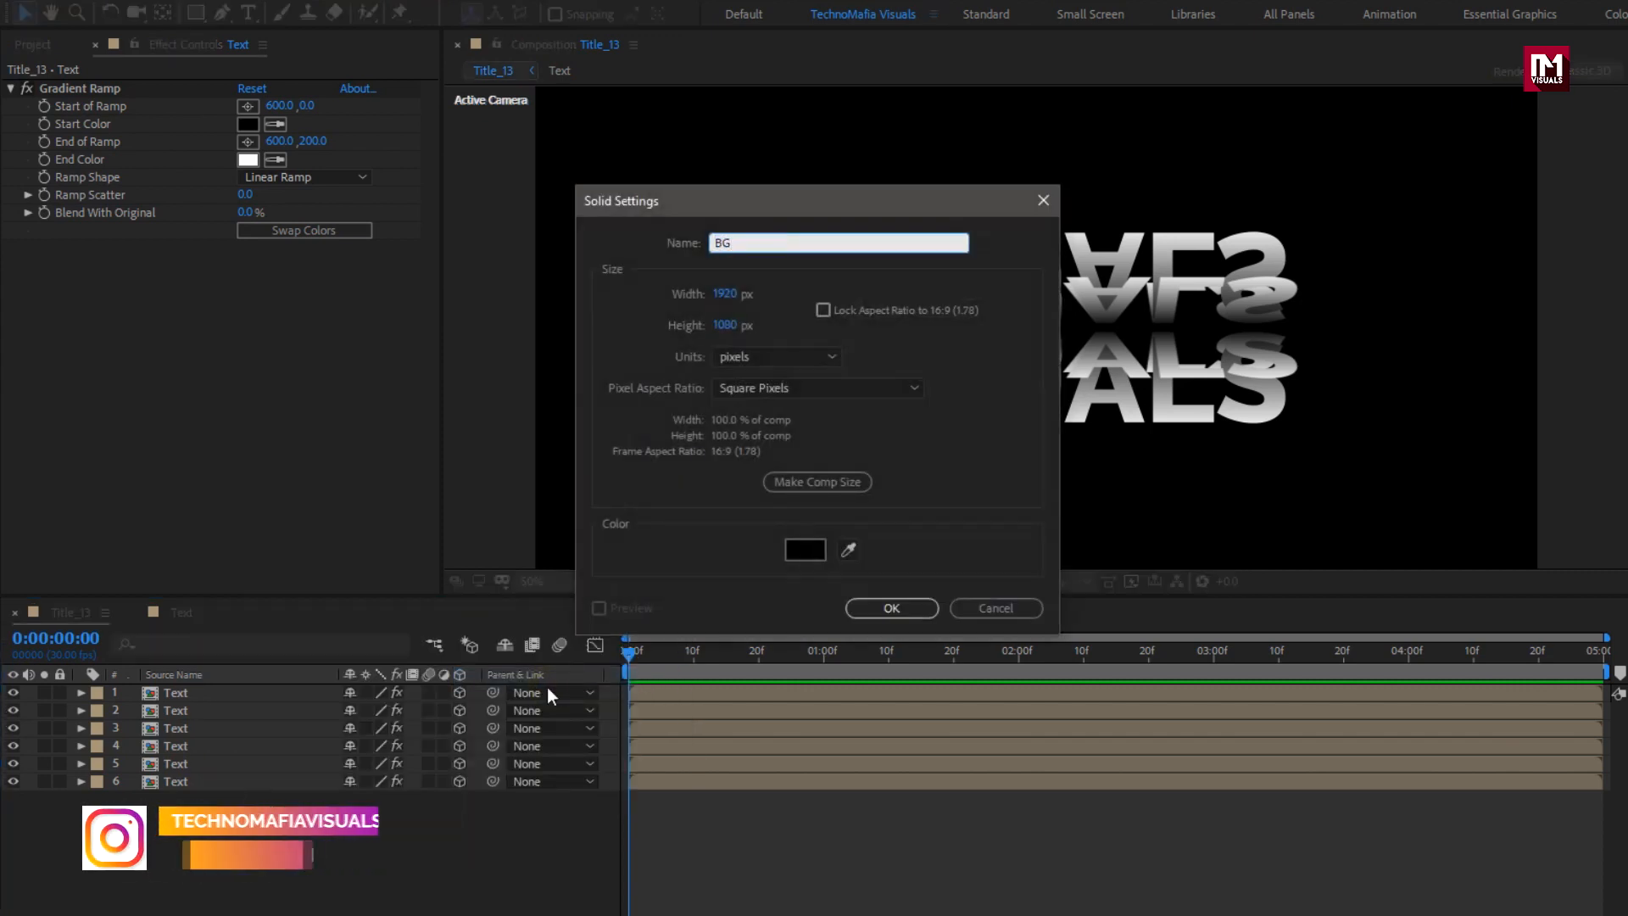
left_click(803, 548)
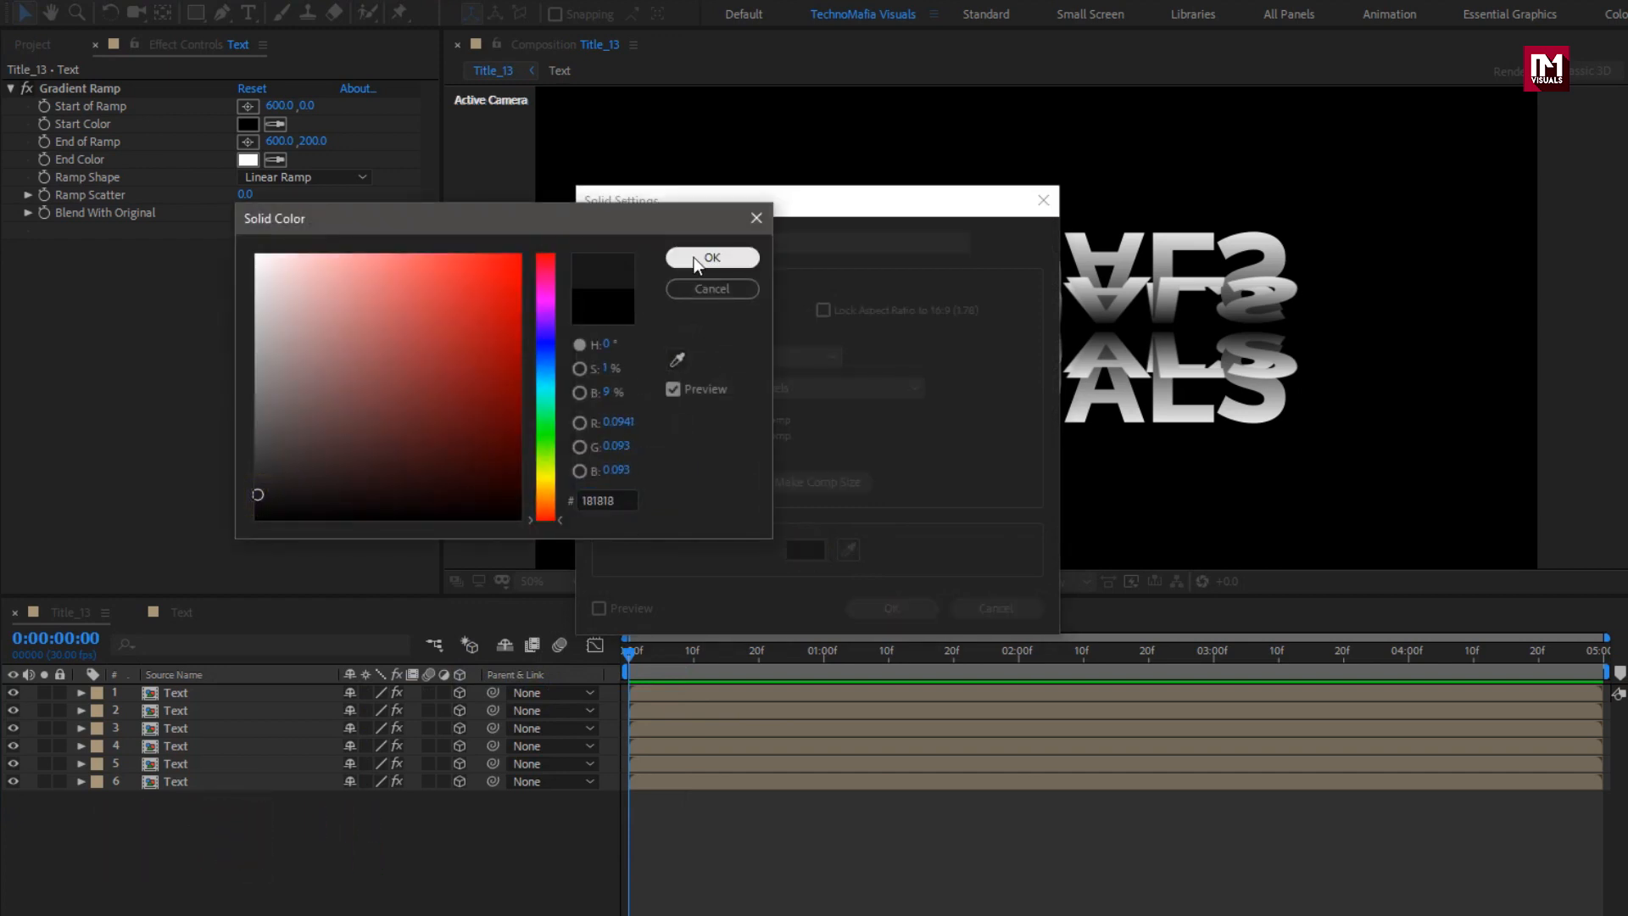
left_click(711, 257)
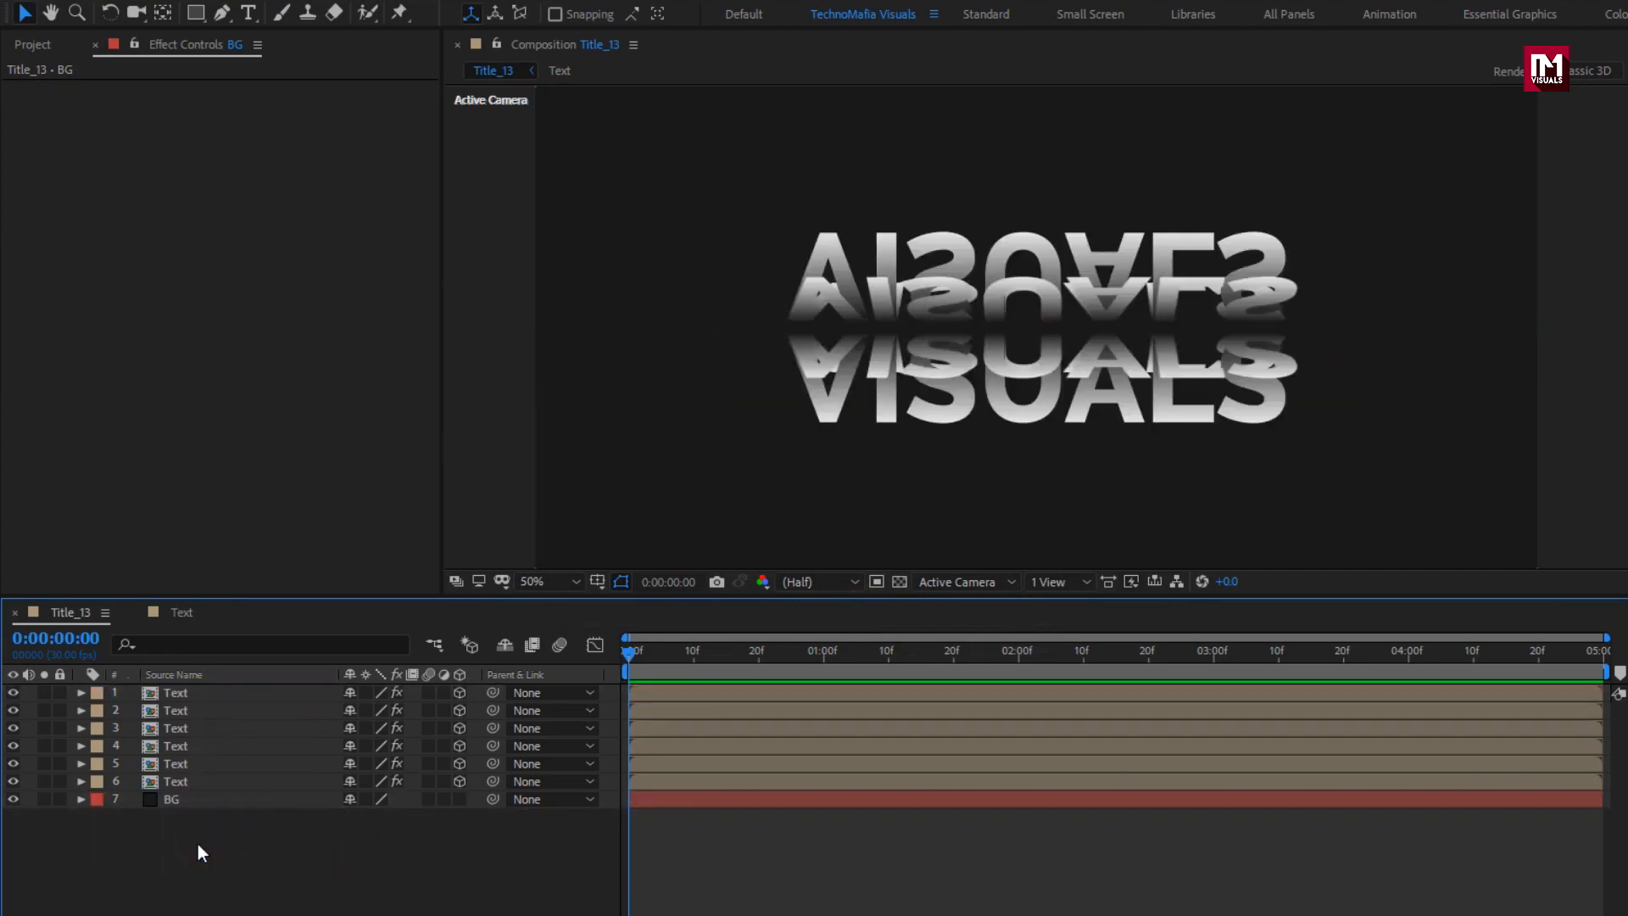
Step: Add Null 1 and parent all six Text copies to it
right_click(200, 852)
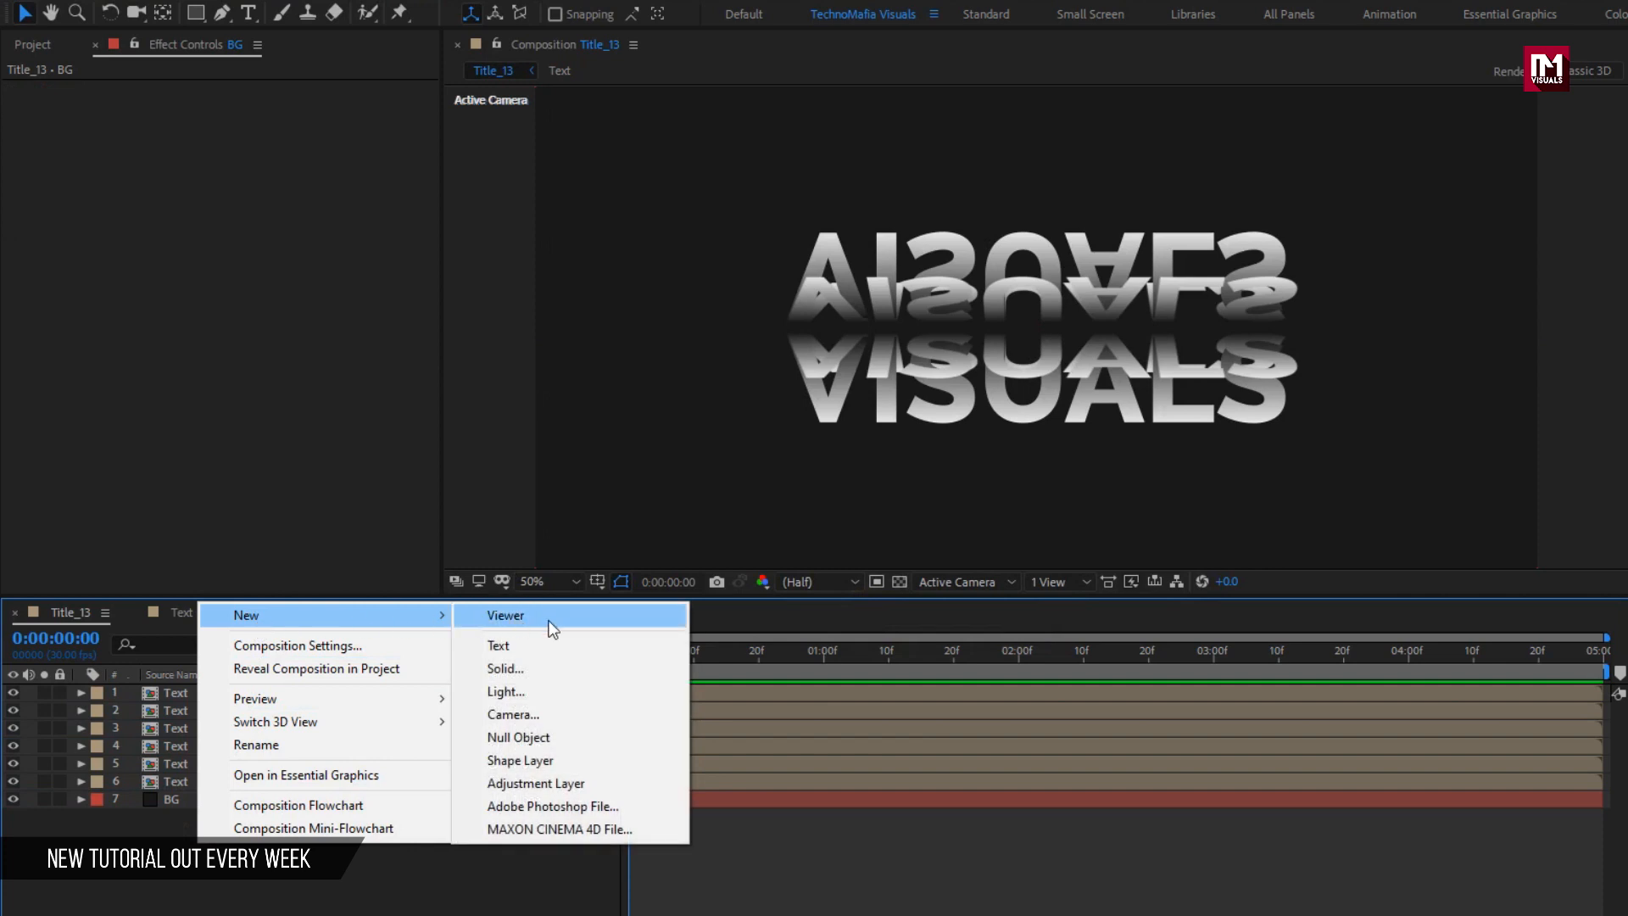
left_click(519, 738)
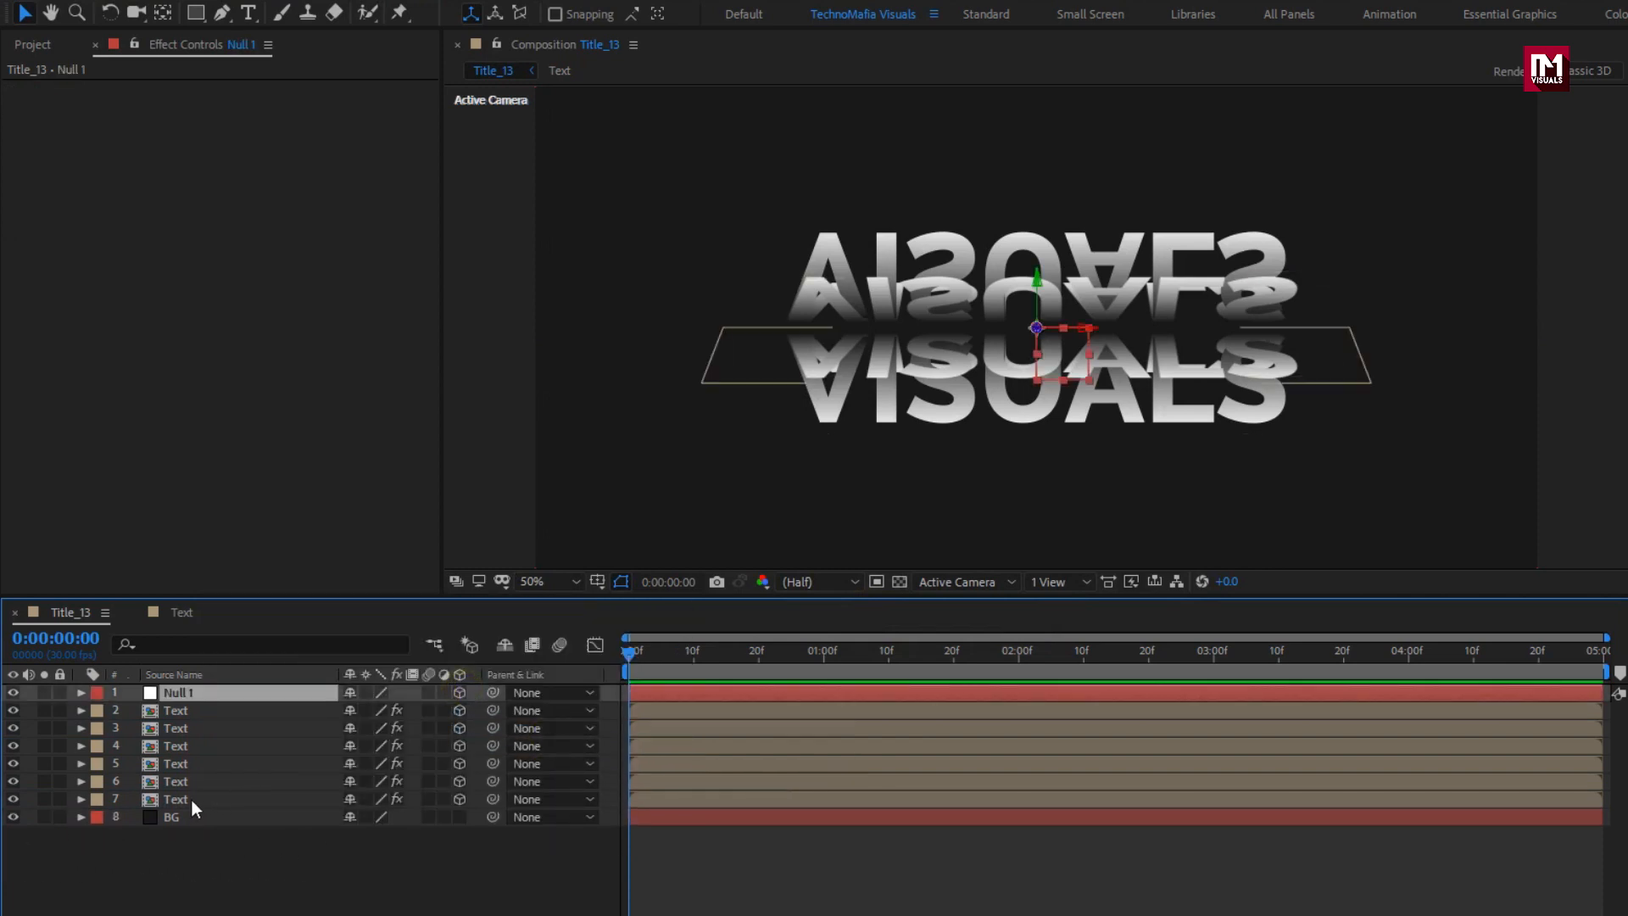
left_click(175, 711)
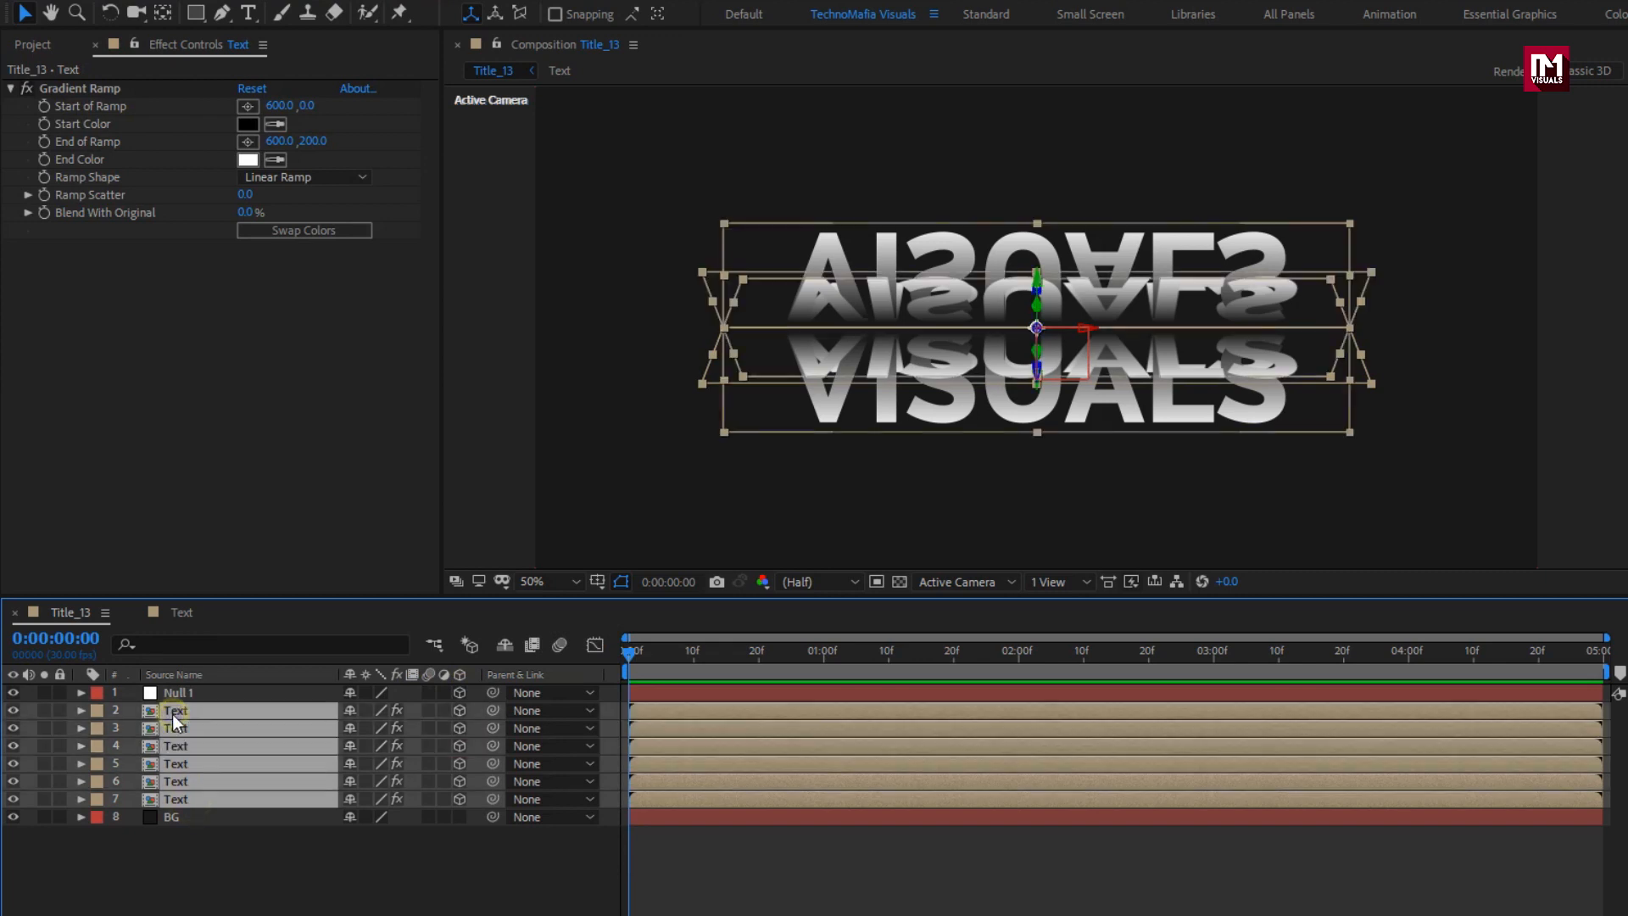
left_click(551, 710)
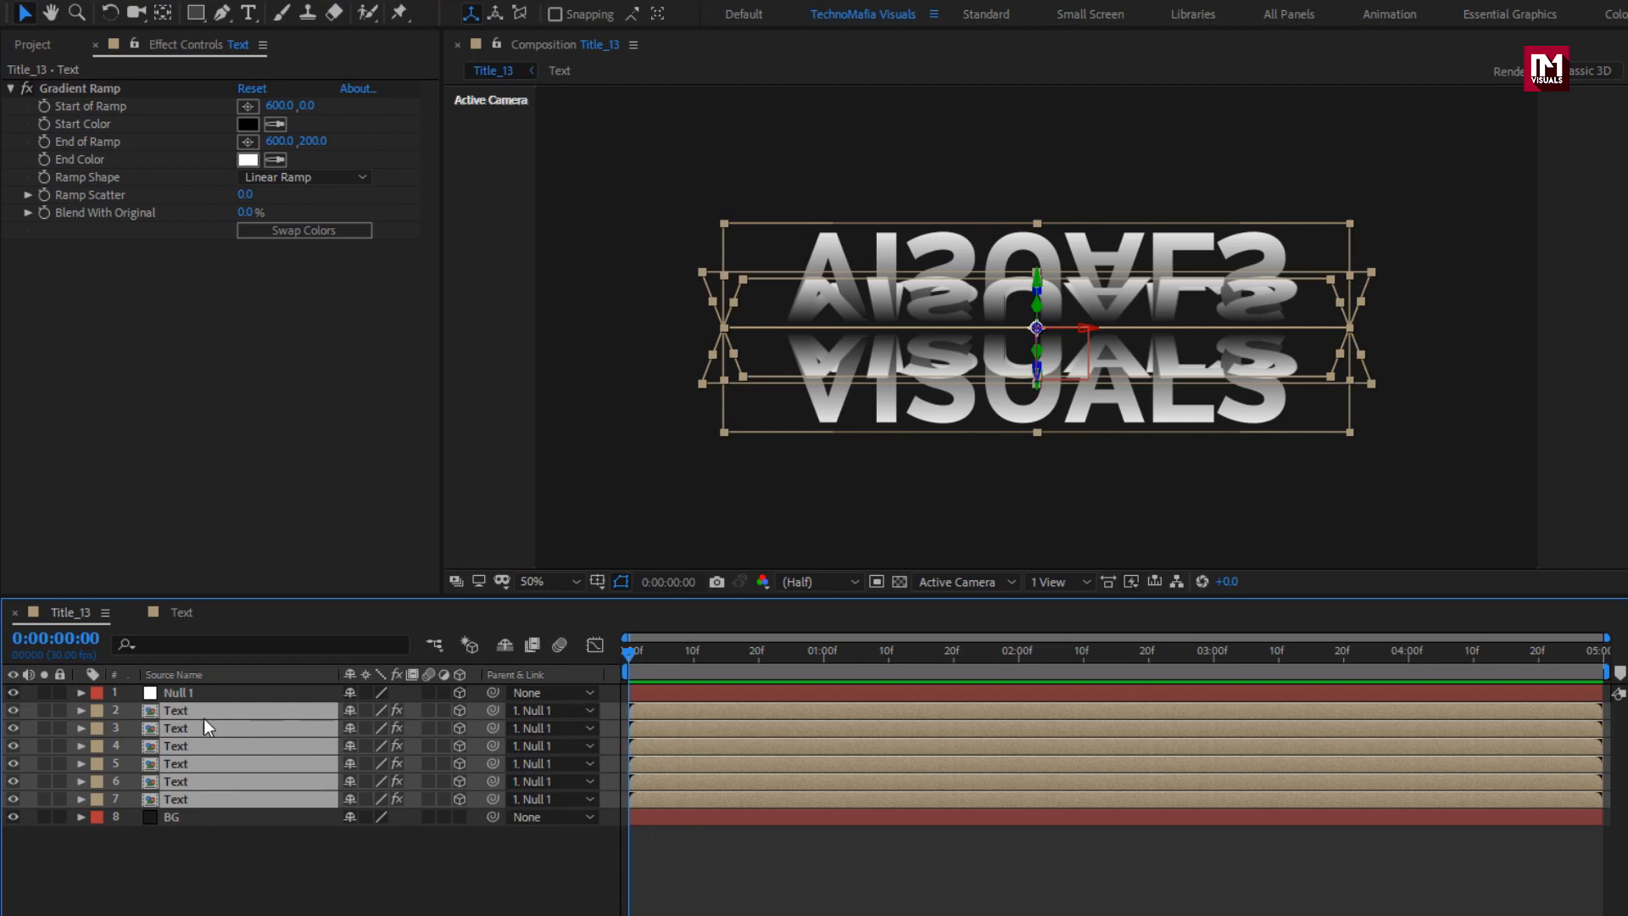
left_click(178, 692)
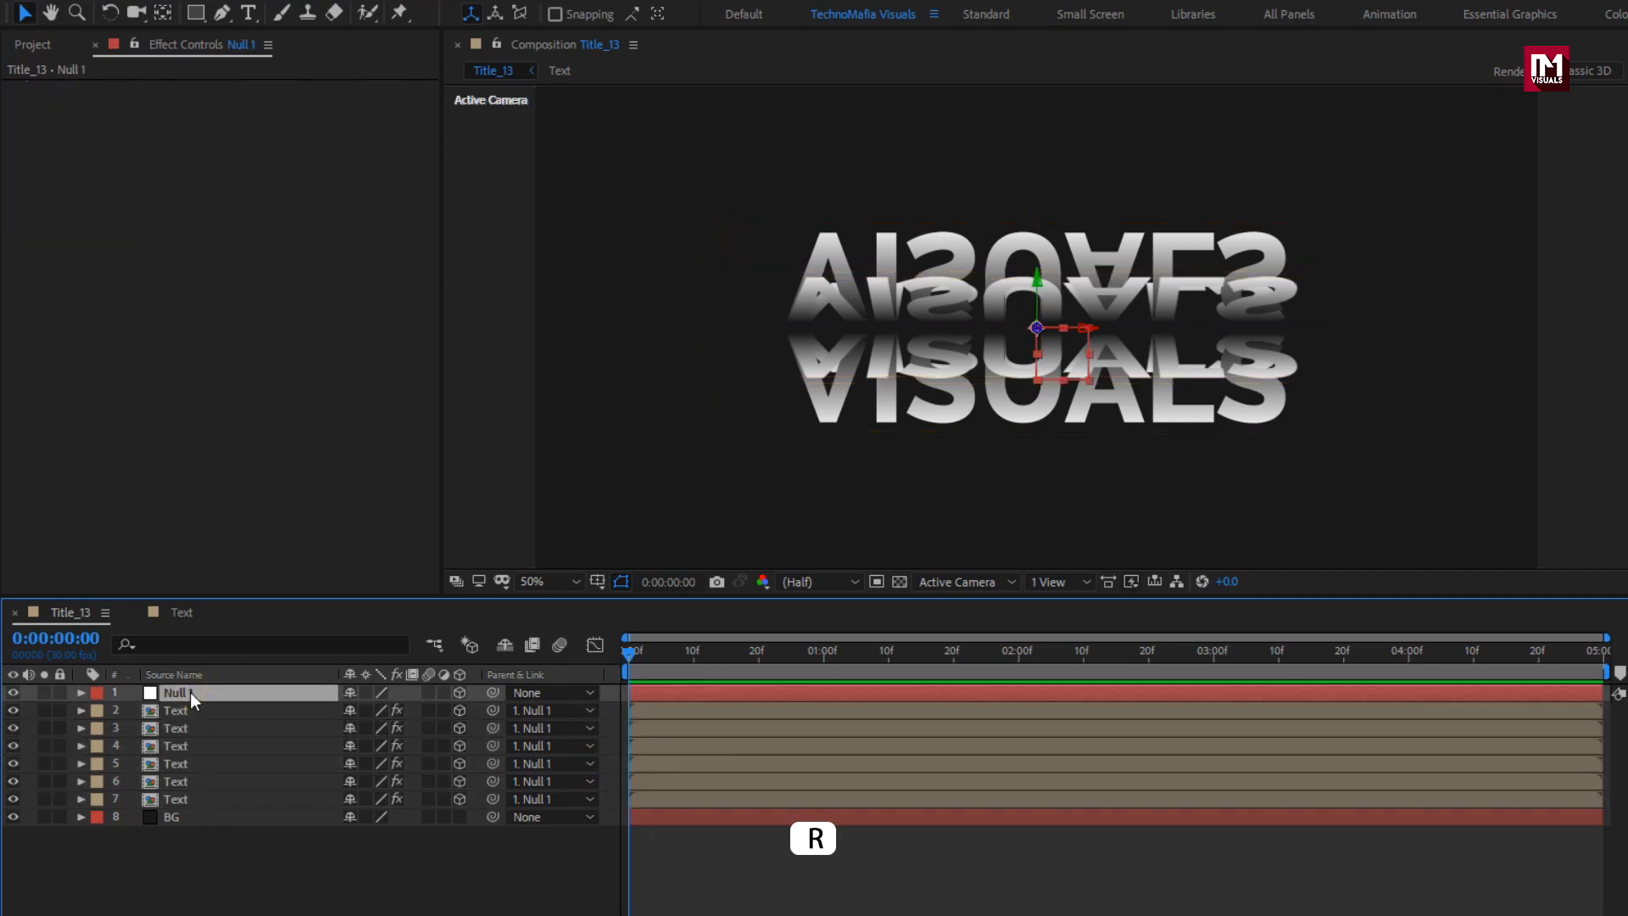
Step: Preview the null's X spin, then drive its X Rotation with a time*60 expression
left_click(82, 692)
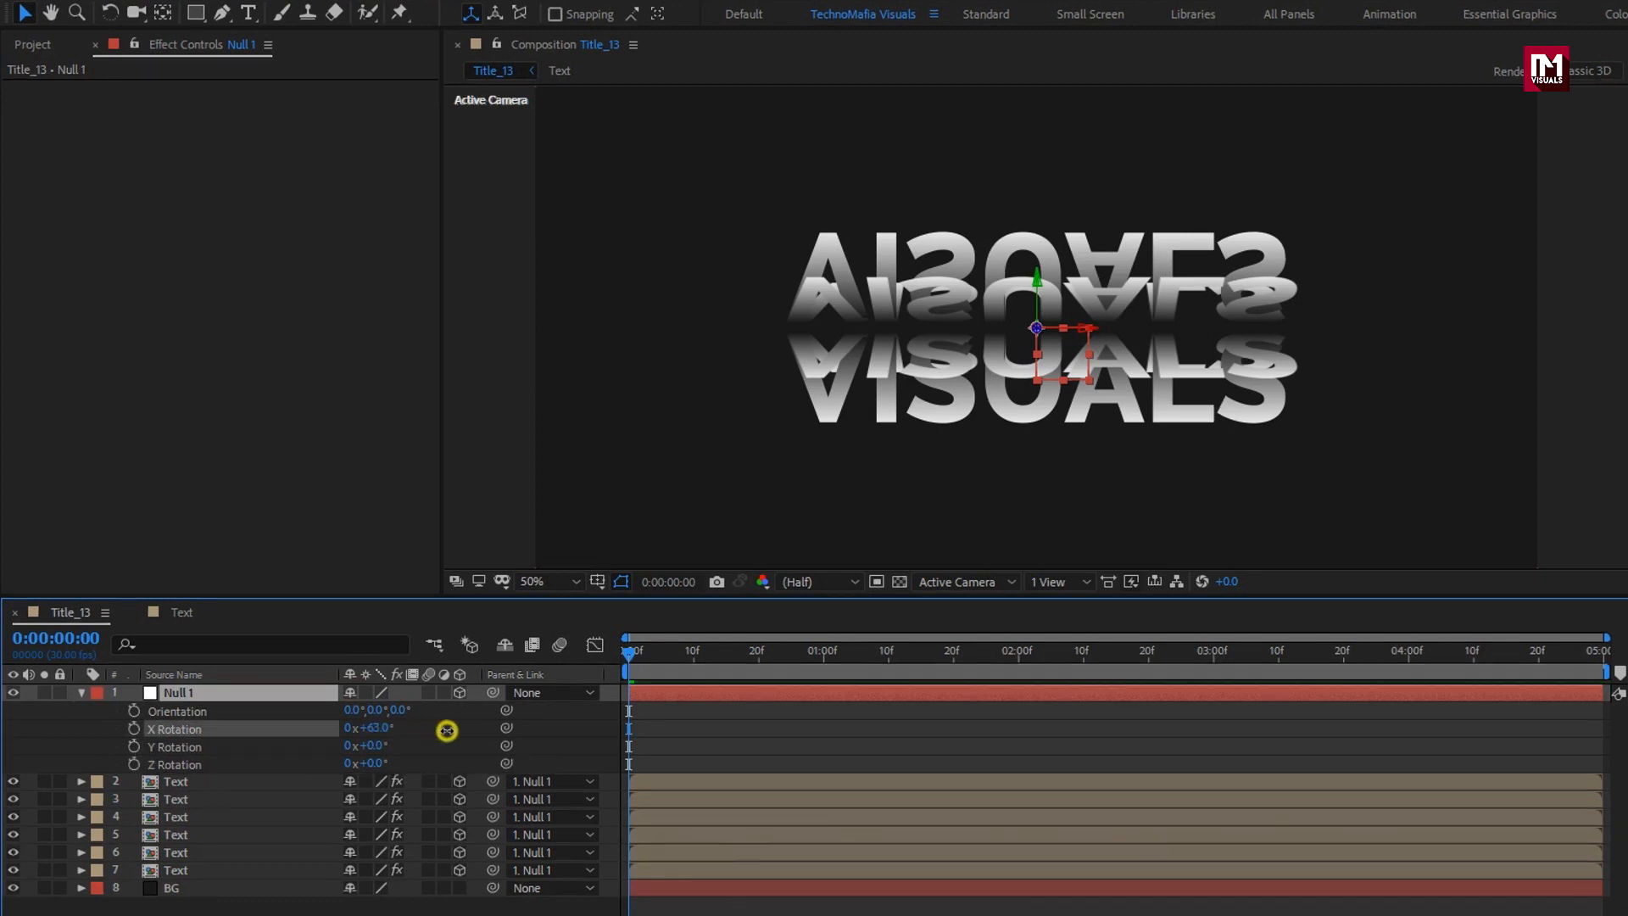
left_click_drag(446, 731, 676, 731)
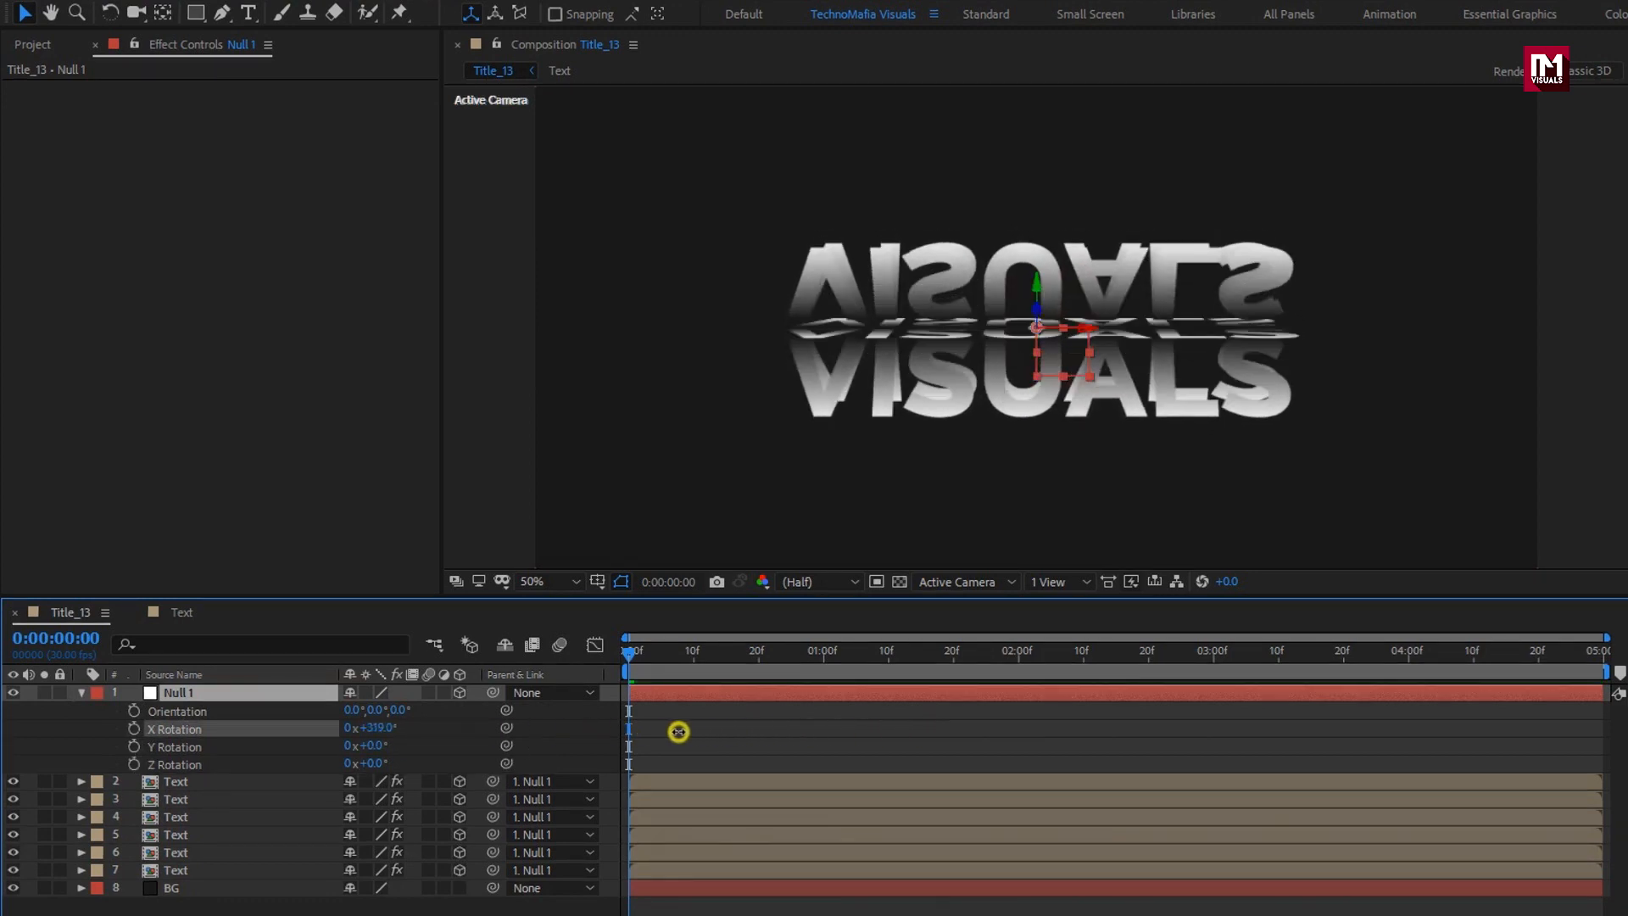
left_click_drag(678, 731, 368, 728)
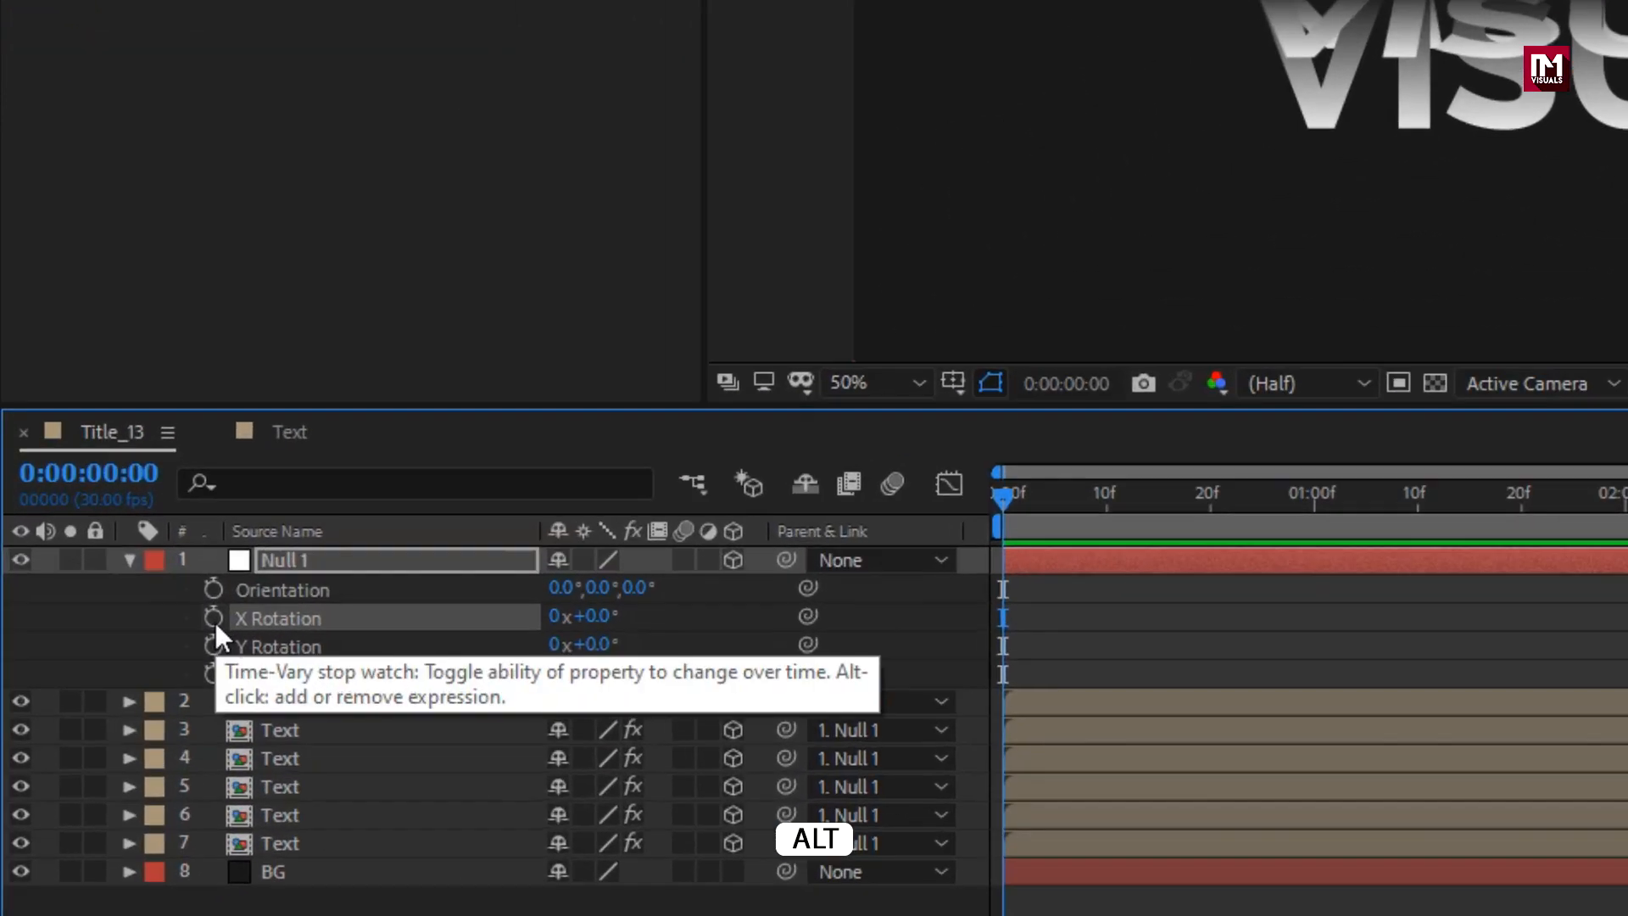
left_click(214, 617)
type("time")
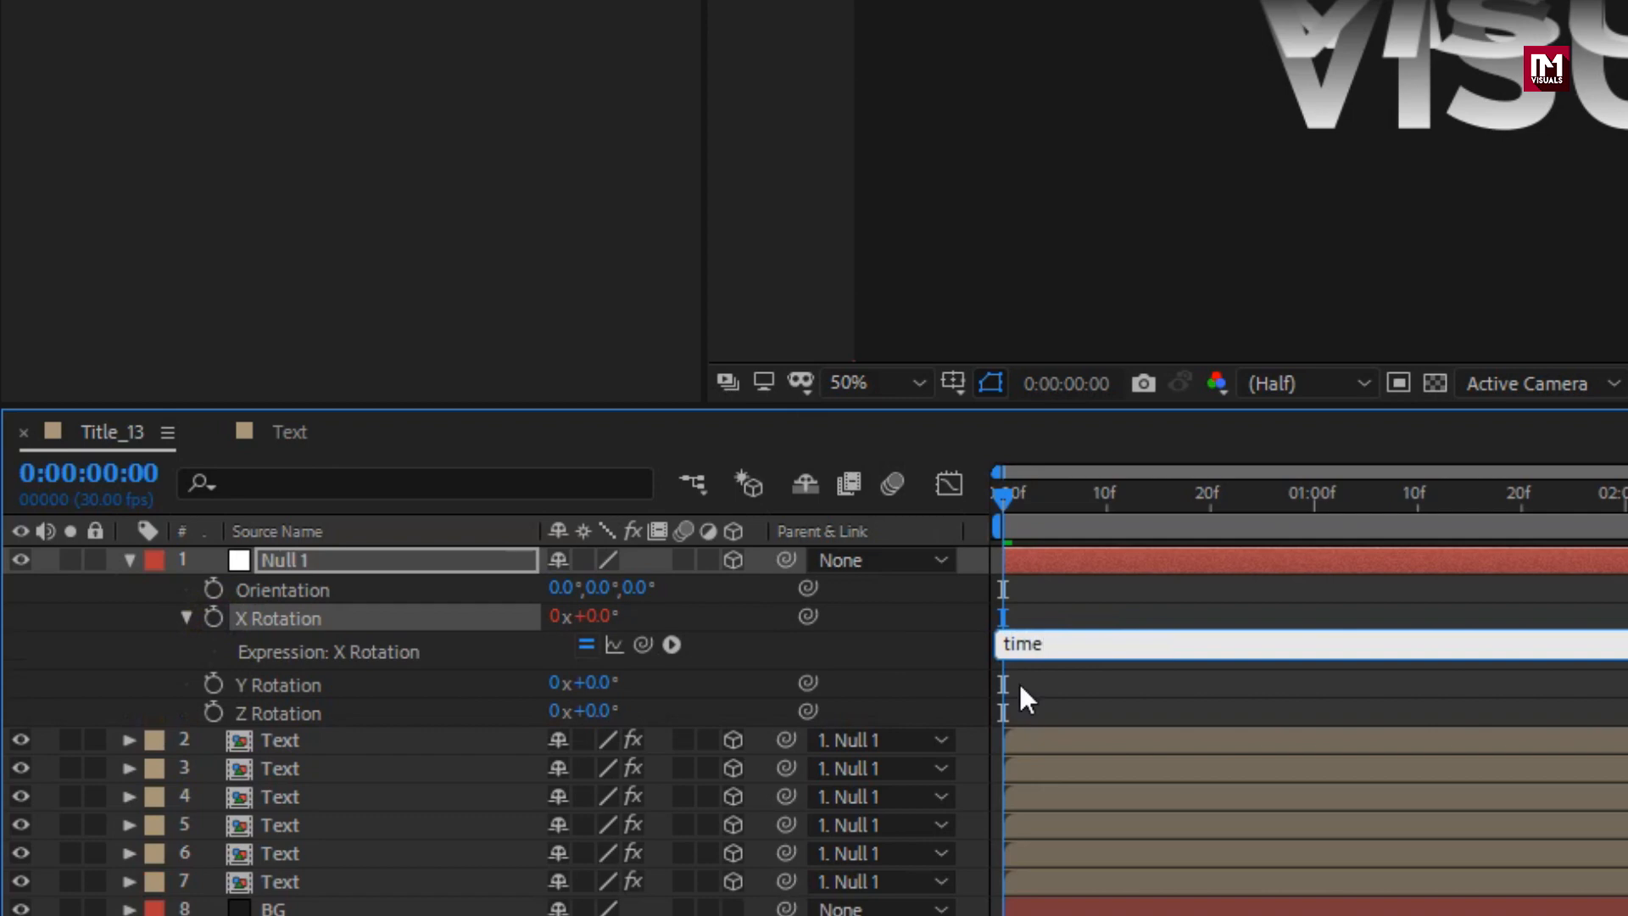
type("*60")
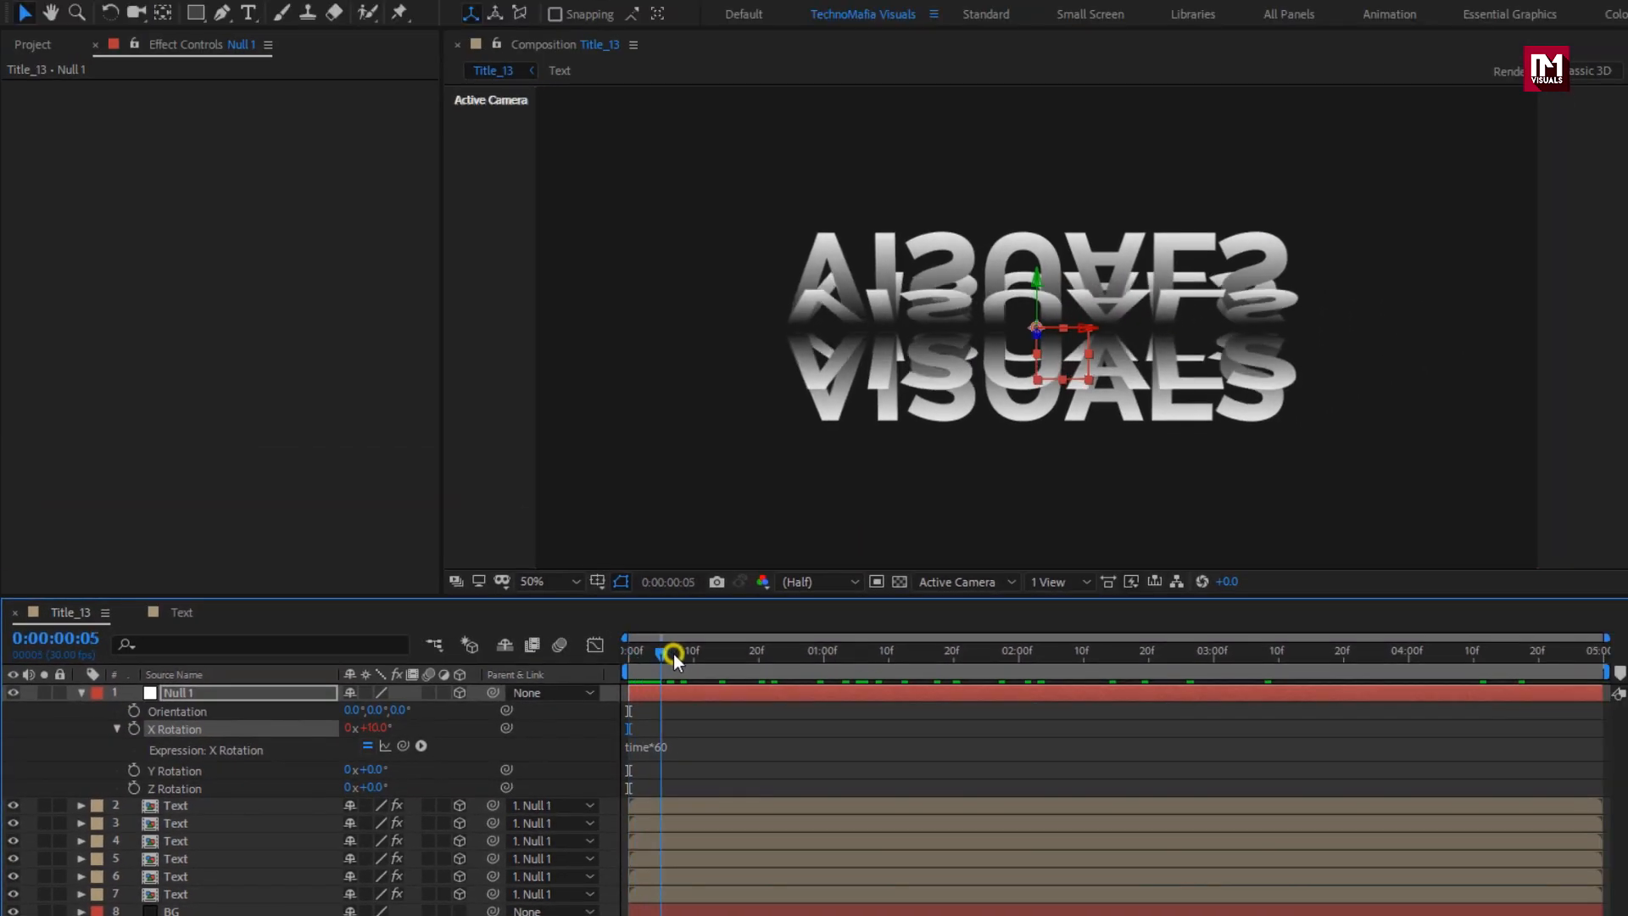
Step: Scrub to check the spin and tilt the null 300° on Z for a diagonal title
left_click(1305, 651)
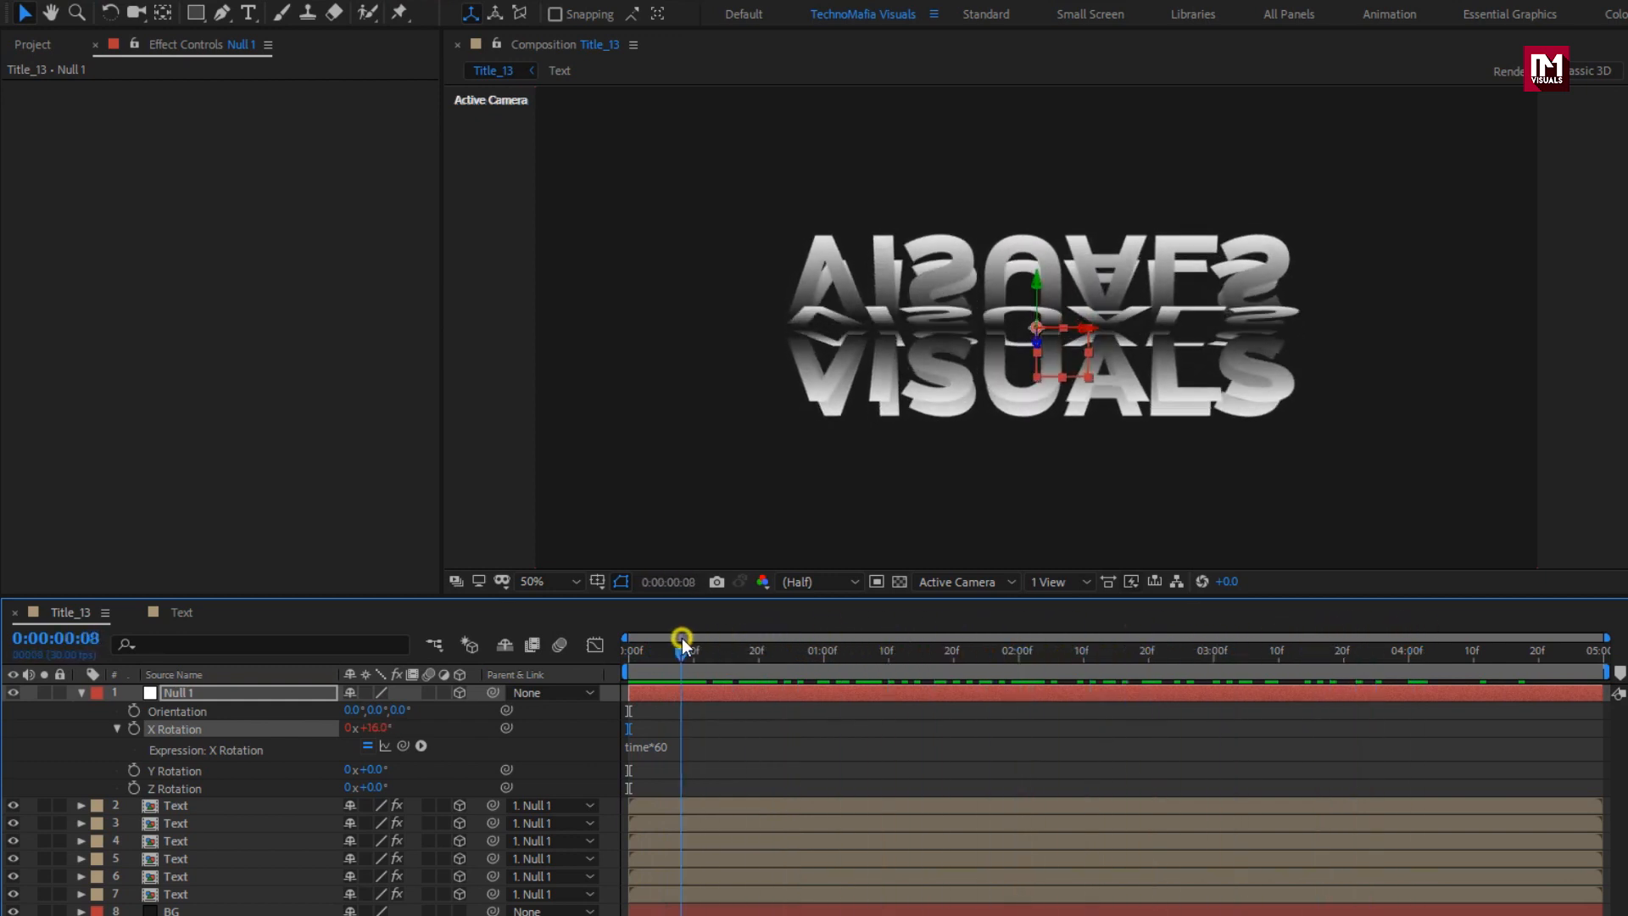
left_click_drag(683, 641, 675, 641)
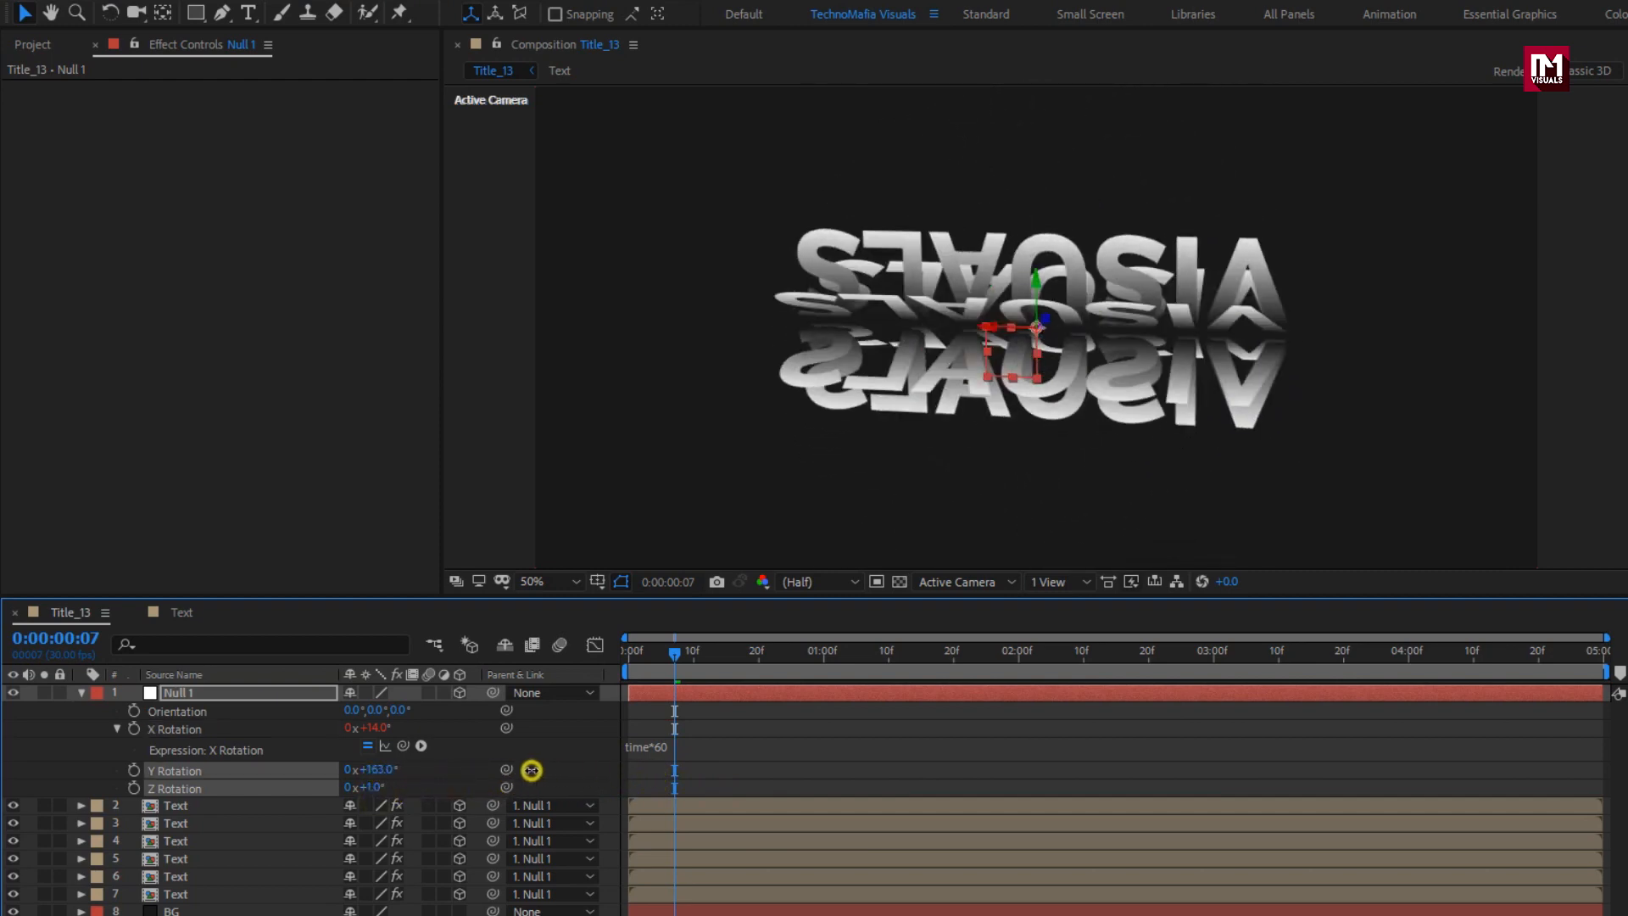
left_click(371, 769)
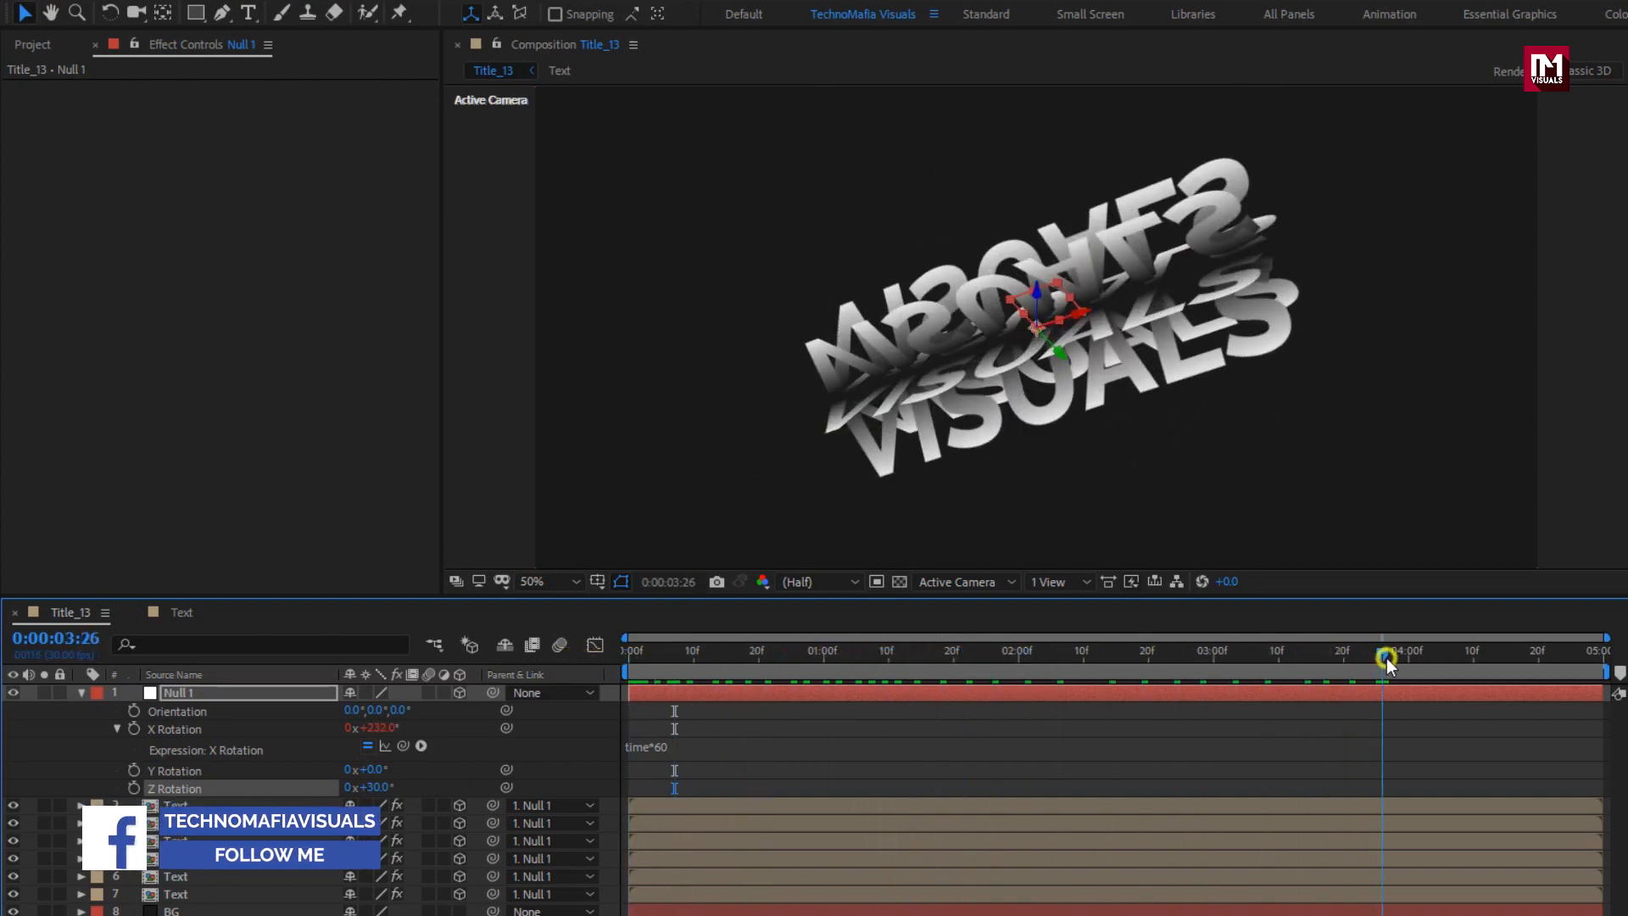
left_click(623, 654)
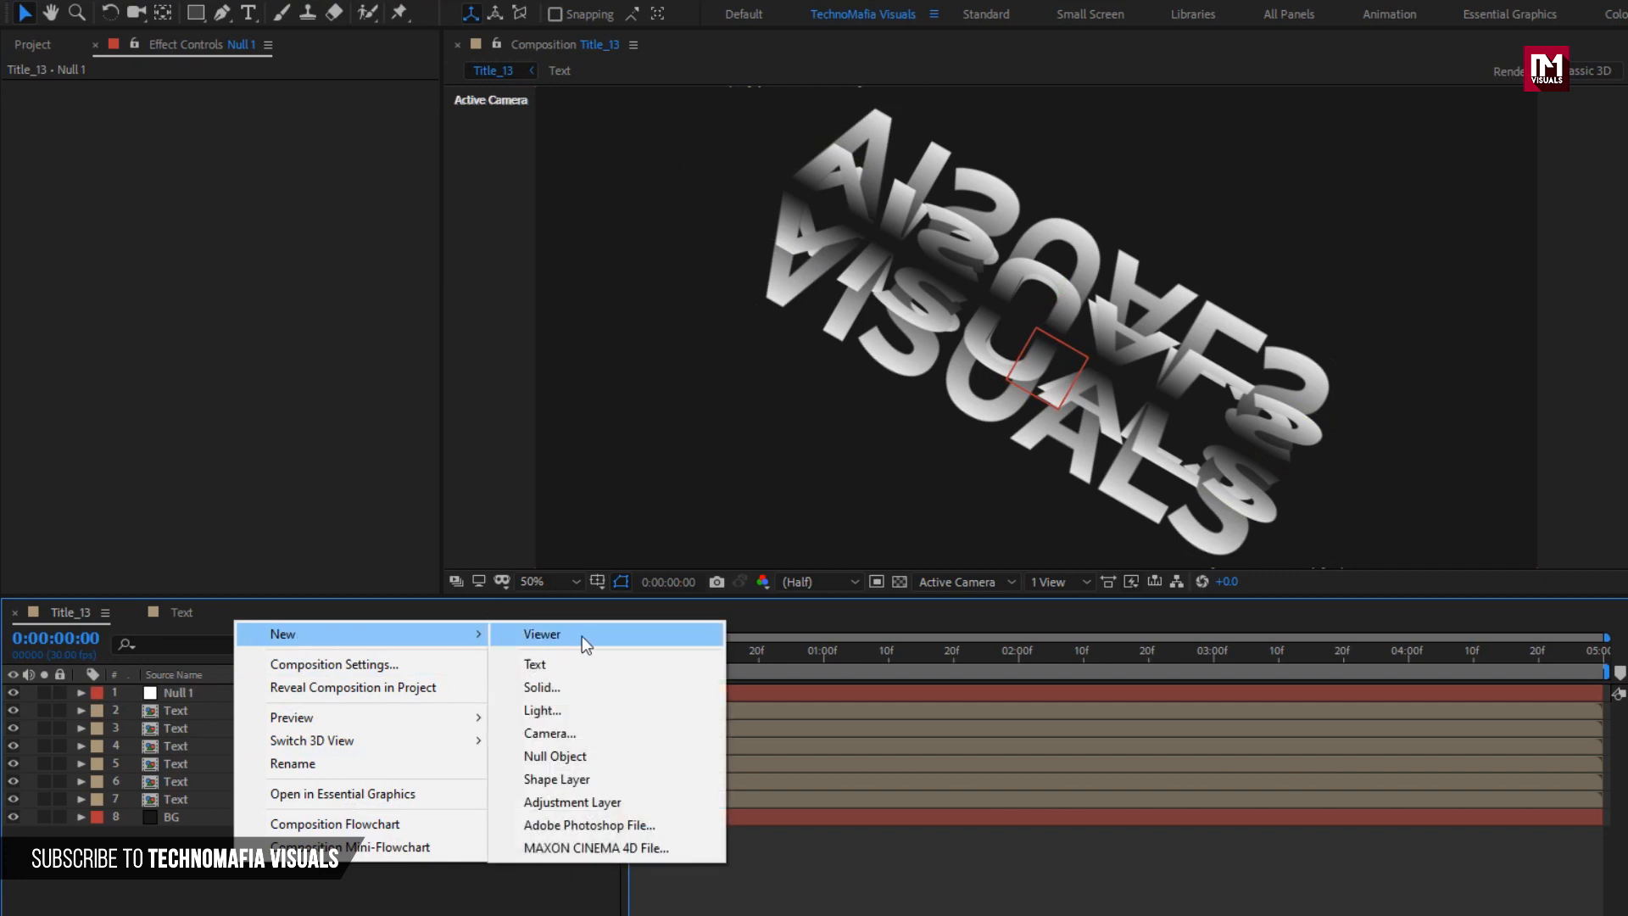
mouse_move(575, 779)
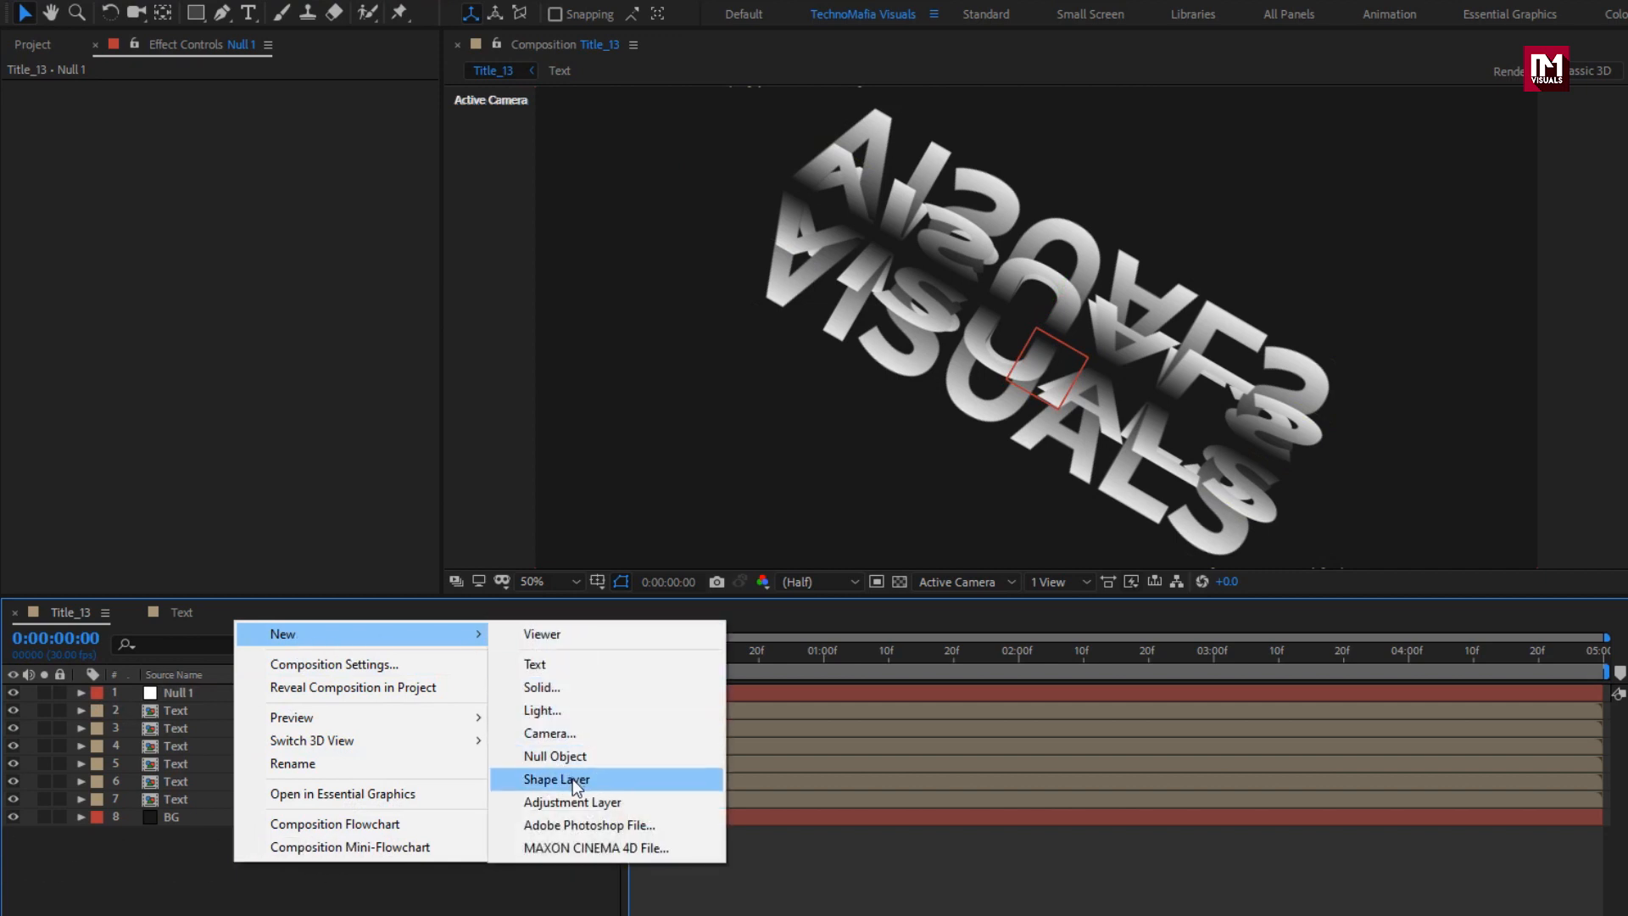
Step: Add Adjustment Layer 1 with a Transform effect, Scale keyframed at 50% at one second
left_click(572, 802)
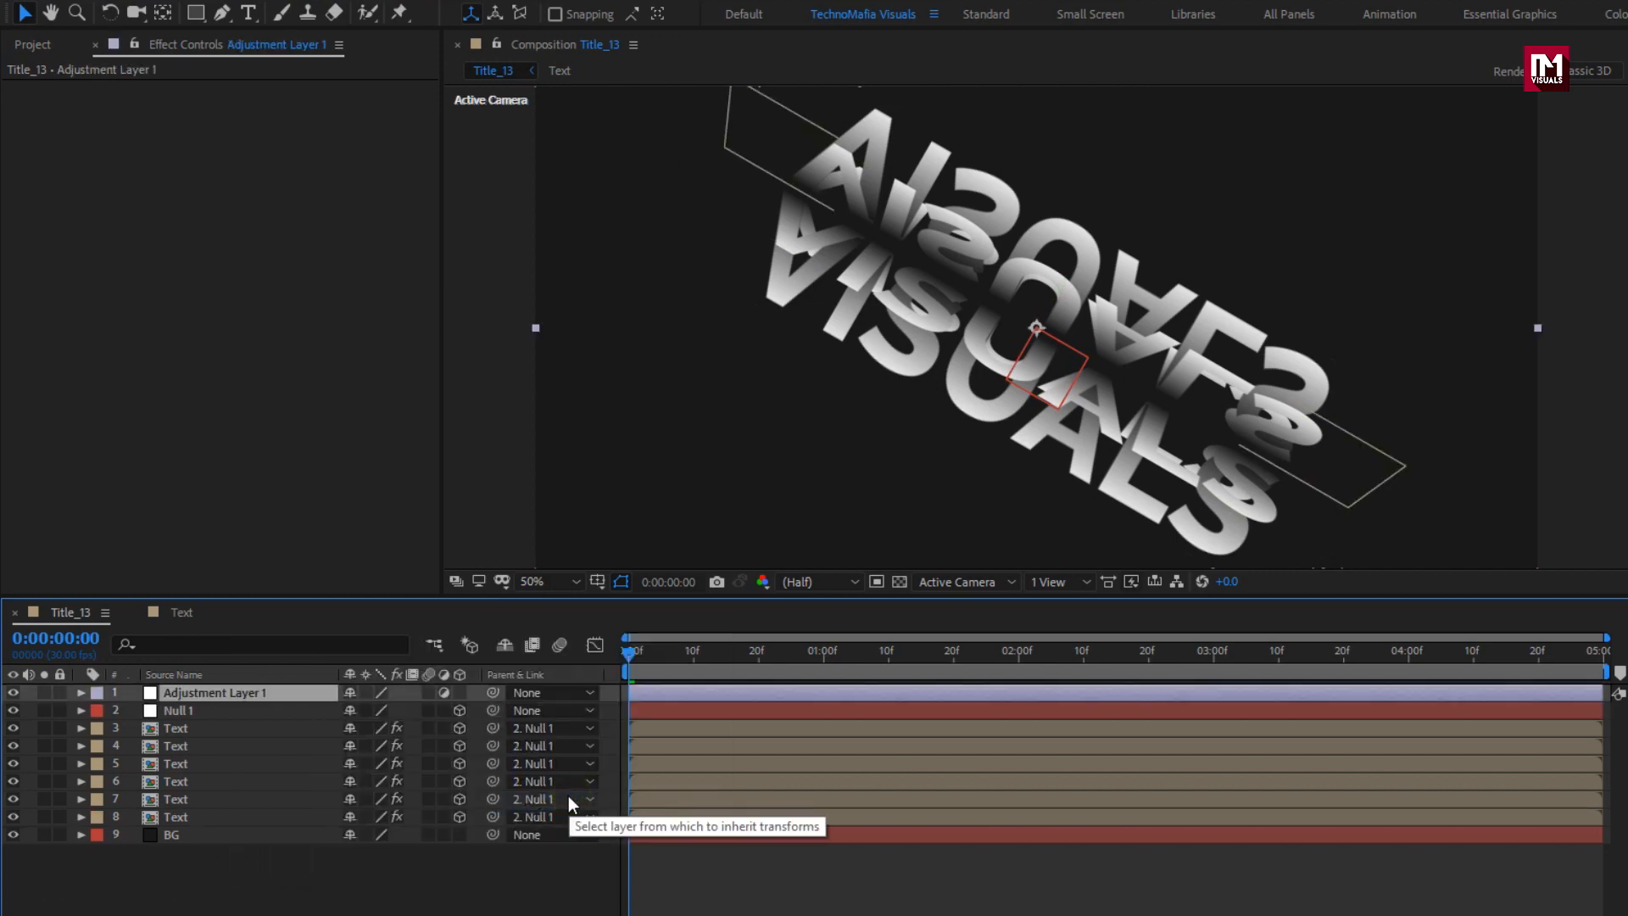
type("ramp")
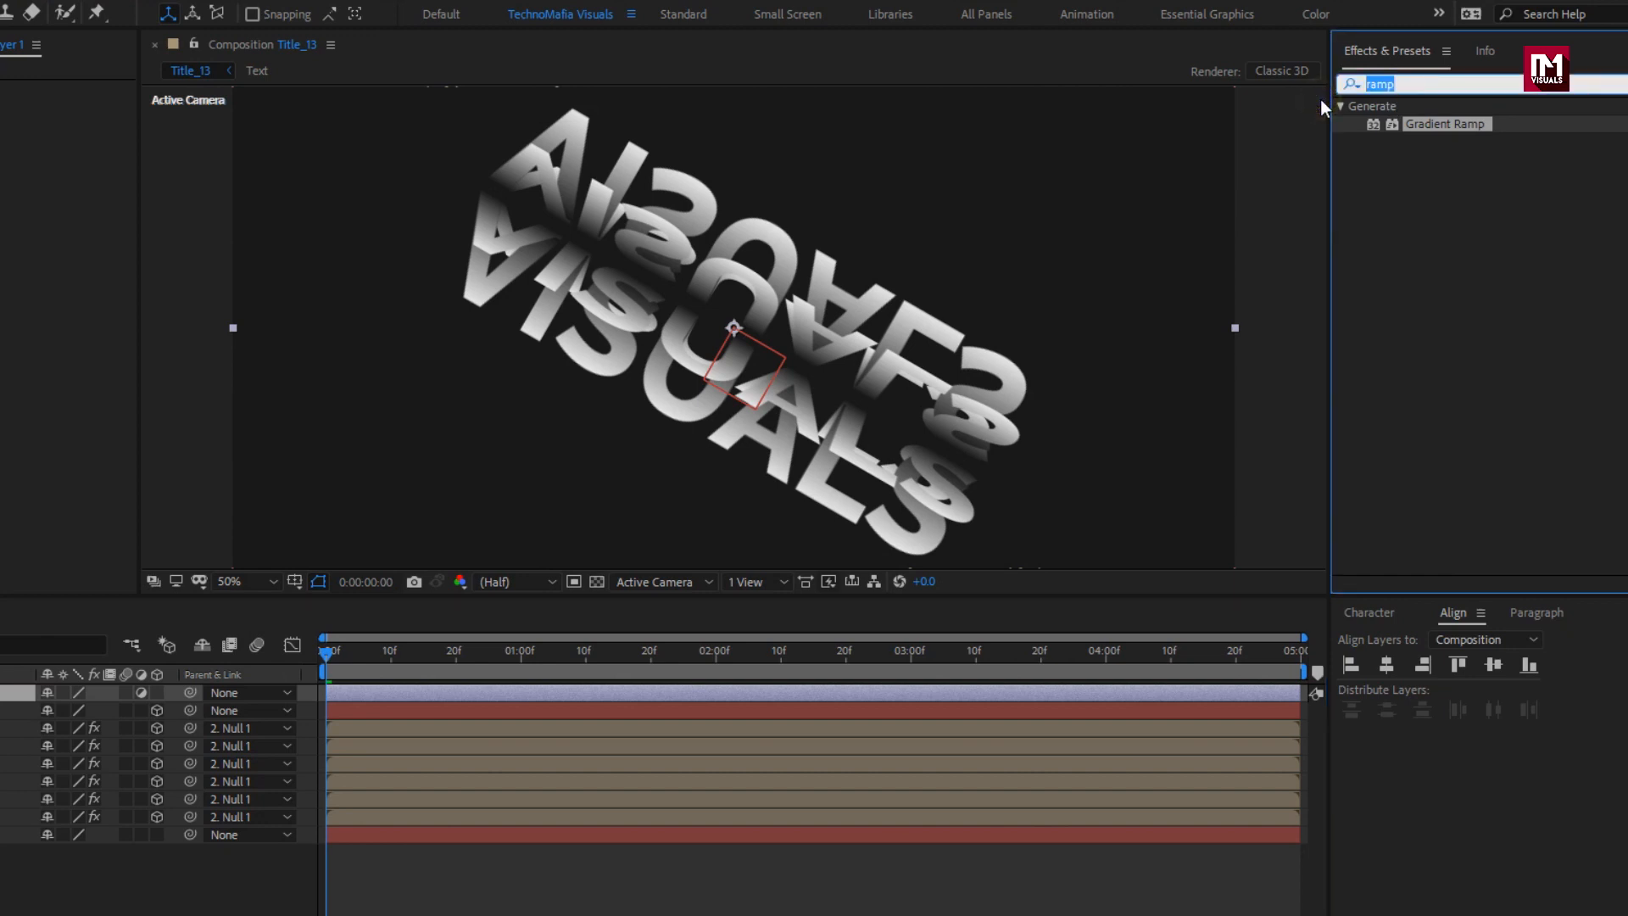
type("tran")
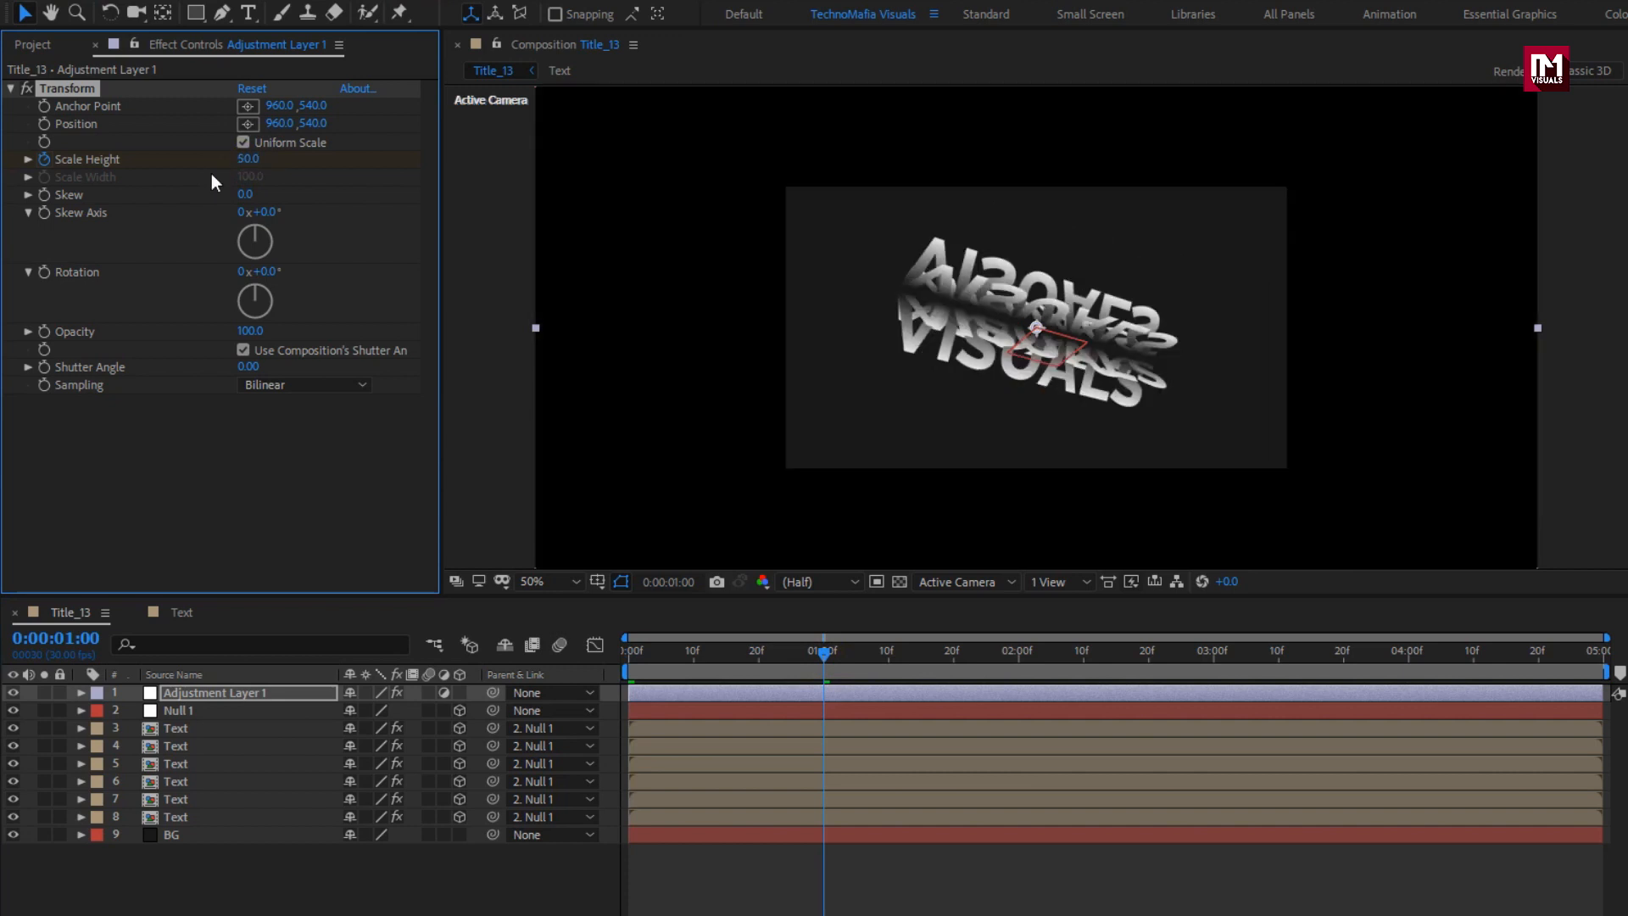
key("u")
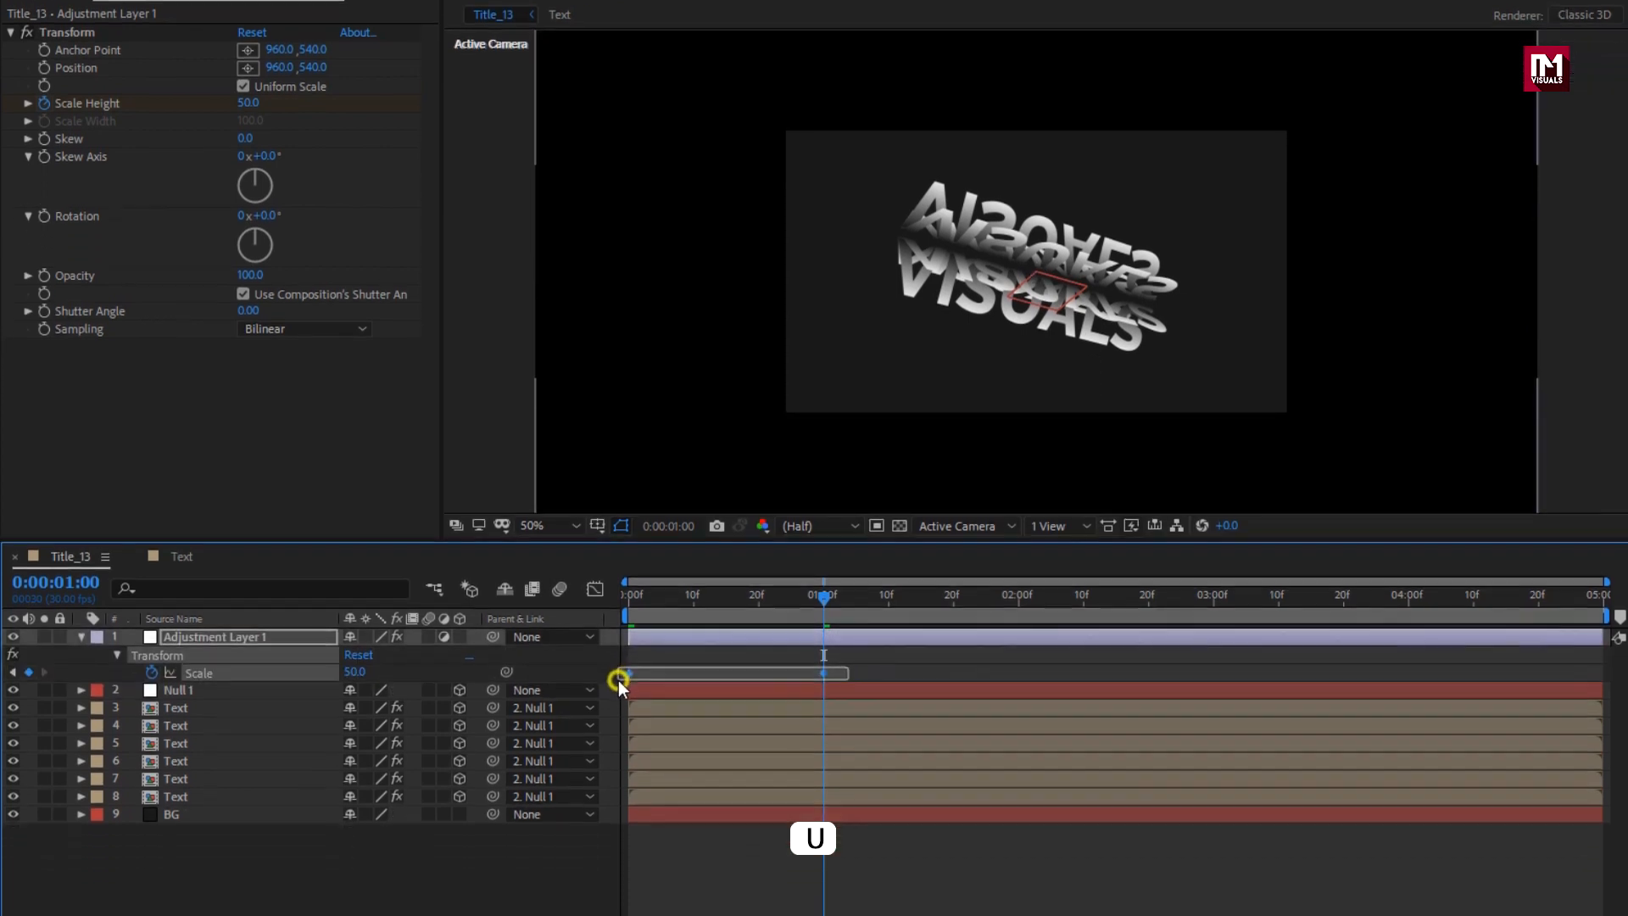
right_click(620, 680)
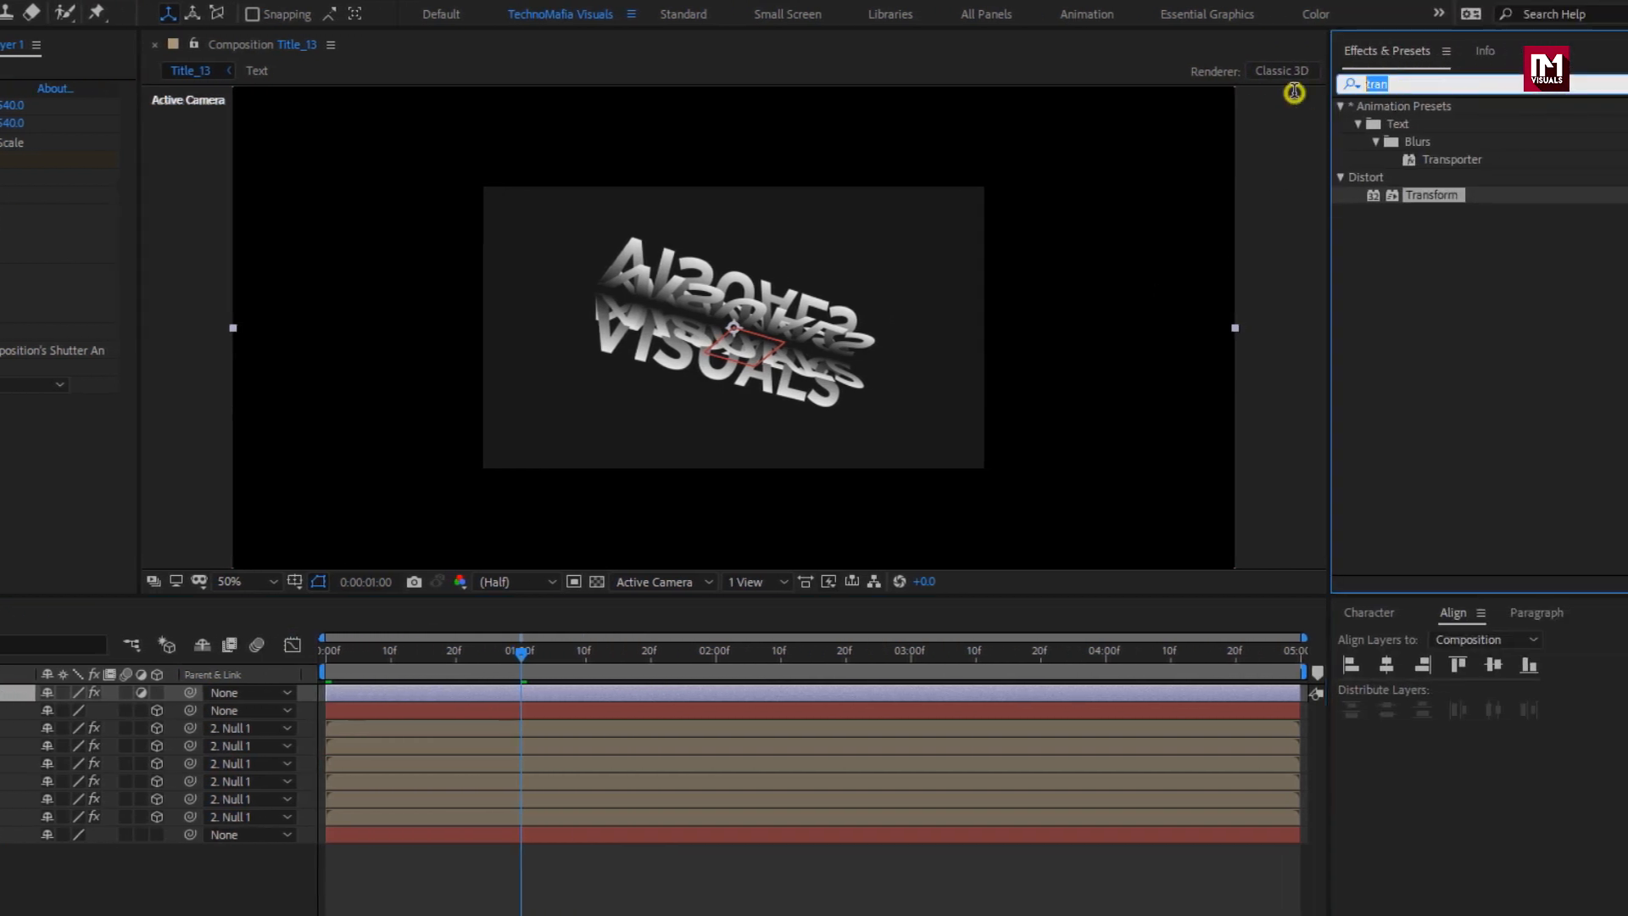
Step: Apply CC RepeTile with Expand Right 872, Left 886, Down 555 and Up 522
type("cc")
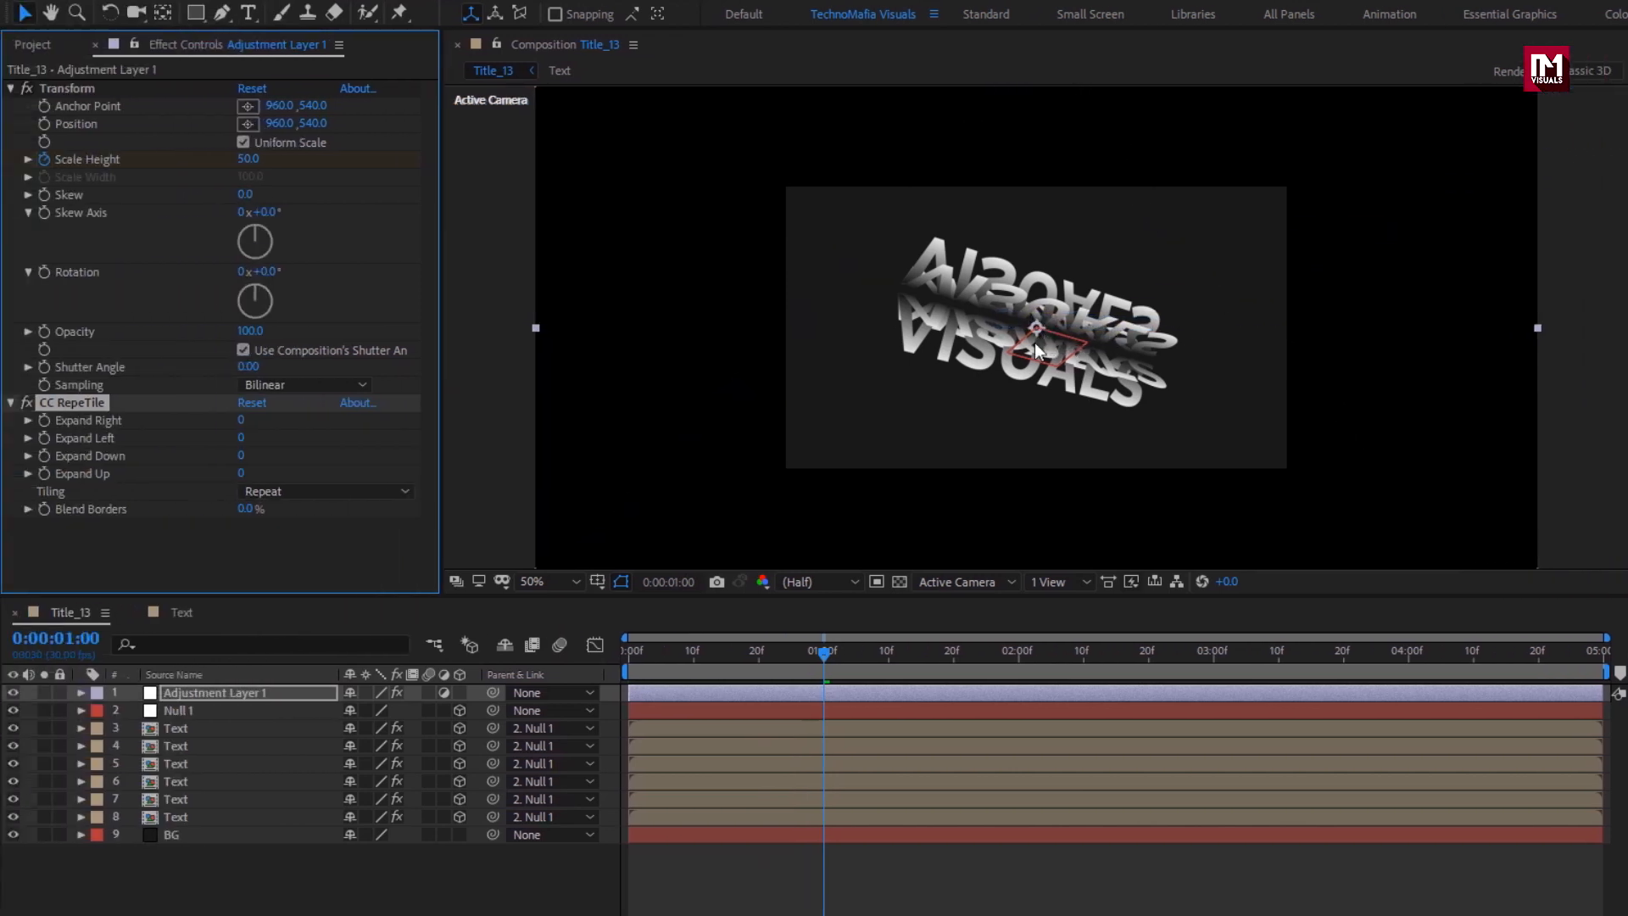
left_click(10, 86)
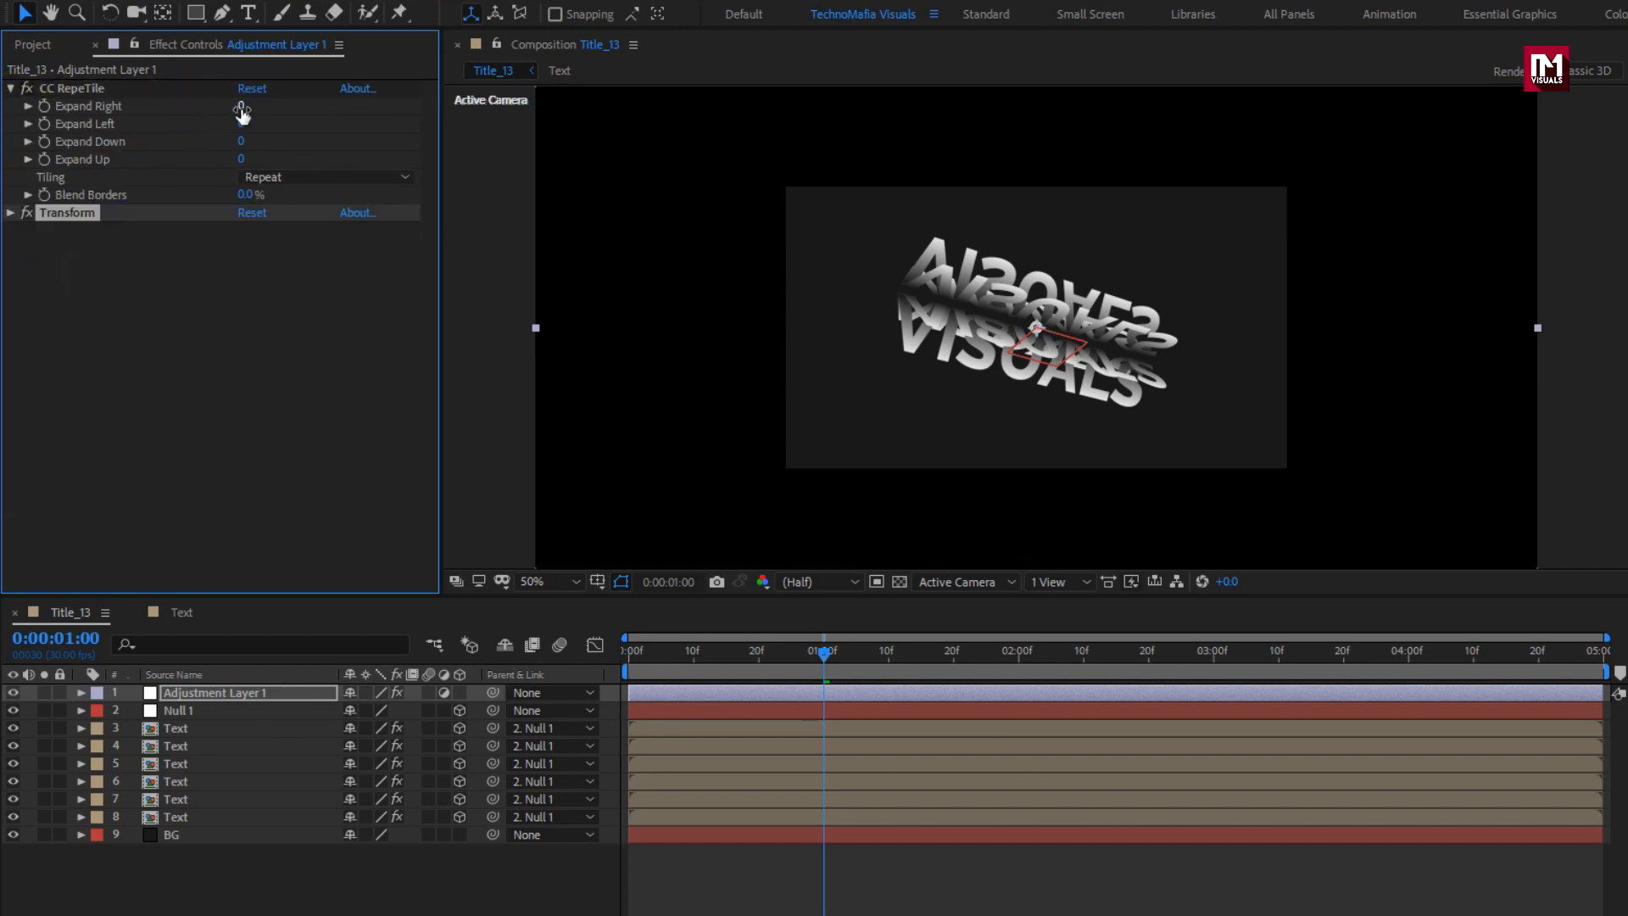
left_click_drag(241, 105, 248, 106)
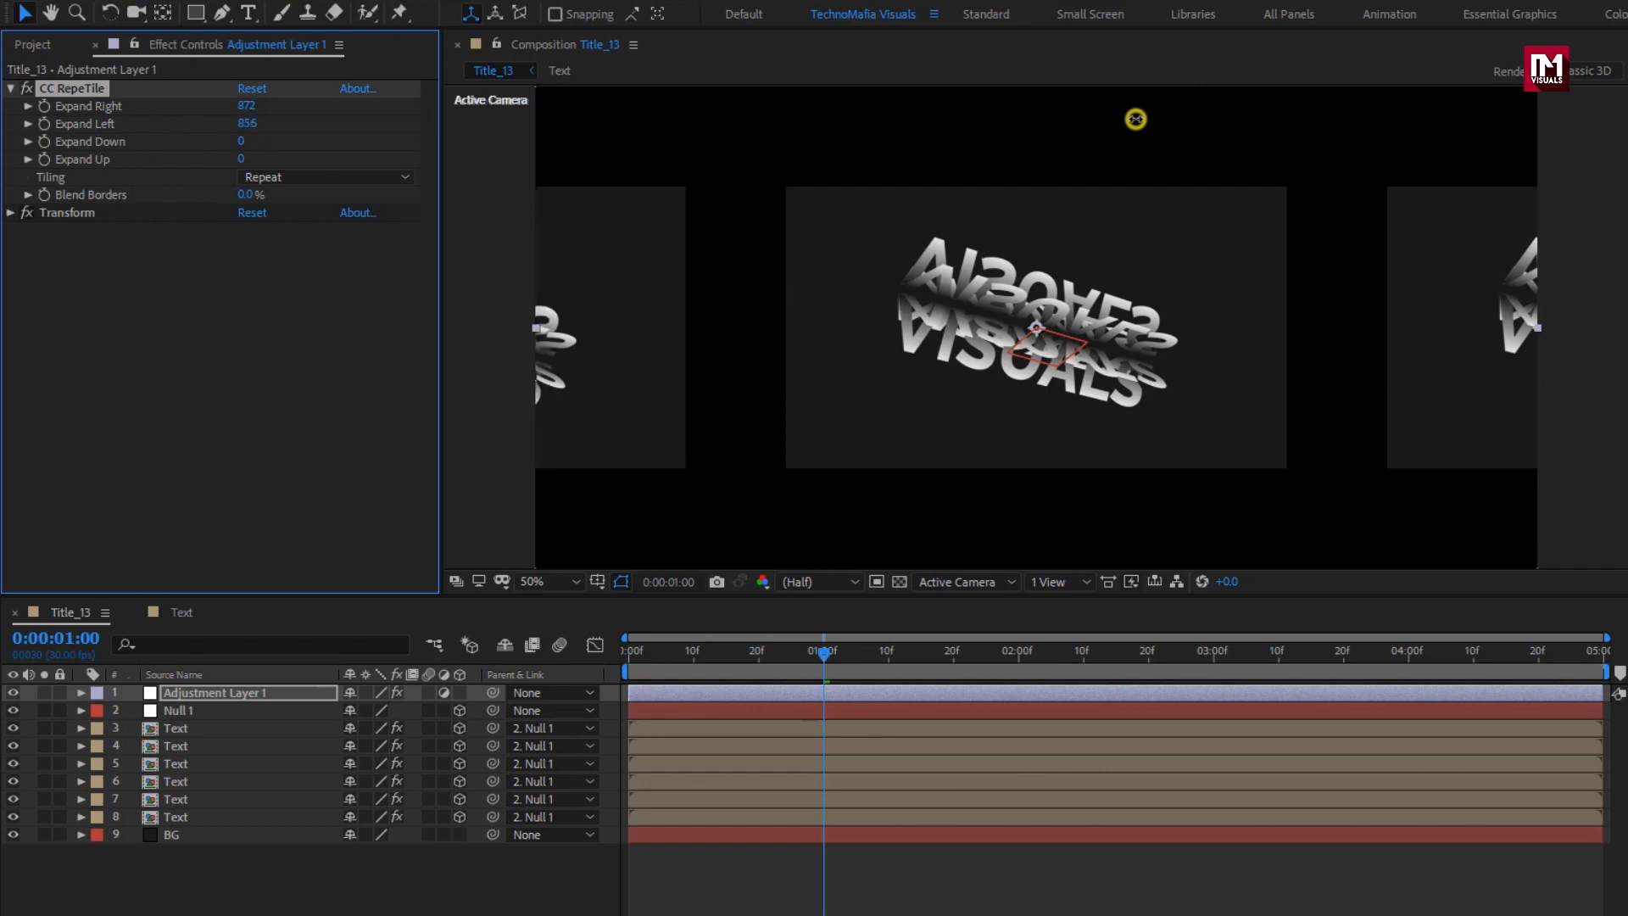
left_click_drag(1136, 118, 248, 122)
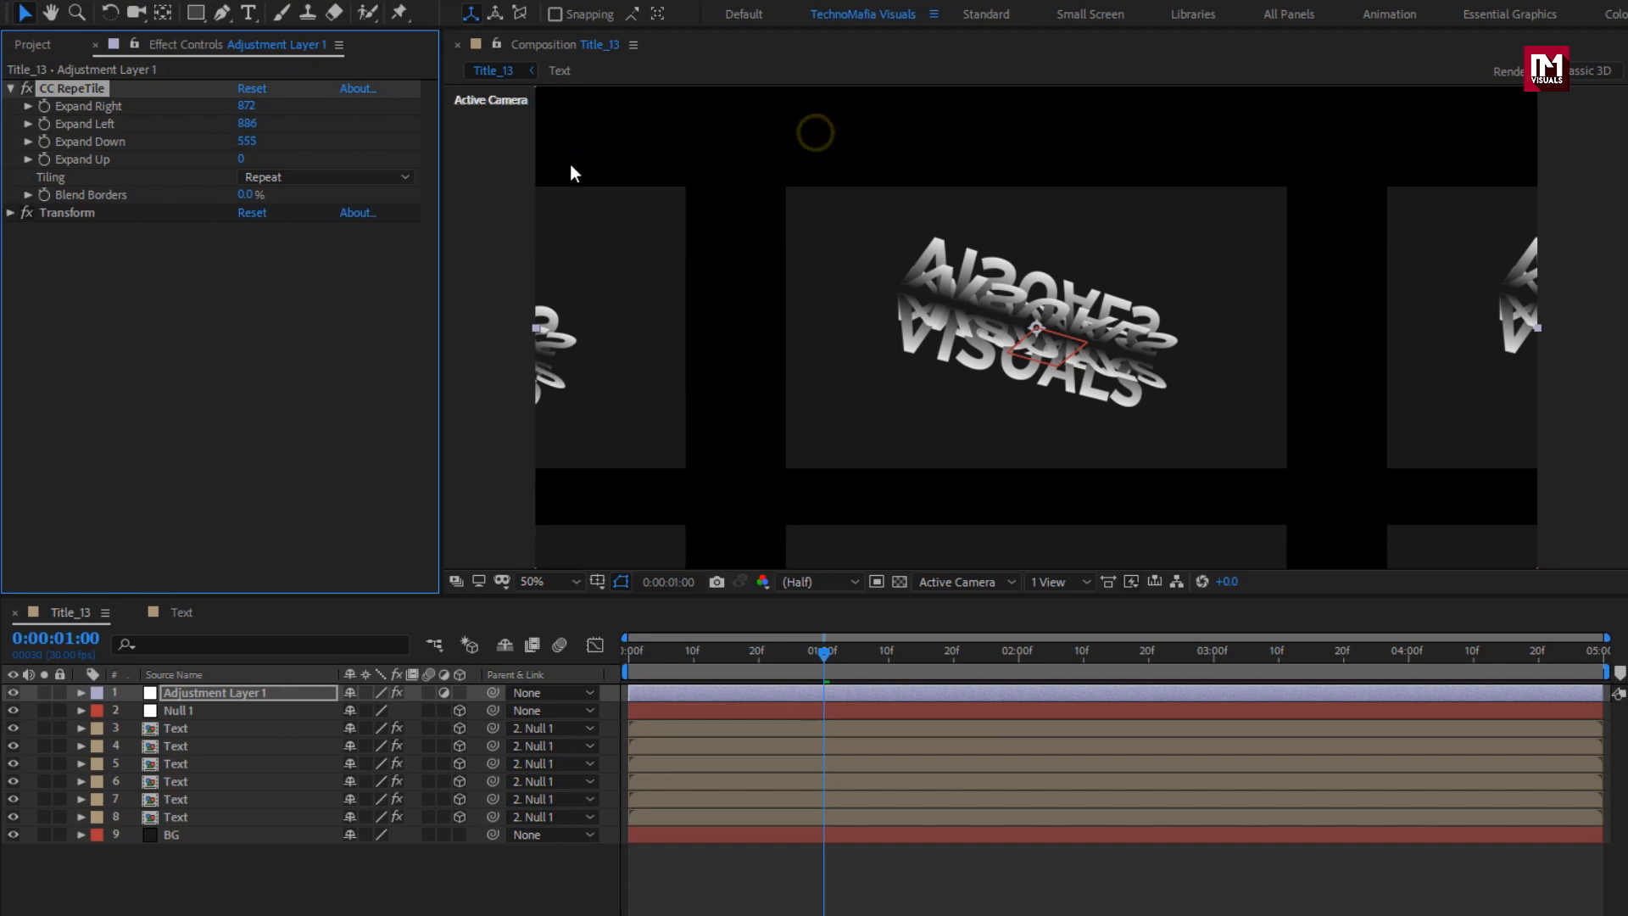
left_click_drag(240, 160, 270, 160)
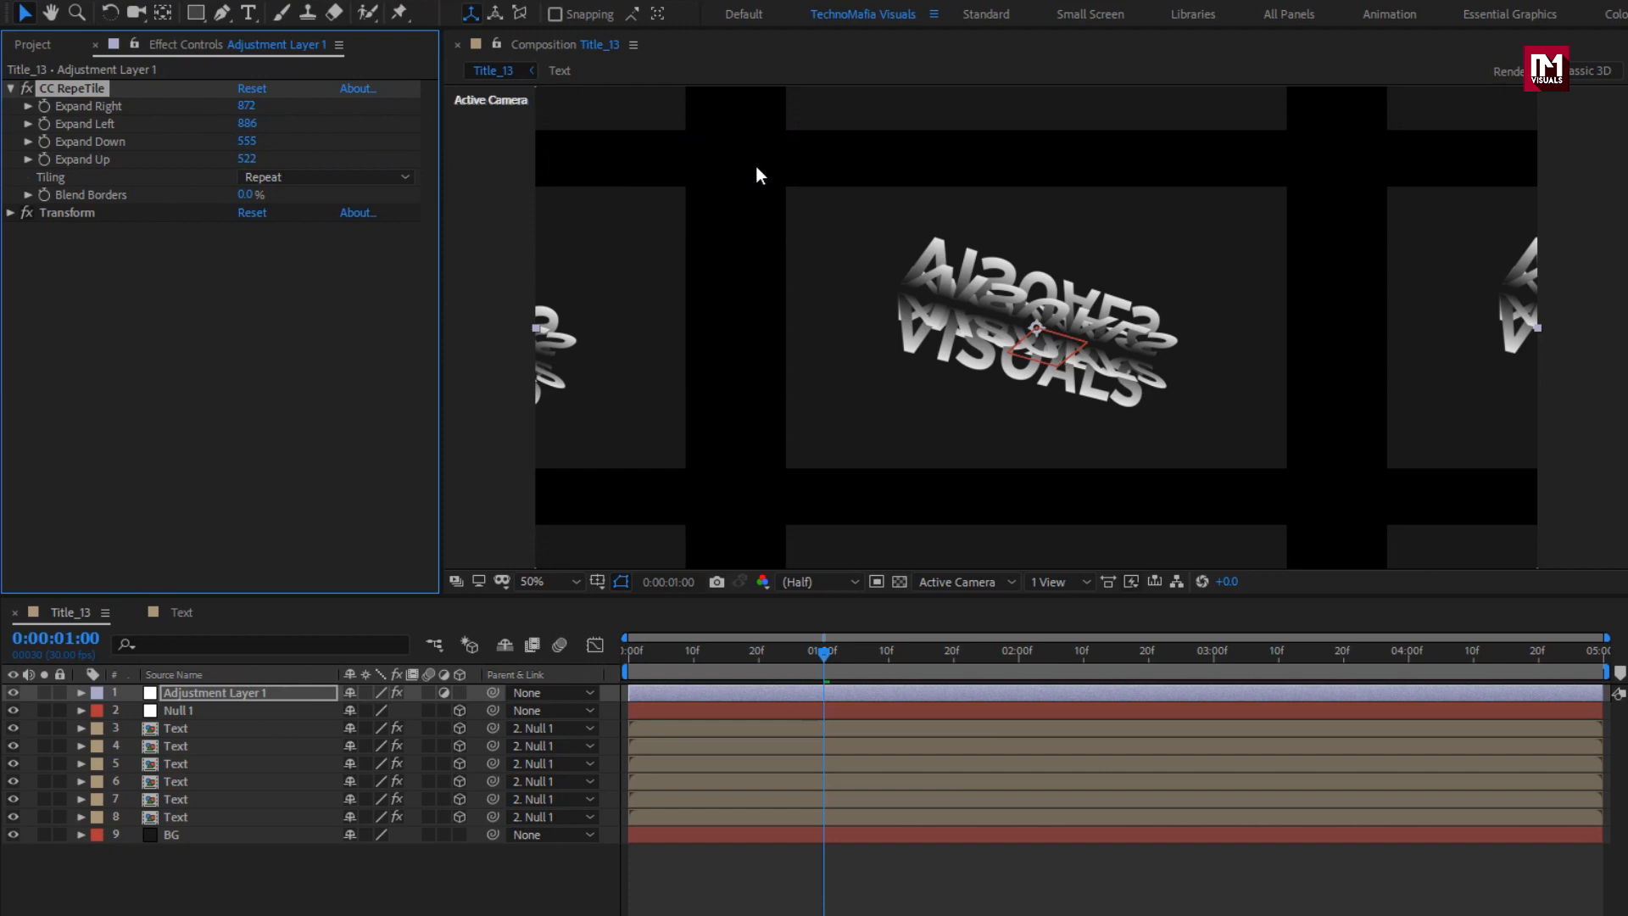
Step: Scrub through the timeline to preview the tiled spinning title early and later on
left_click(595, 644)
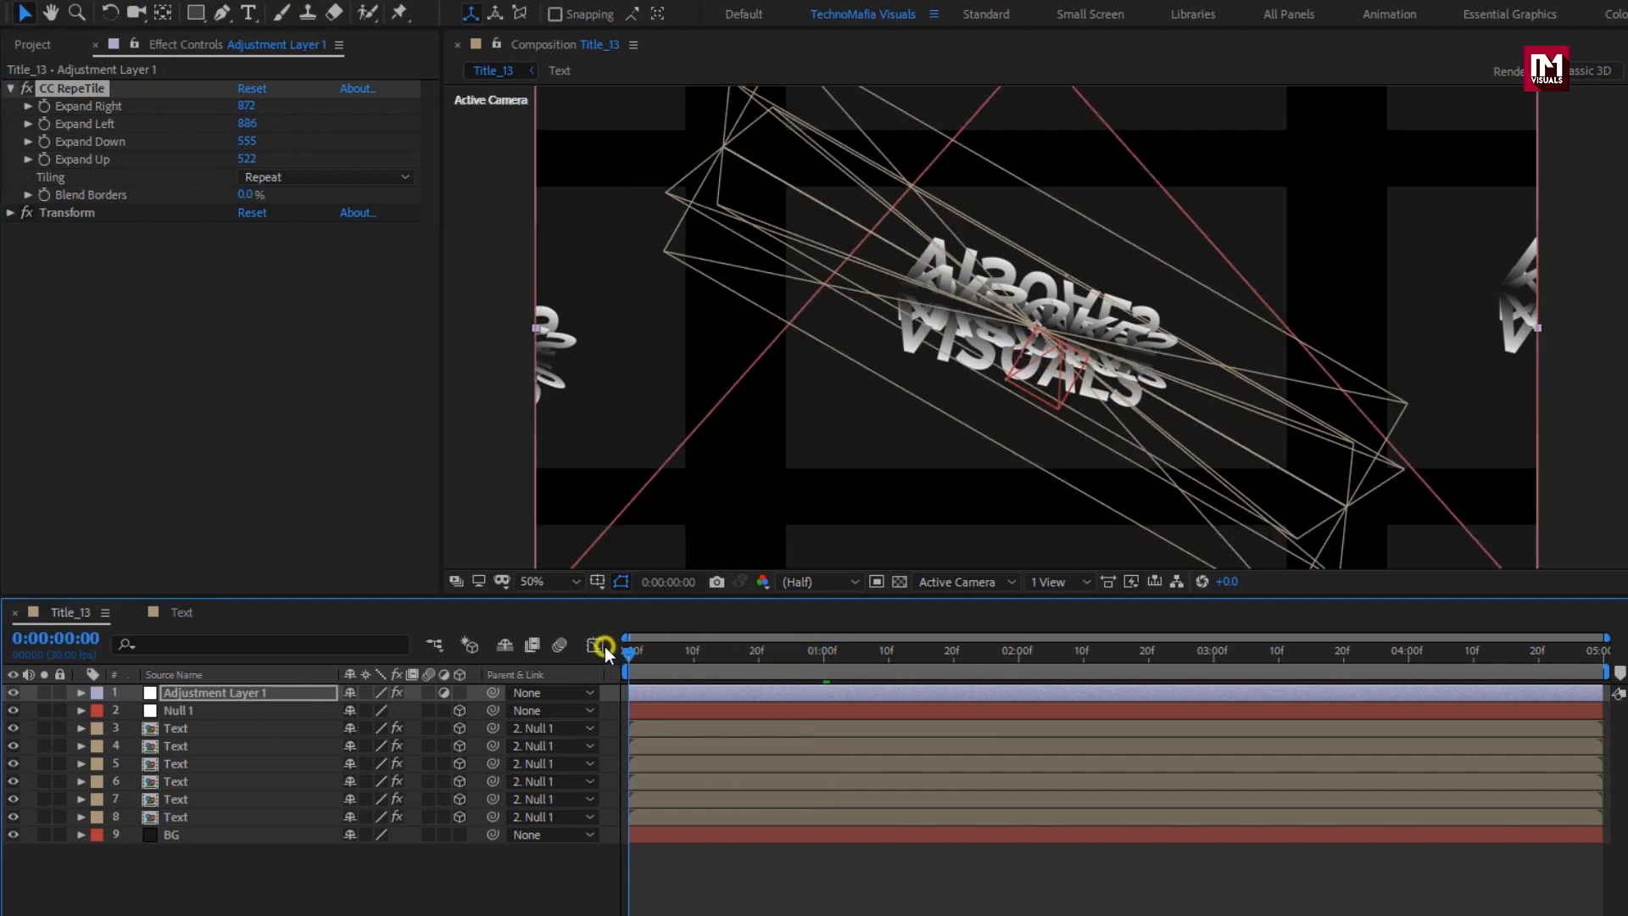
left_click_drag(609, 650, 661, 657)
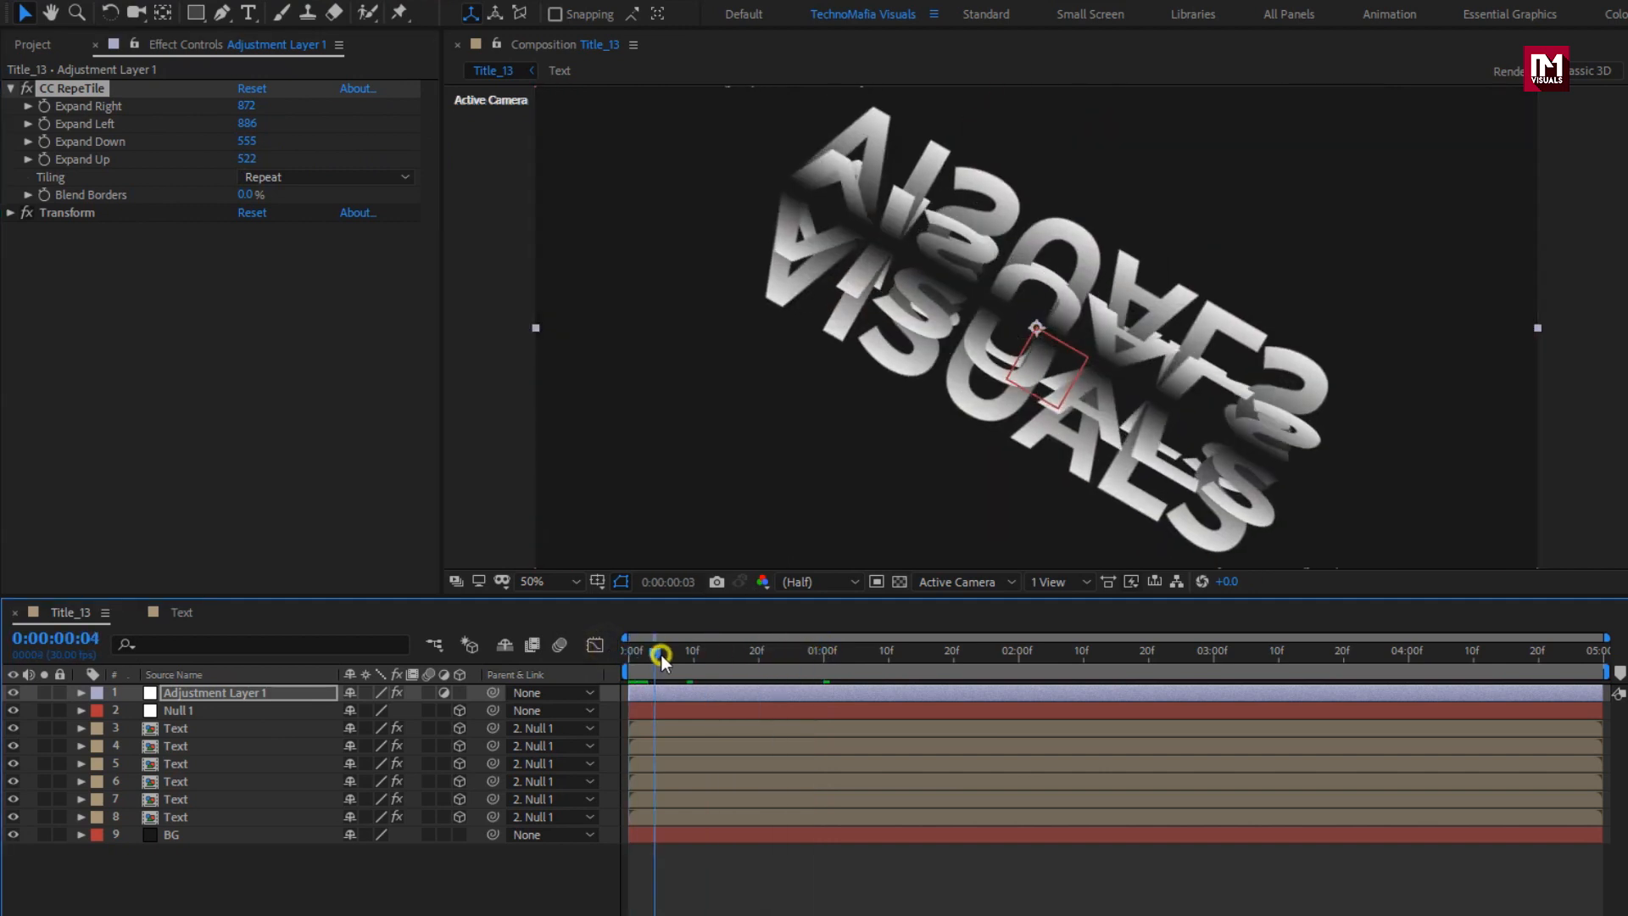
left_click(984, 652)
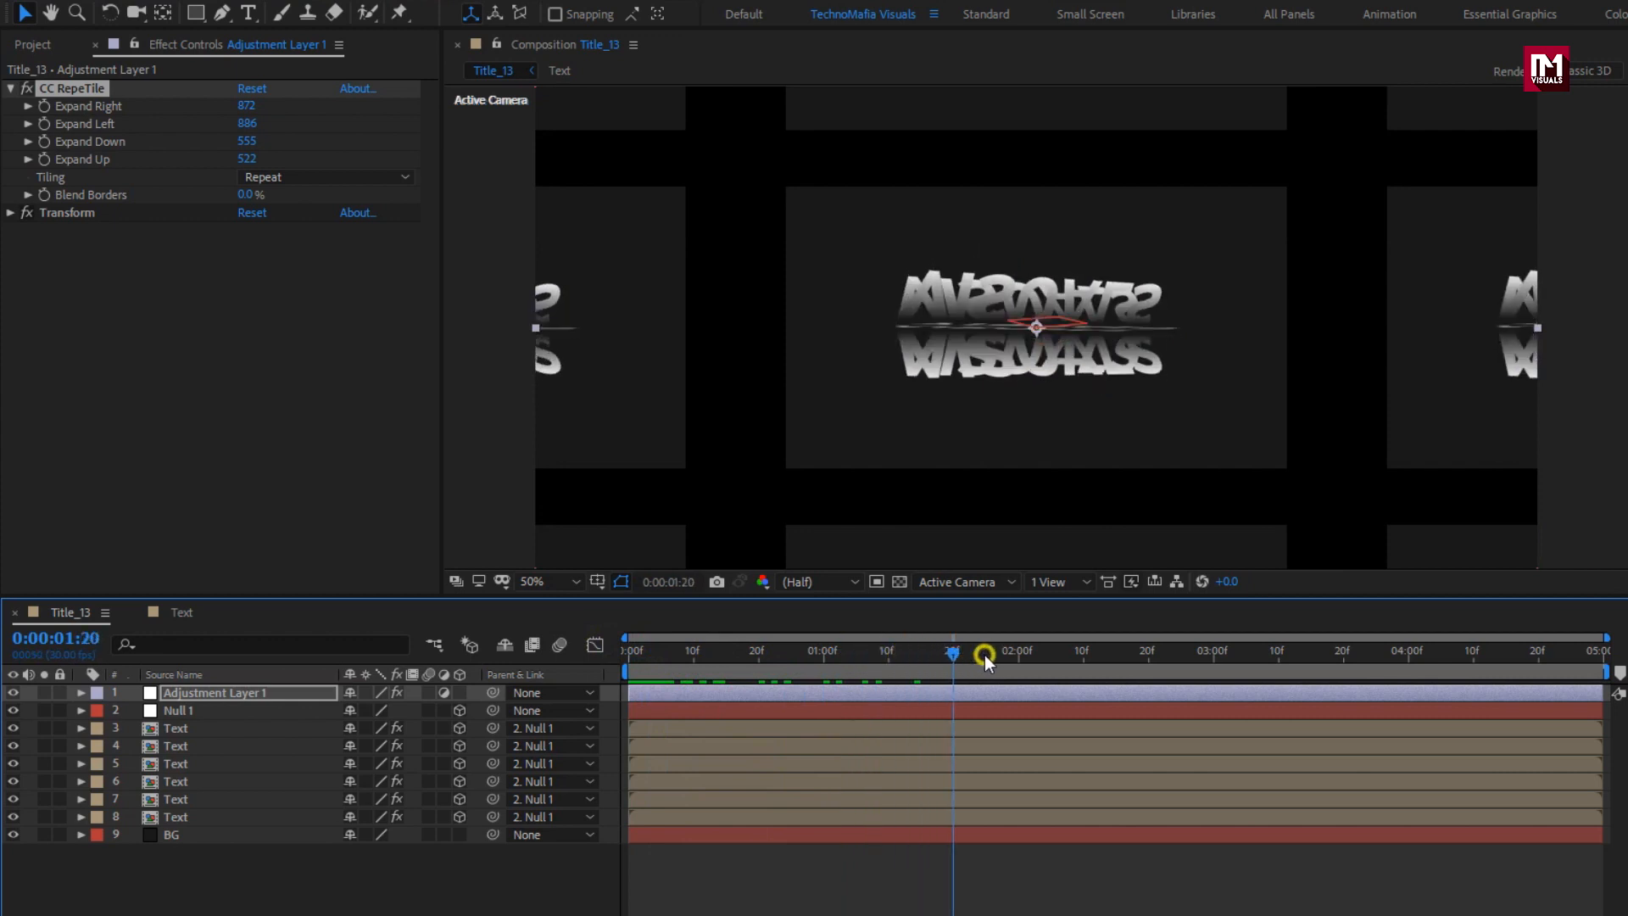
left_click_drag(984, 652, 719, 651)
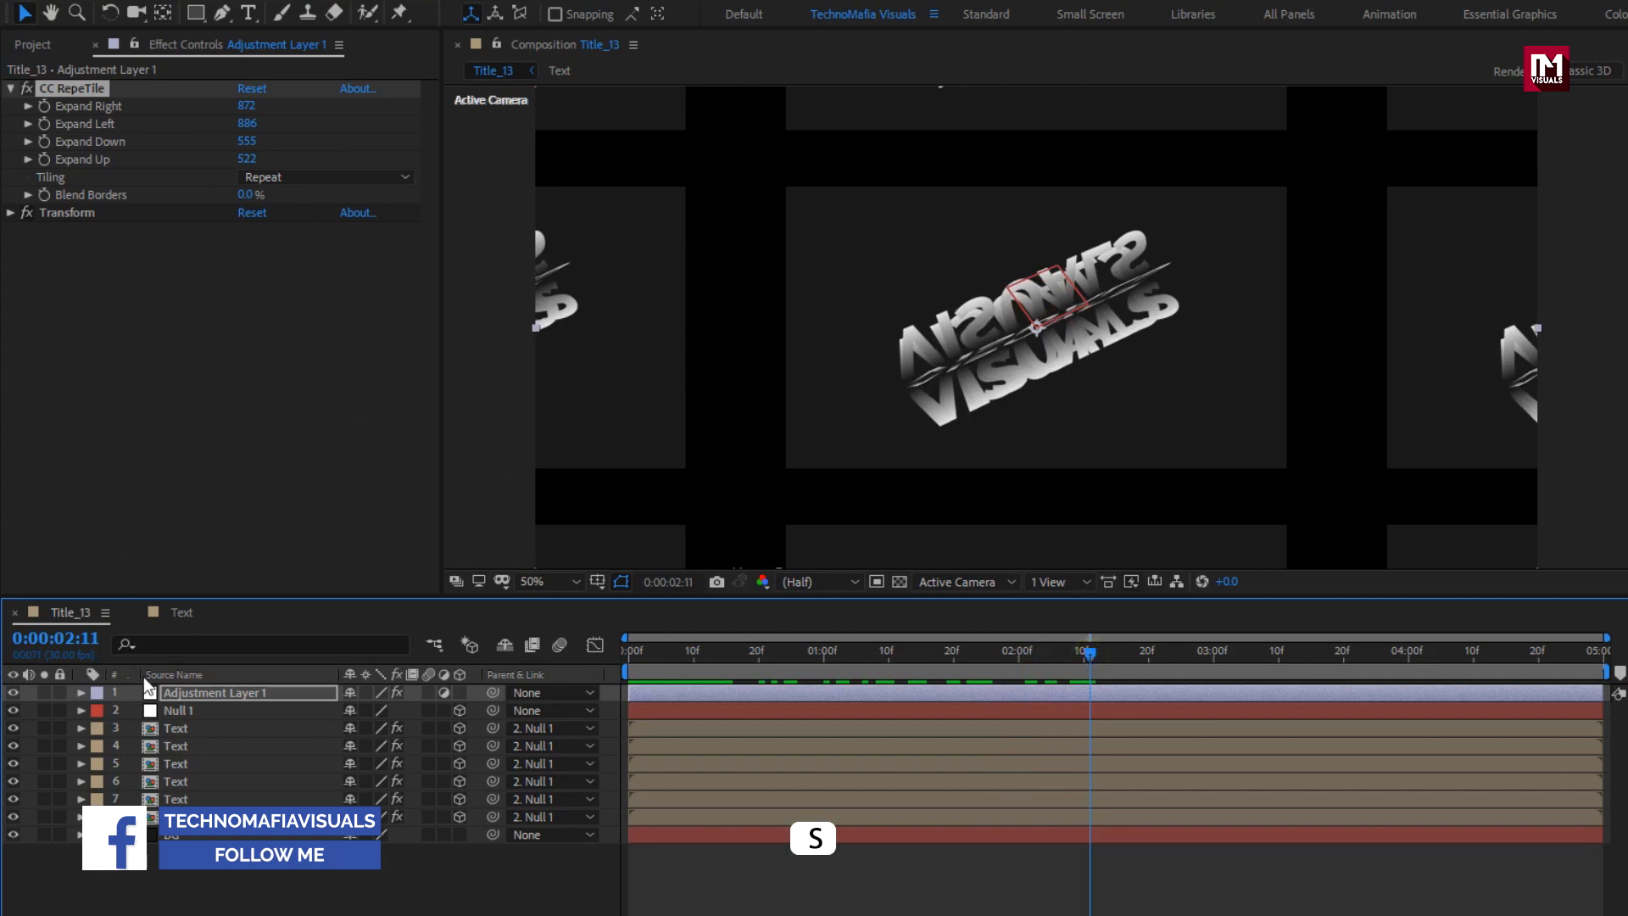
Step: Scale Null 1 up to 139%, enlarging the title within each tile
left_click(177, 711)
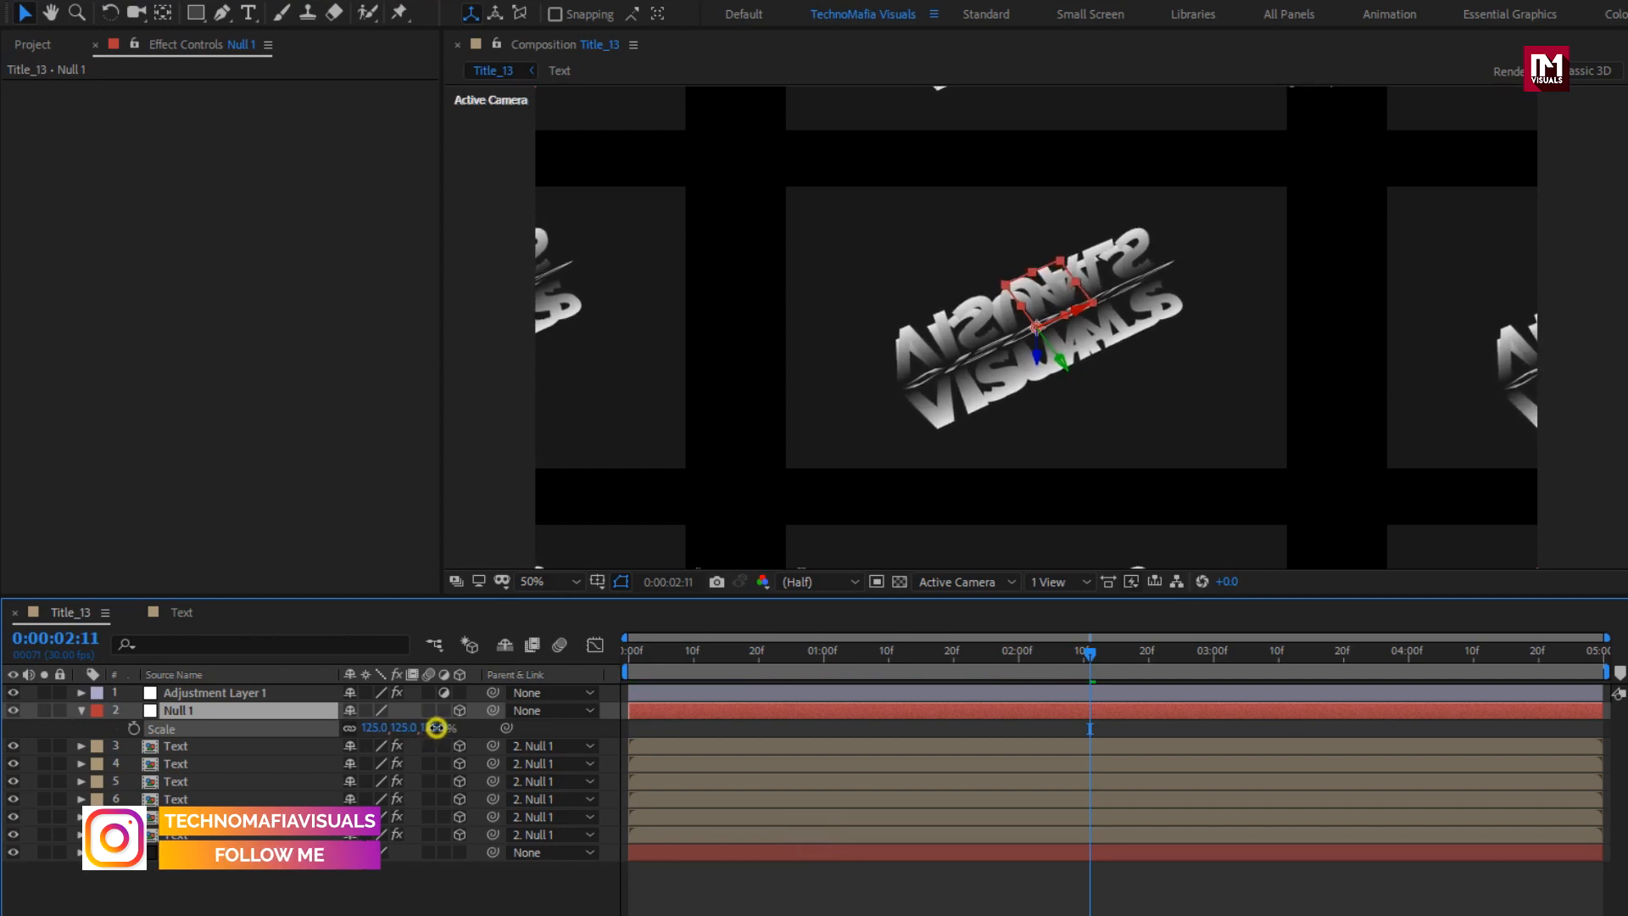
left_click_drag(385, 727, 426, 728)
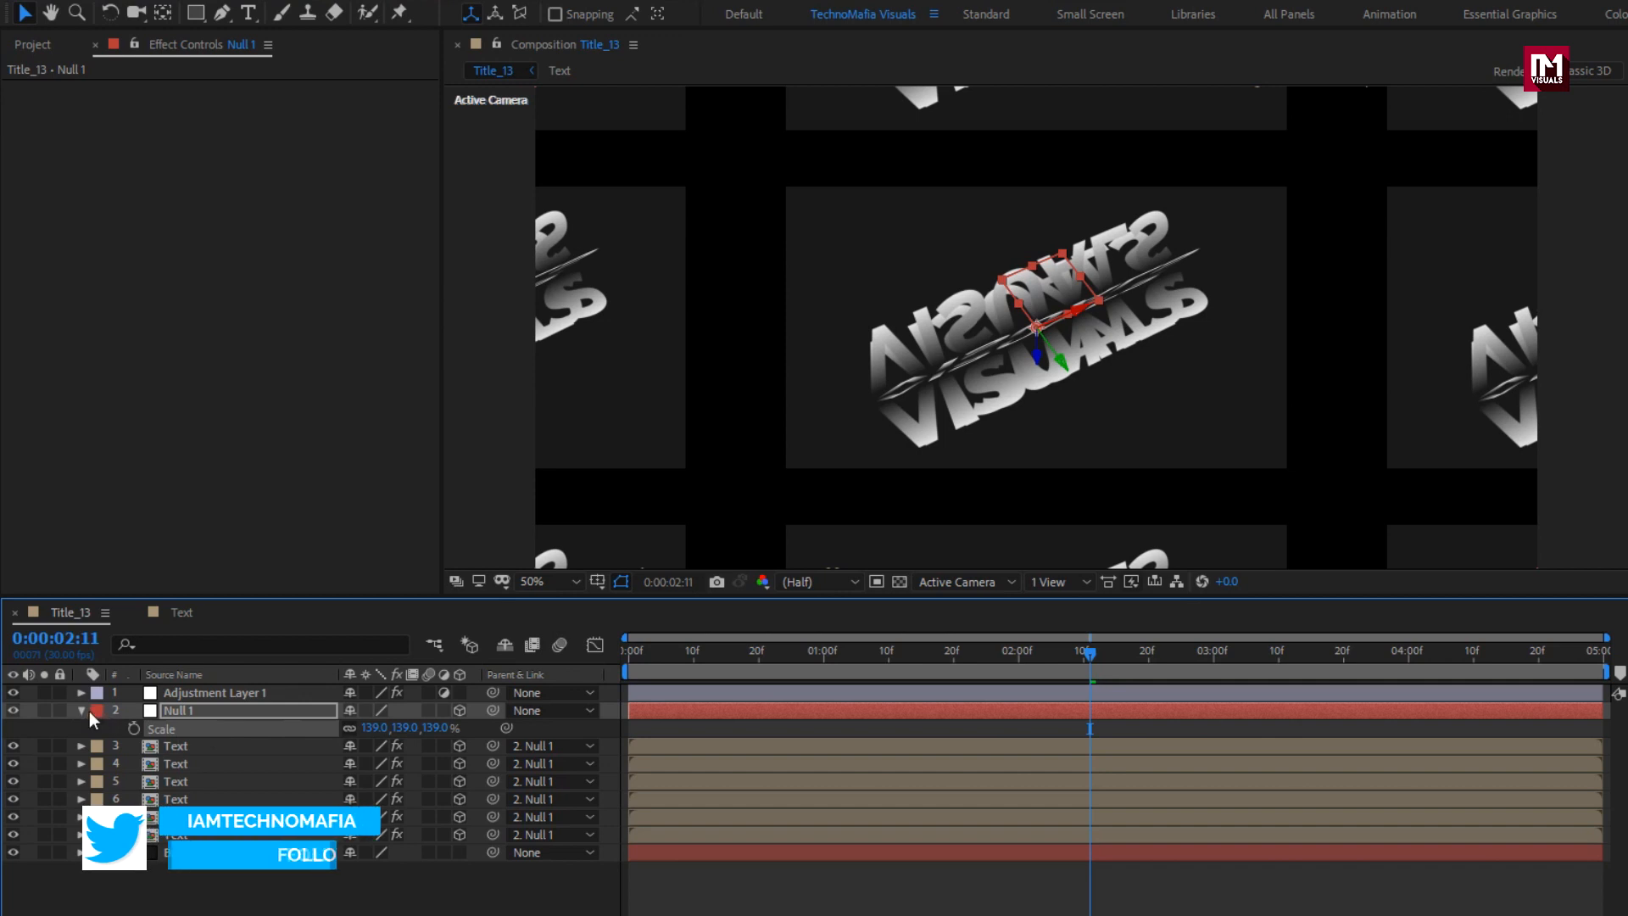
left_click(216, 692)
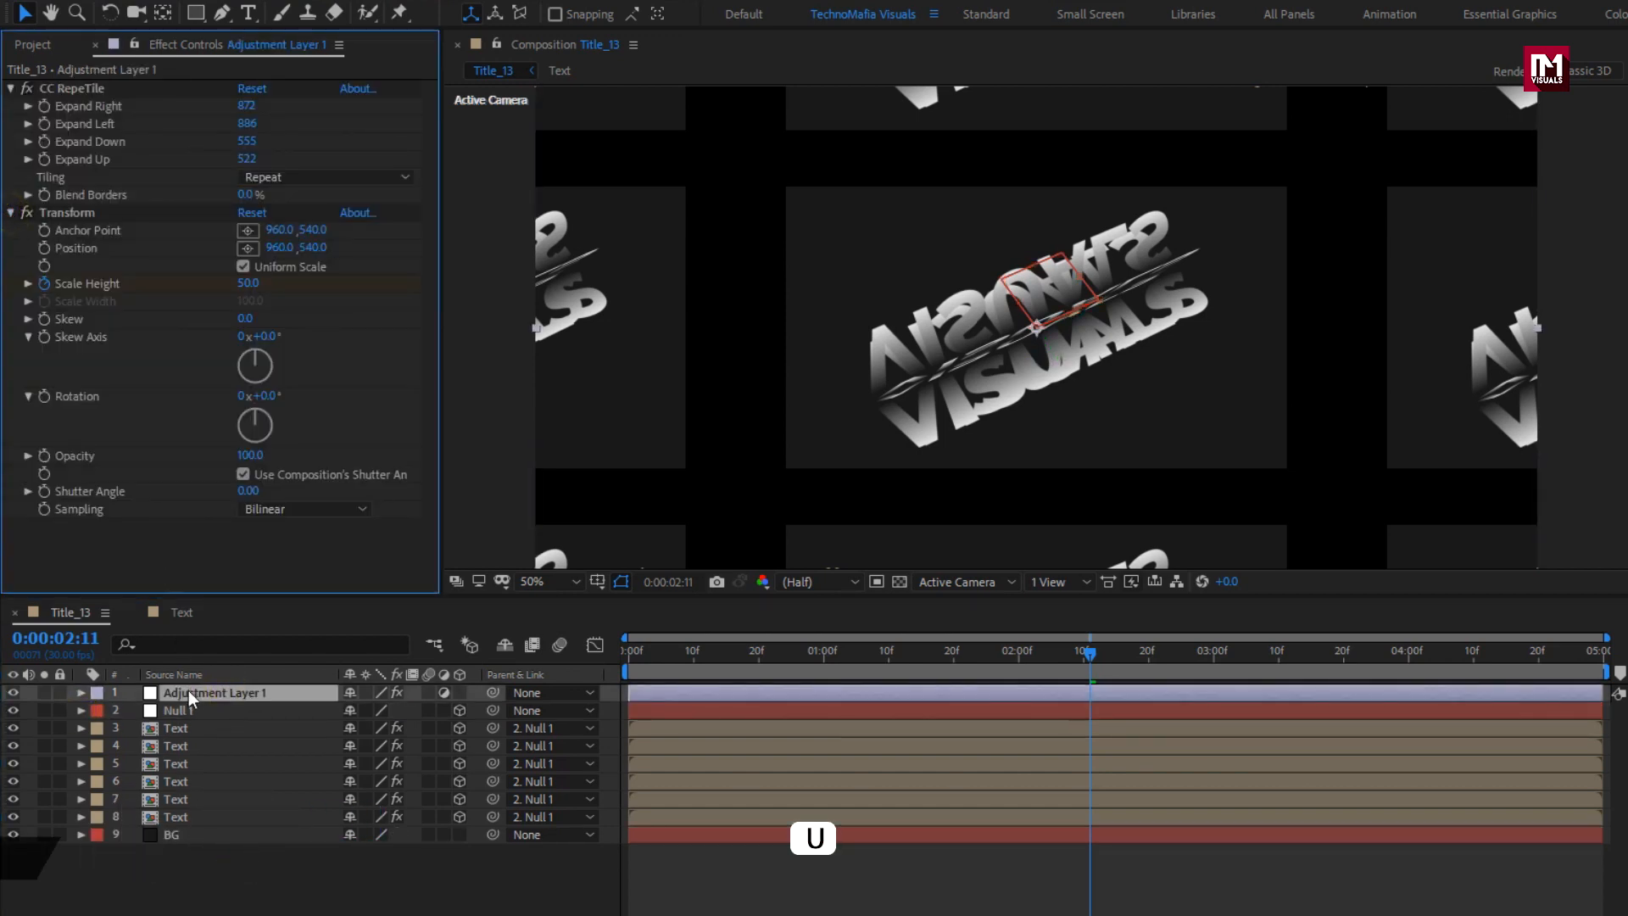
Step: Add a starting Scale keyframe at frame 0 on Adjustment Layer 1's Transform effect
left_click(821, 651)
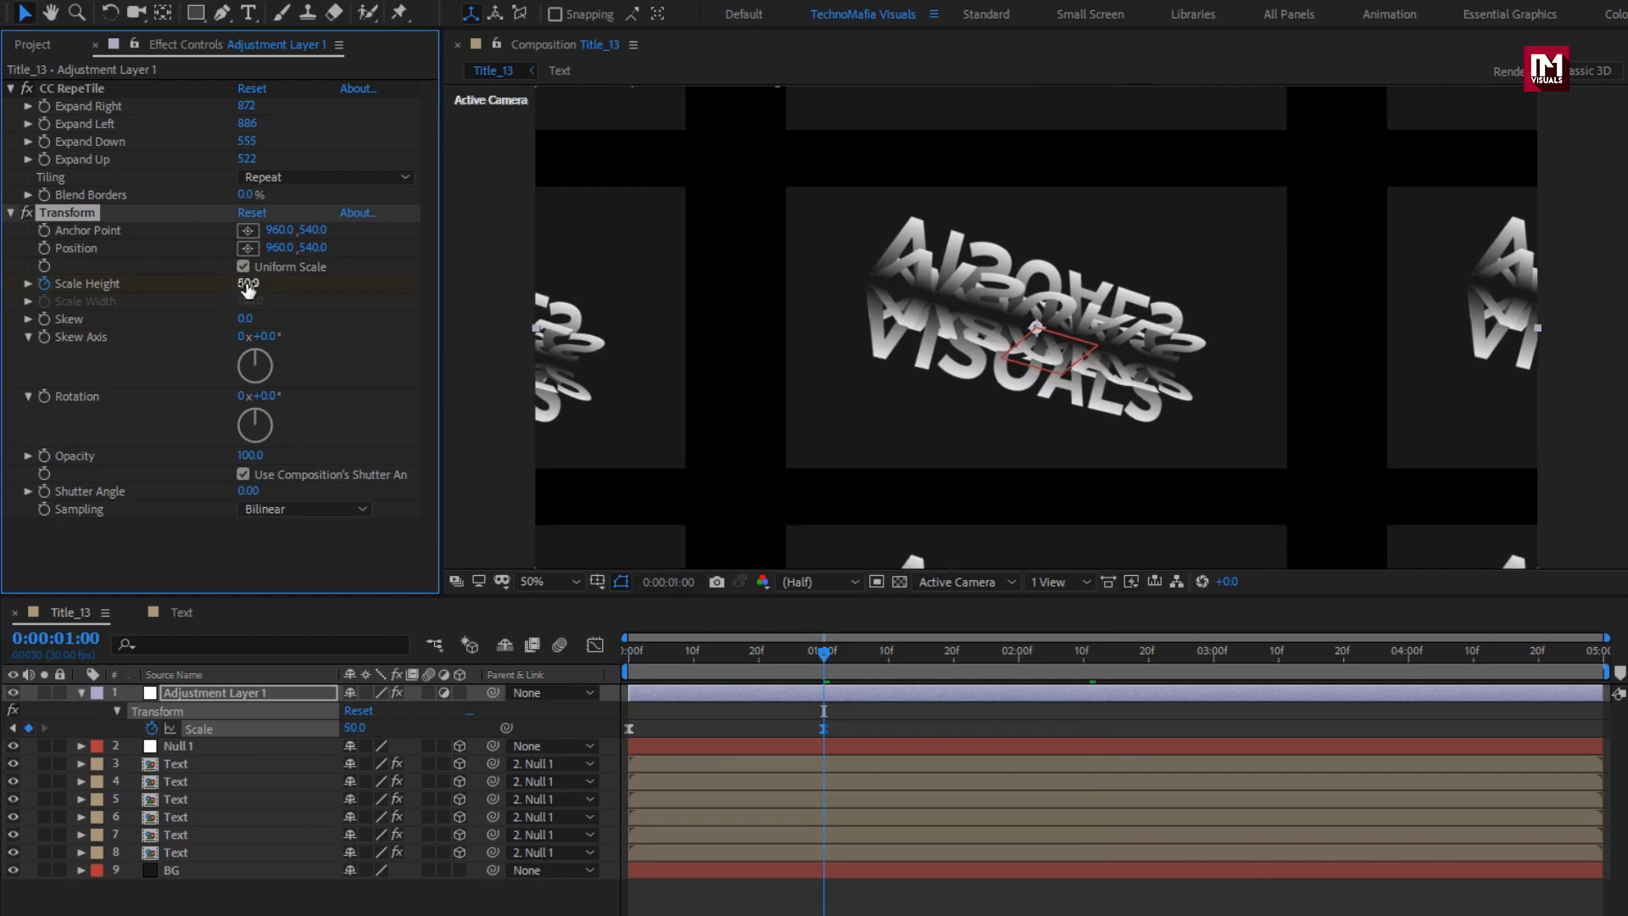
left_click(10, 214)
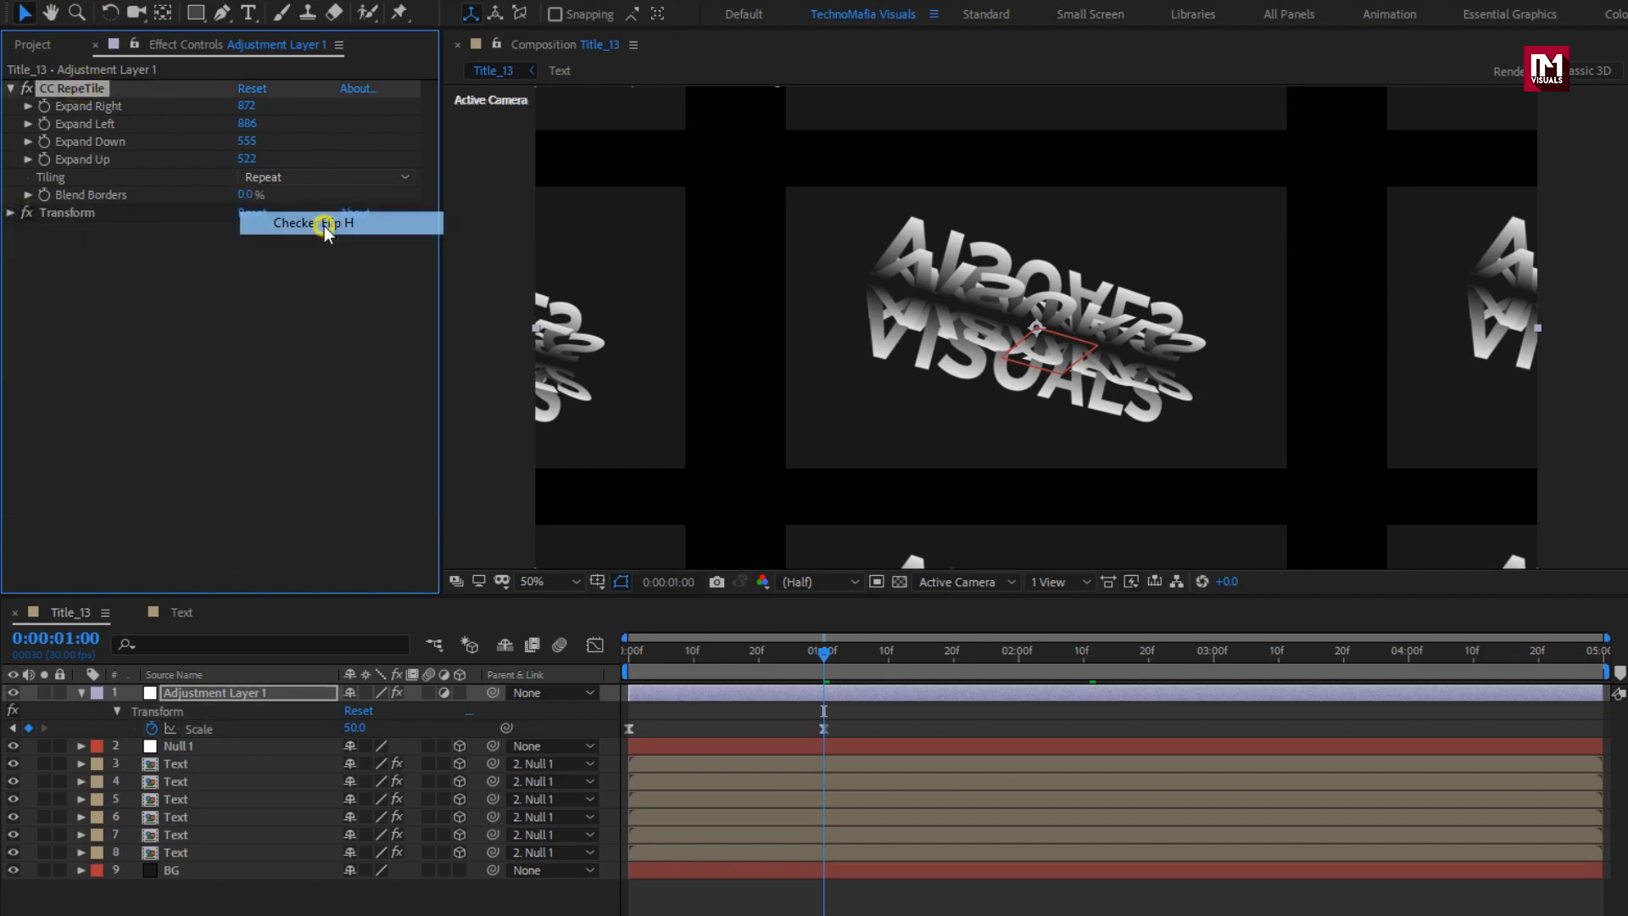
Step: Try a checker-flip pattern, then set CC RepeTile's Tiling mode to Brick
left_click(312, 222)
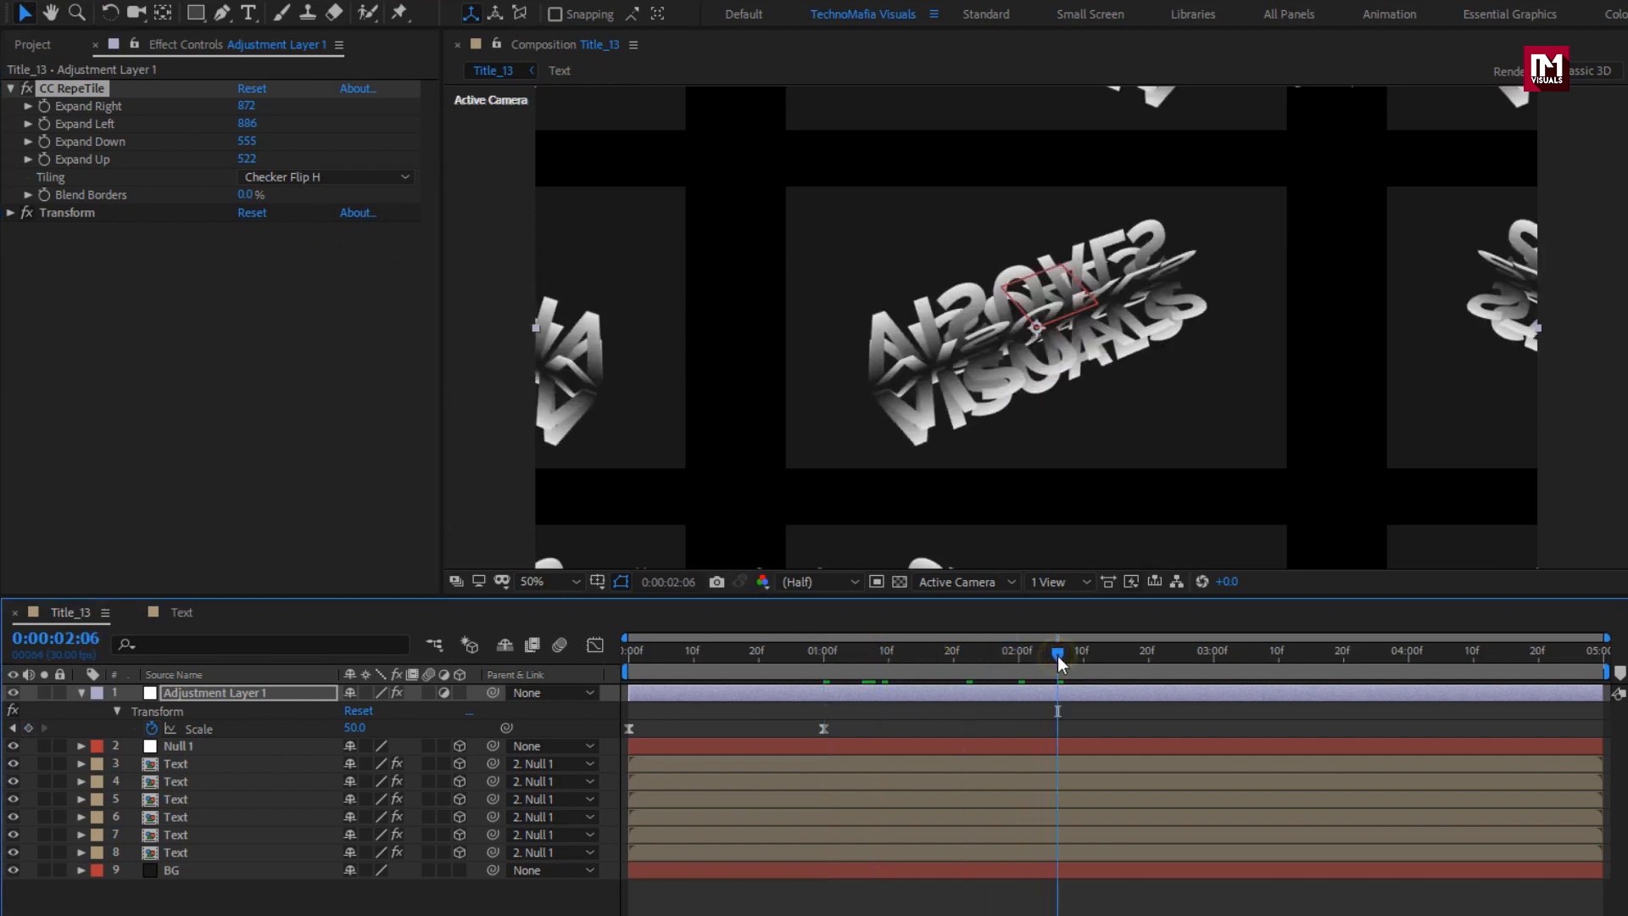
left_click(326, 176)
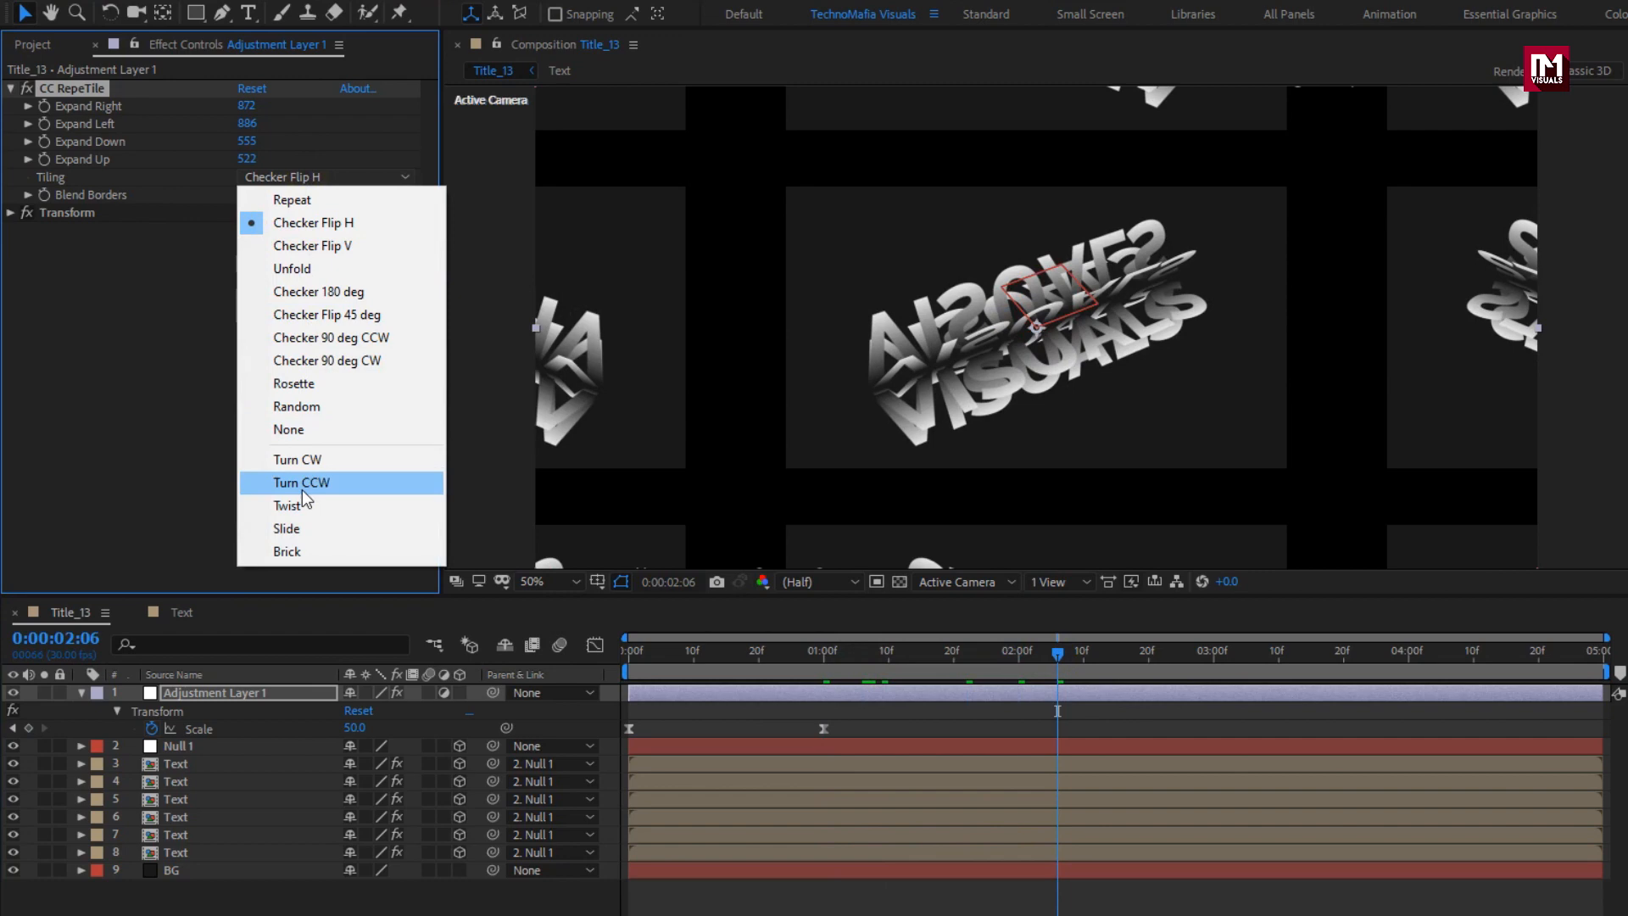
left_click(287, 551)
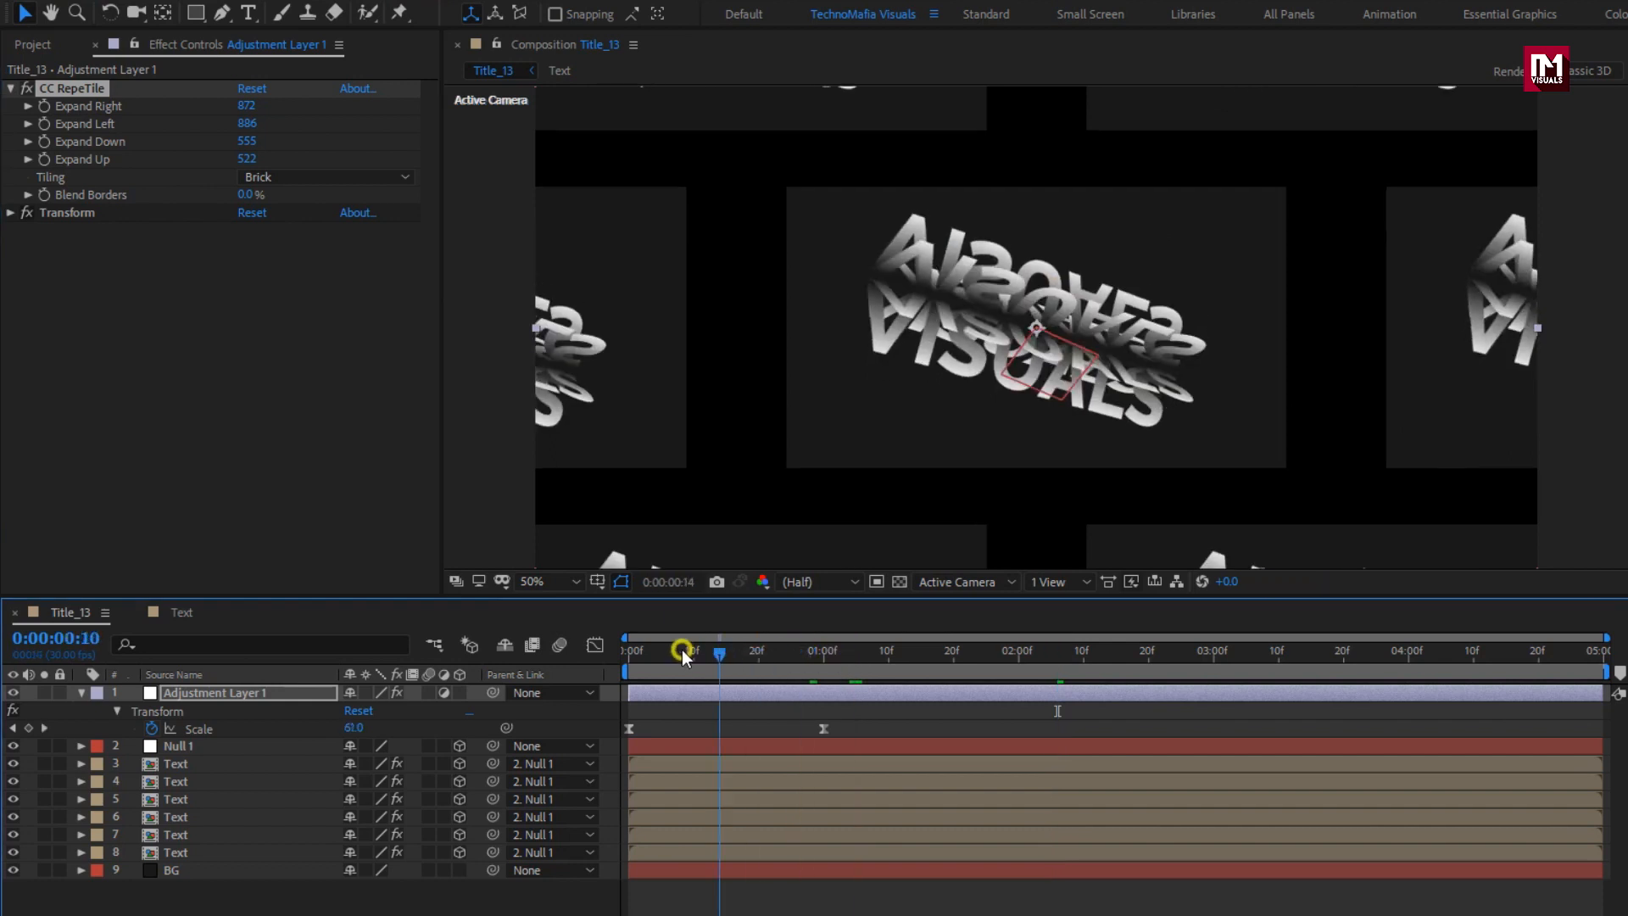
left_click_drag(719, 651, 628, 651)
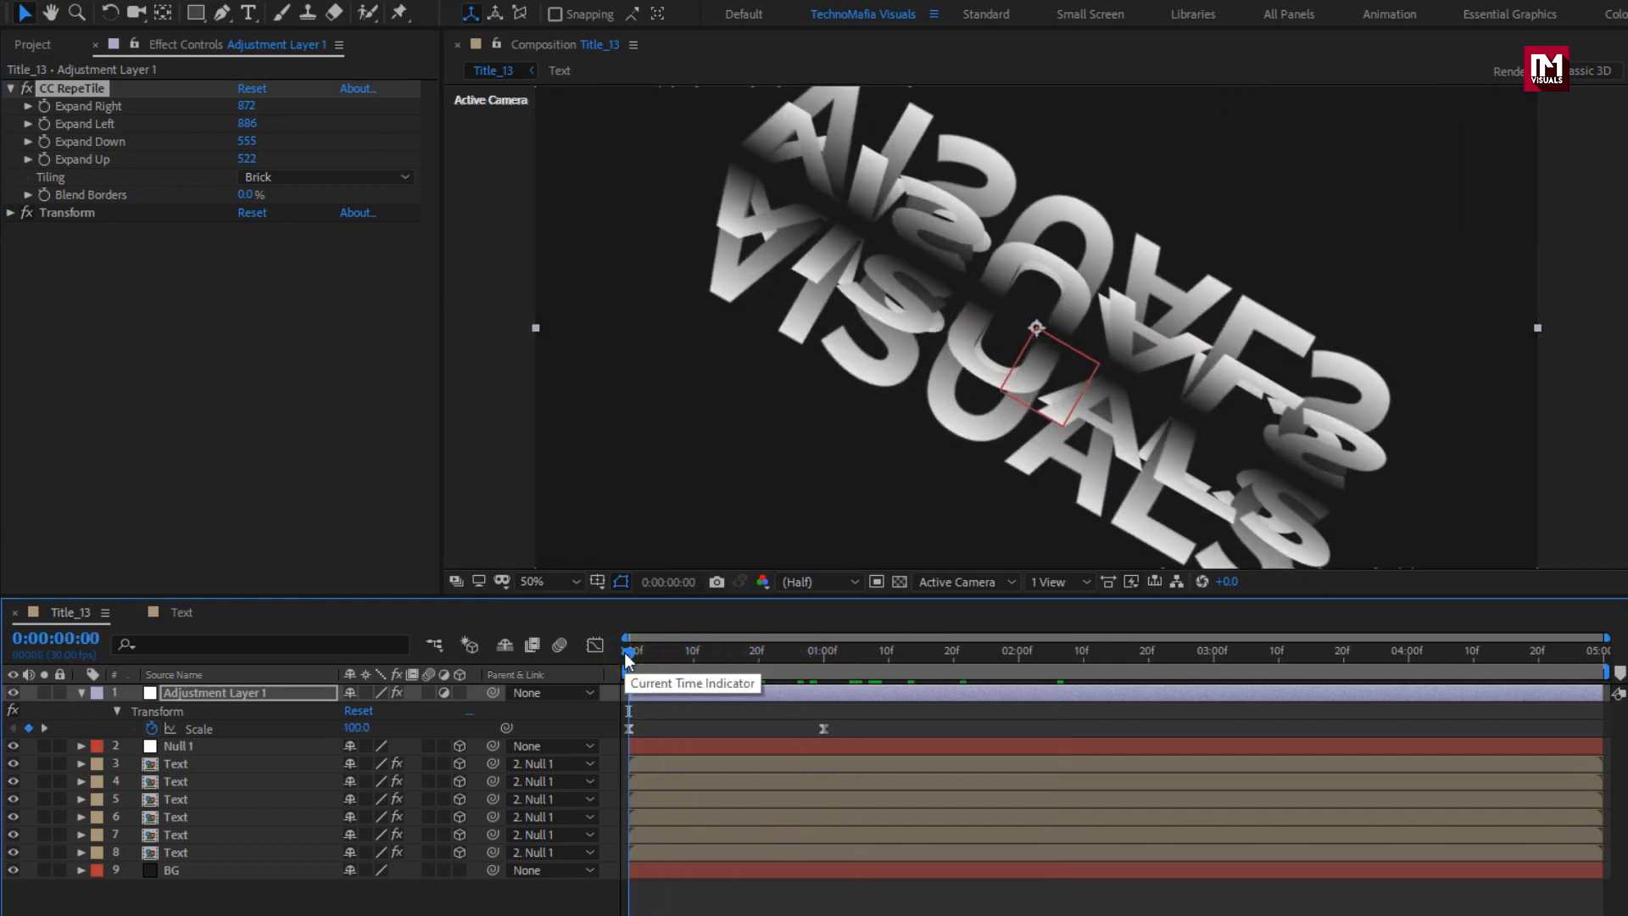
left_click(692, 651)
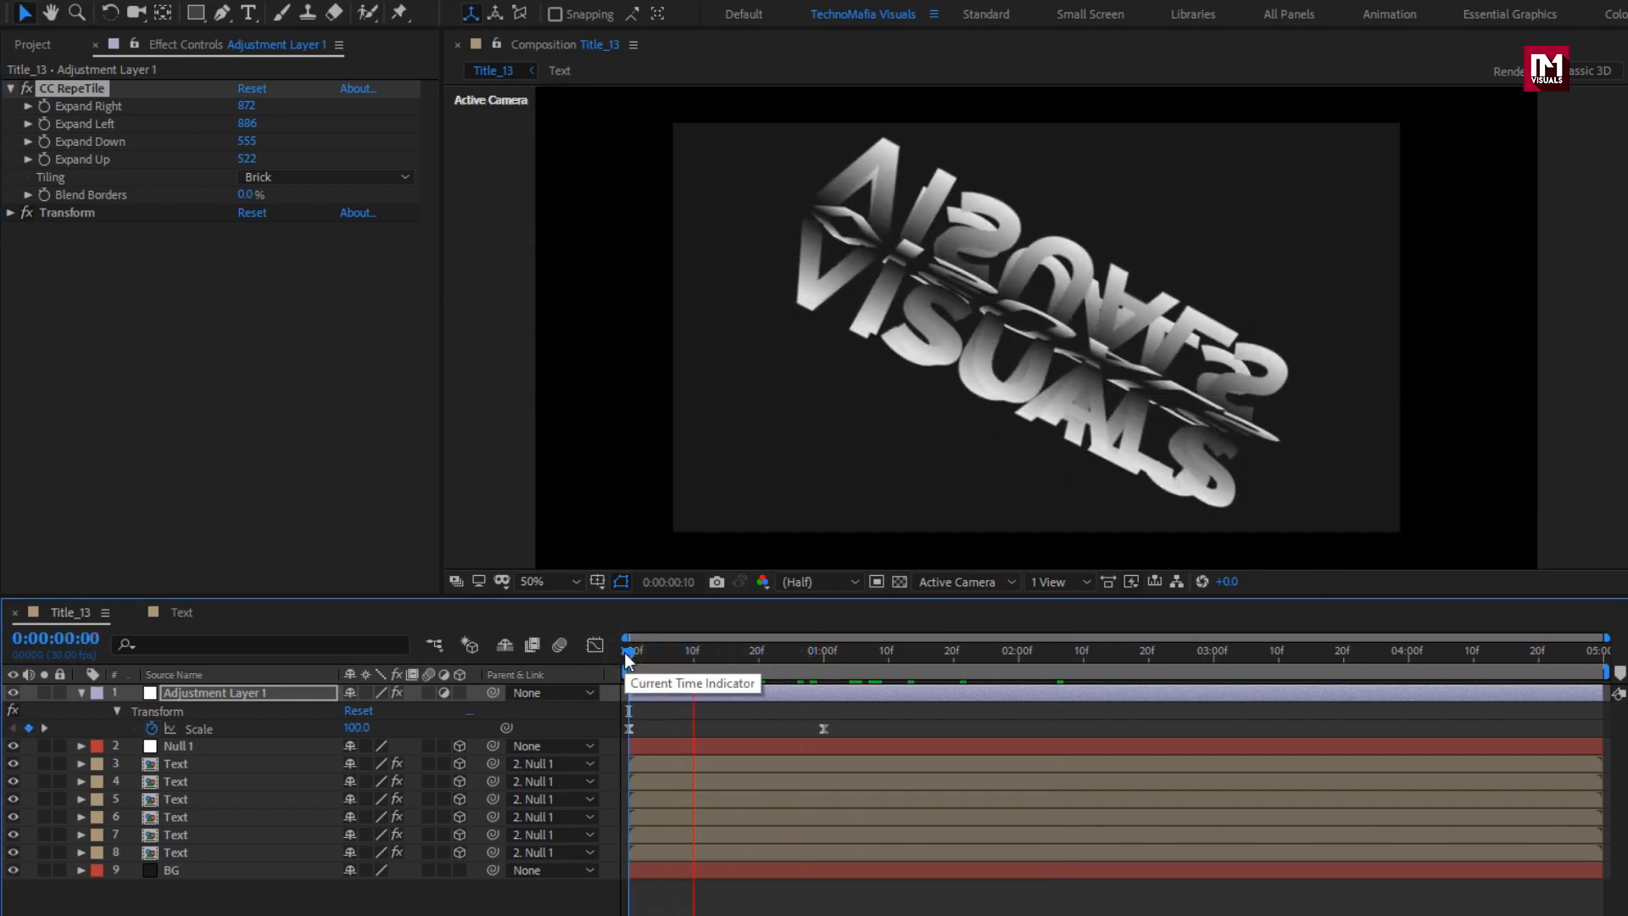
left_click(903, 651)
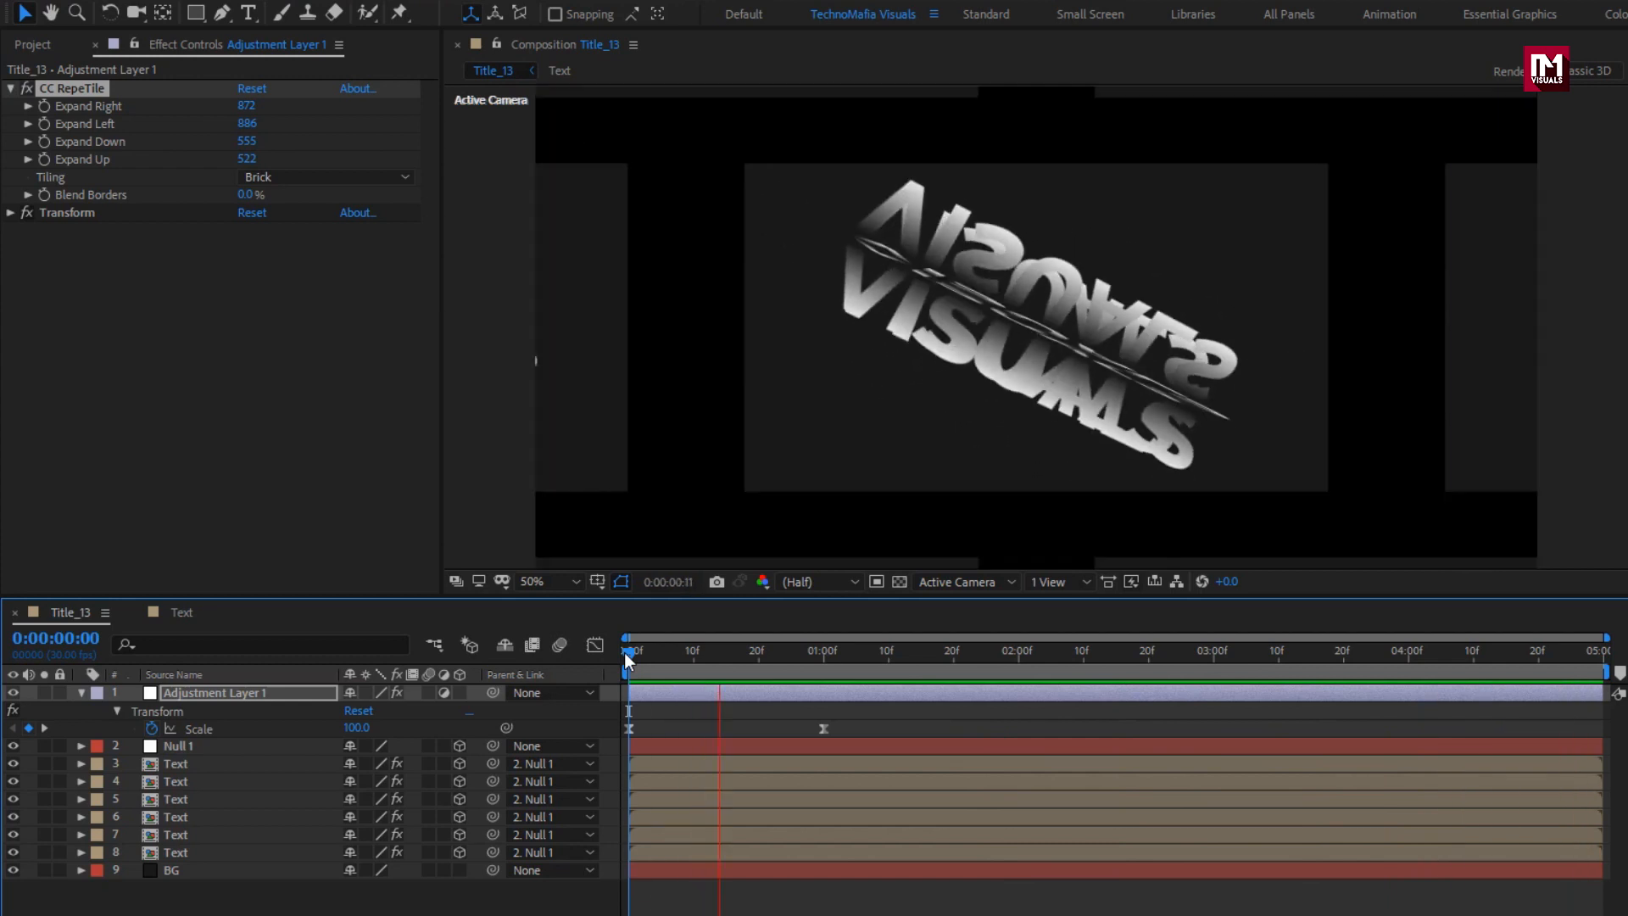
left_click(1116, 651)
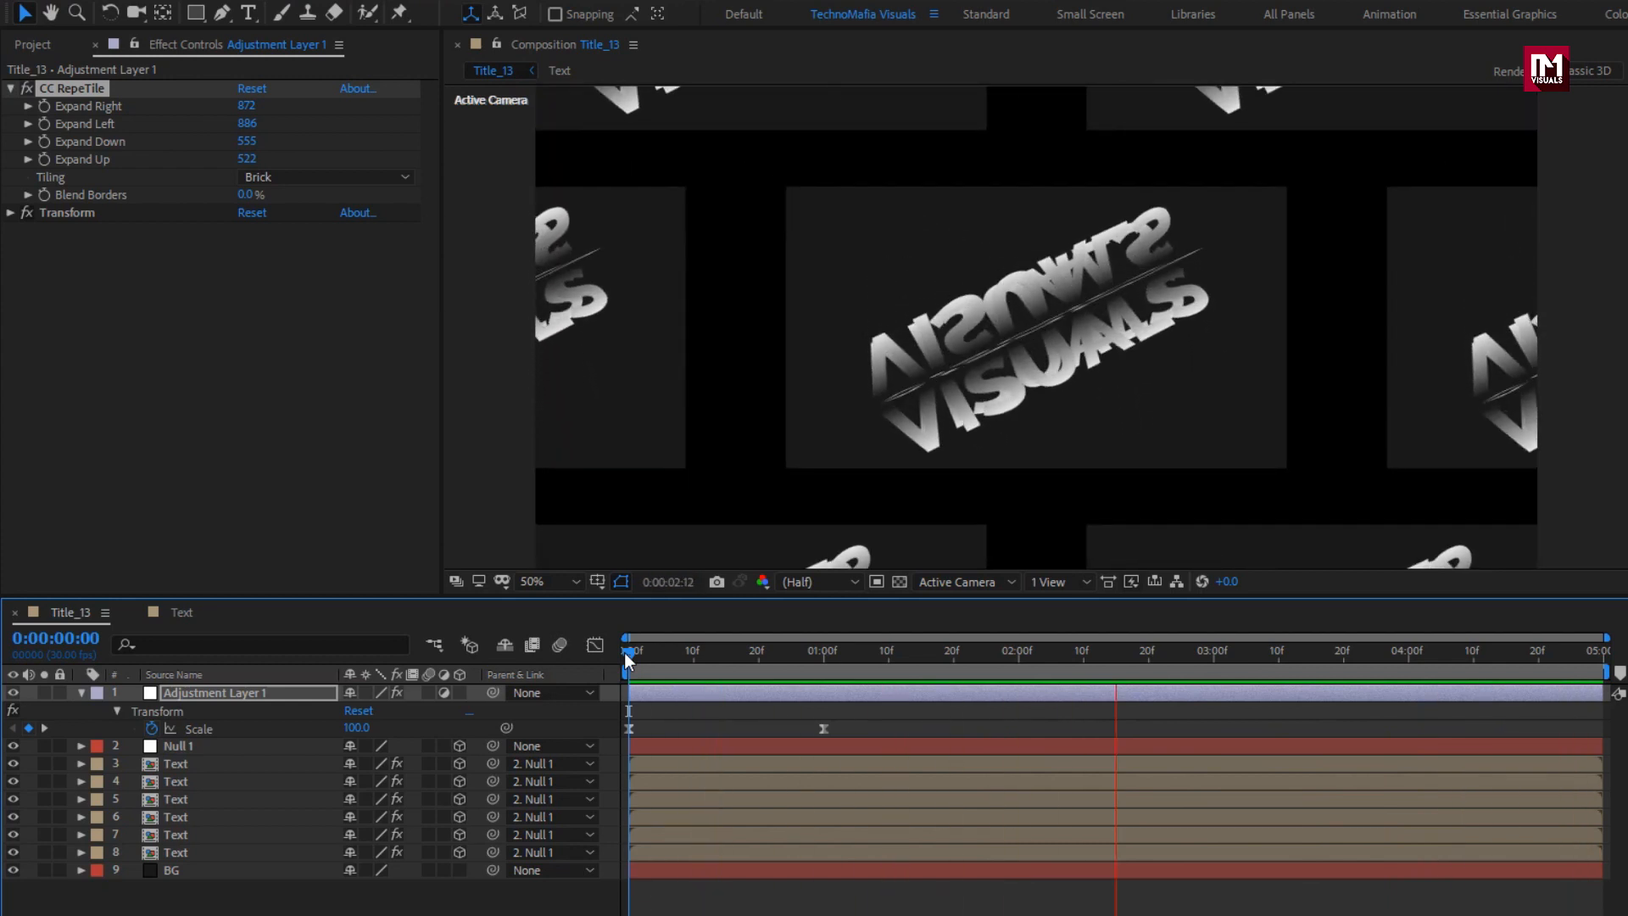